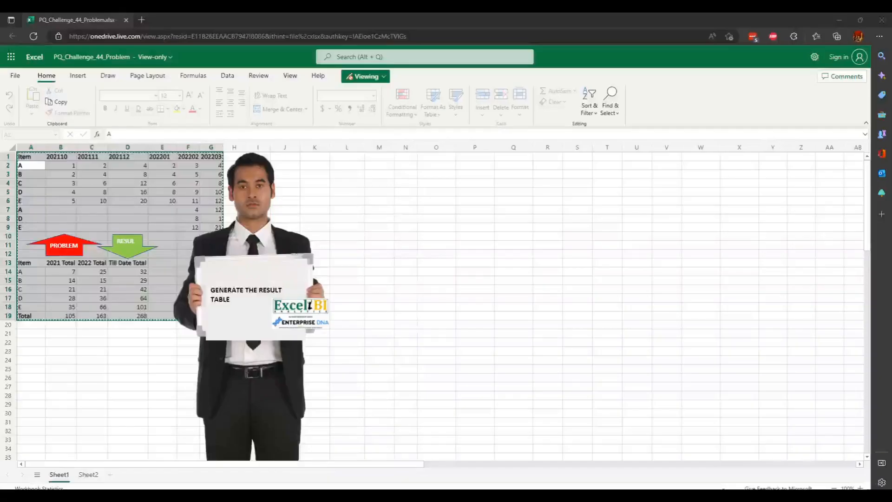
{"action": "mouse_move", "coordinate": [269, 216]}
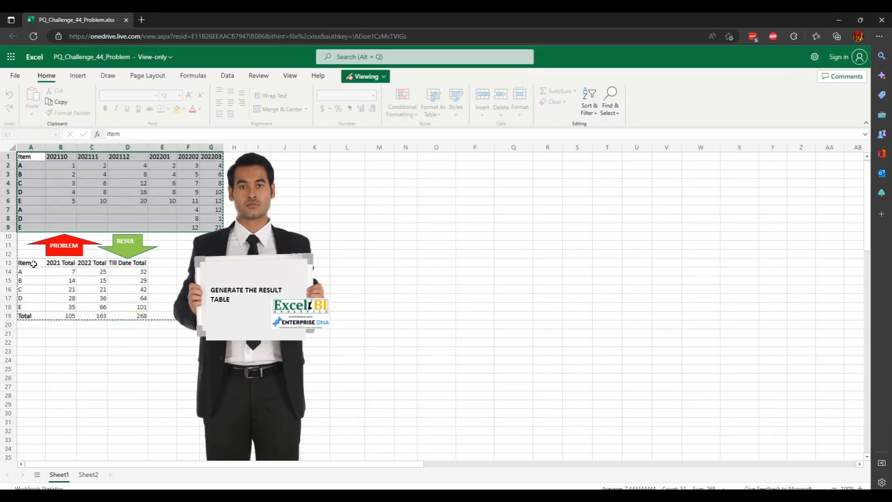
Fill B14:C18 yellow, the Total row A19:C19 green, and Till Date values D14:D18 blue
{"action": "left_click", "coordinate": [24, 315]}
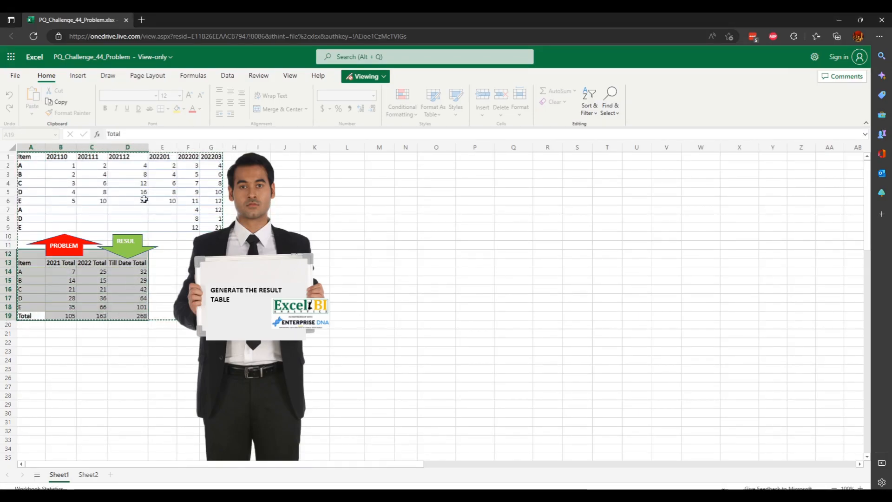
{"action": "right_click", "coordinate": [144, 201]}
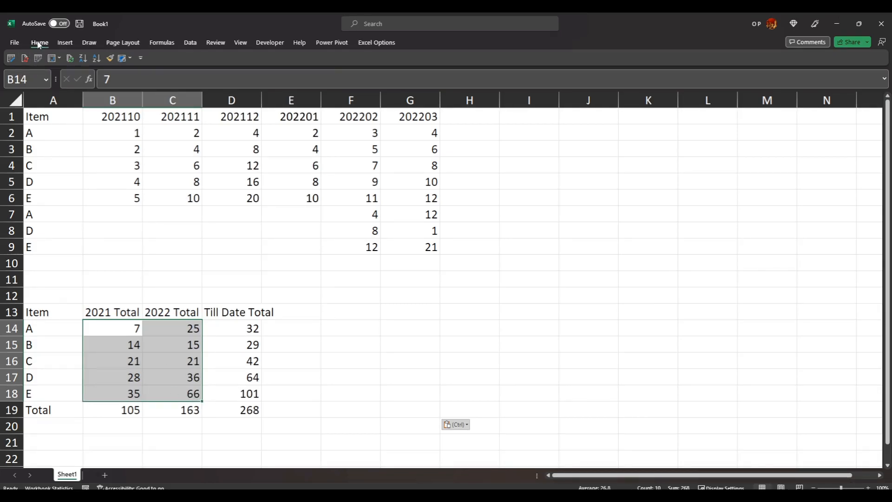
{"action": "left_click", "coordinate": [39, 42]}
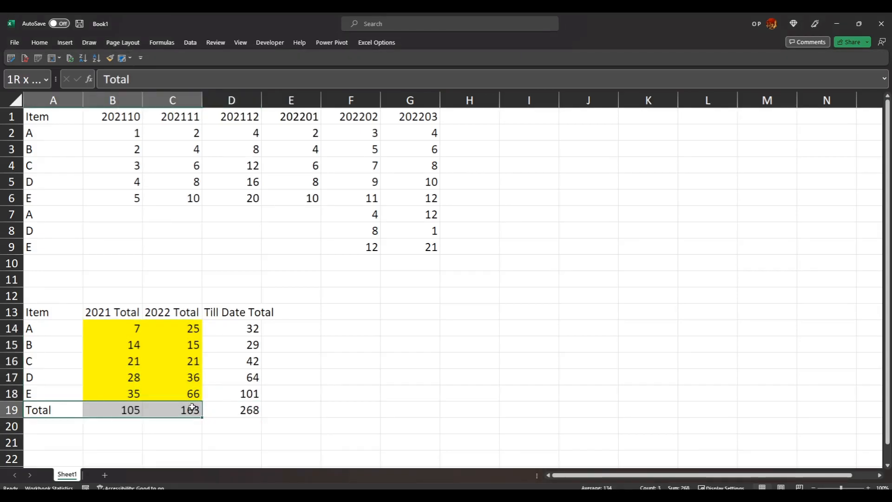
{"action": "left_click", "coordinate": [39, 42]}
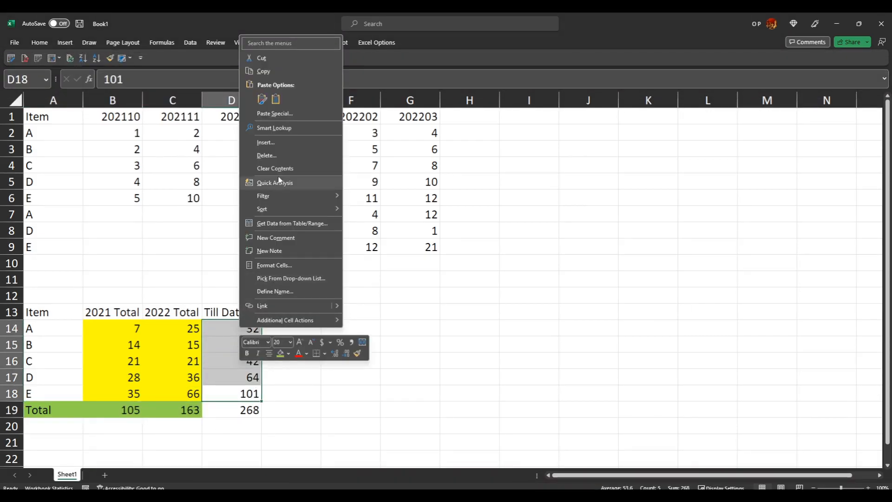
{"action": "left_click", "coordinate": [288, 353]}
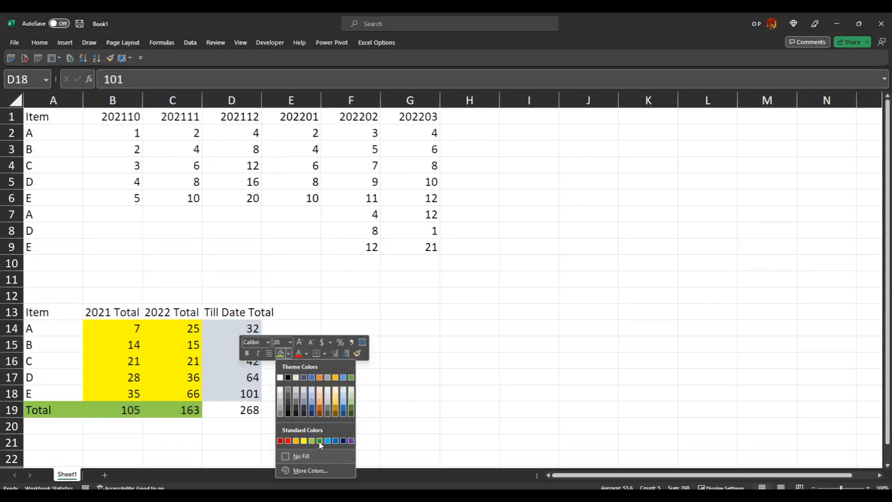
{"action": "left_click", "coordinate": [319, 440]}
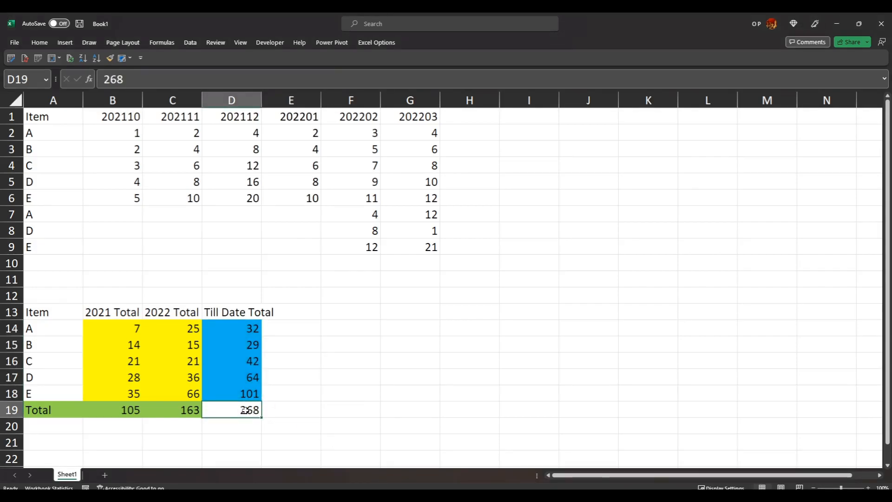
{"action": "mouse_move", "coordinate": [144, 371]}
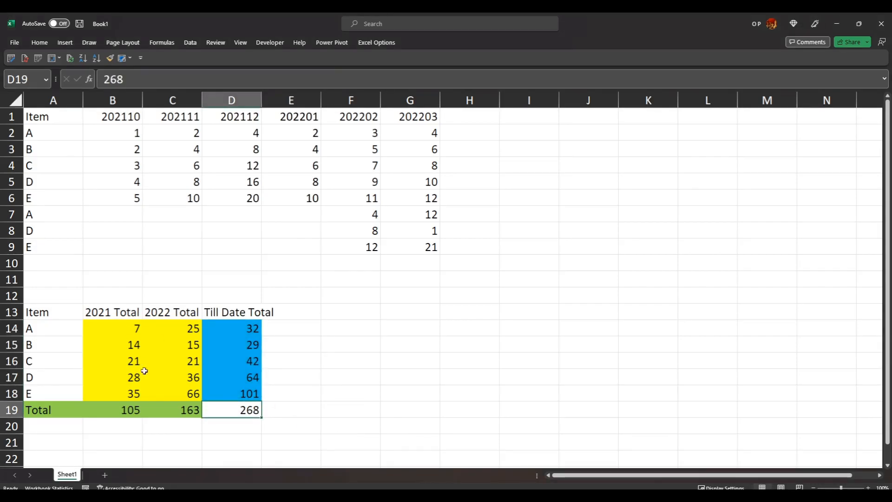
{"action": "mouse_move", "coordinate": [270, 401]}
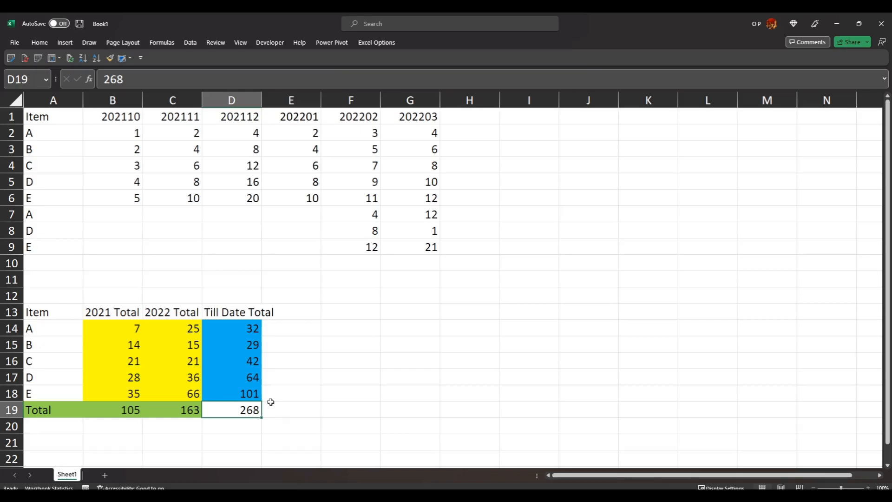
{"action": "mouse_move", "coordinate": [422, 247]}
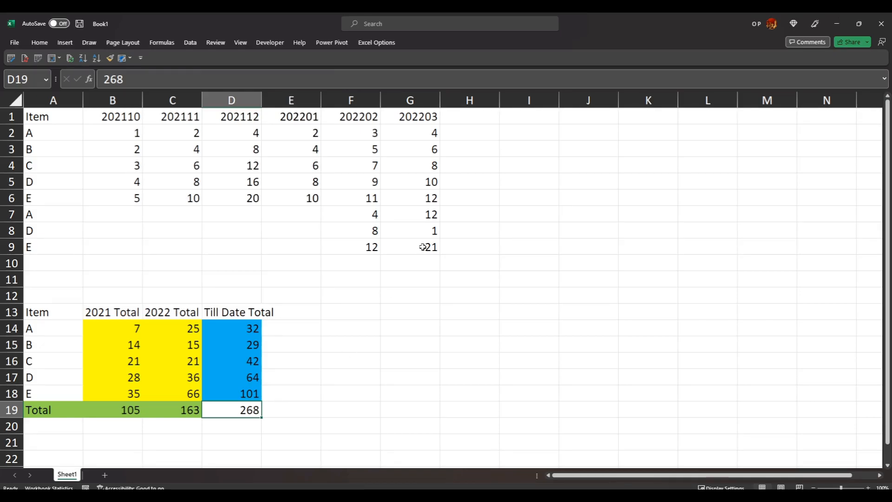
Load the source range as query Table1, remove the Changed Type step, and open the Advanced Editor
{"action": "left_click", "coordinate": [189, 42]}
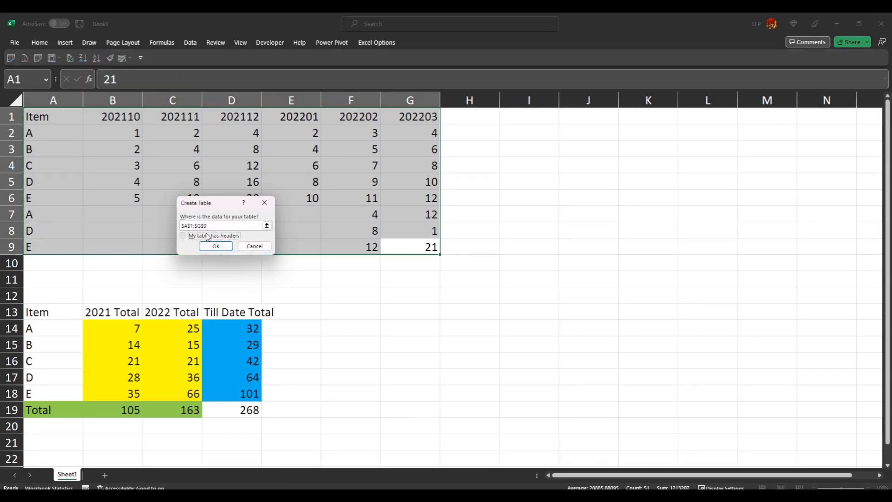
{"action": "left_click", "coordinate": [215, 245]}
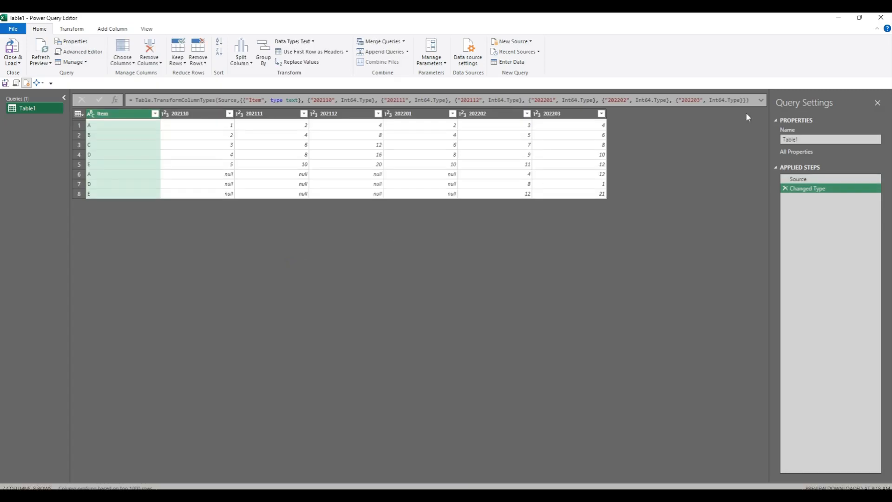
{"action": "left_click", "coordinate": [799, 179]}
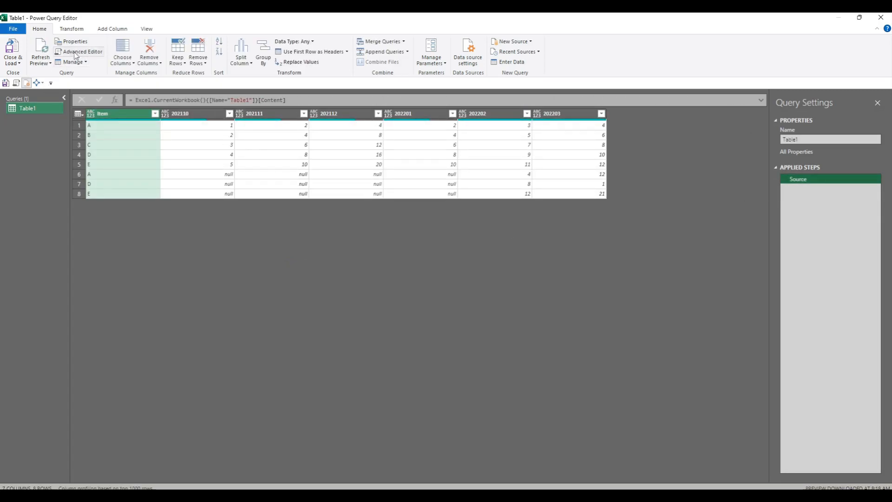
{"action": "left_click", "coordinate": [83, 51]}
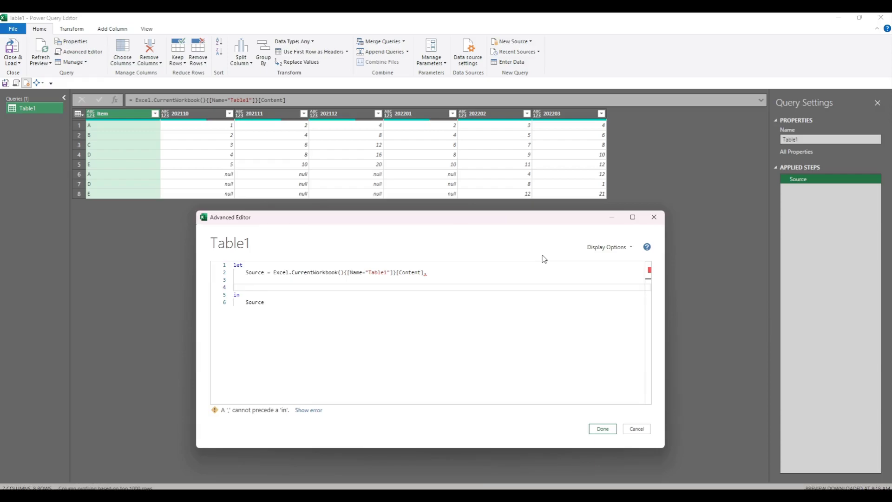
Write Unpivot = Table.UnpivotOtherColumns(Source, {"Item"}, "YearMonth", "Value") and return Unpivot
{"action": "type", "text": "d"}
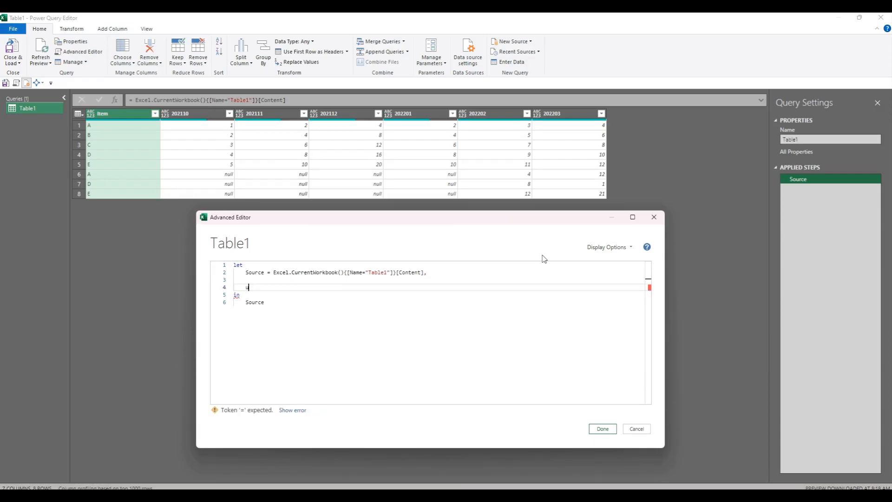
{"action": "type", "text": "uNPI"}
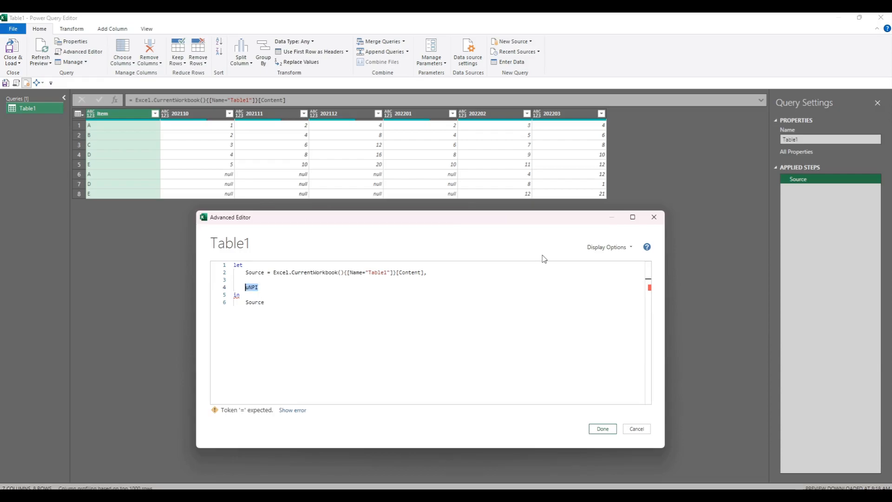
{"action": "type", "text": "Unpivot ="}
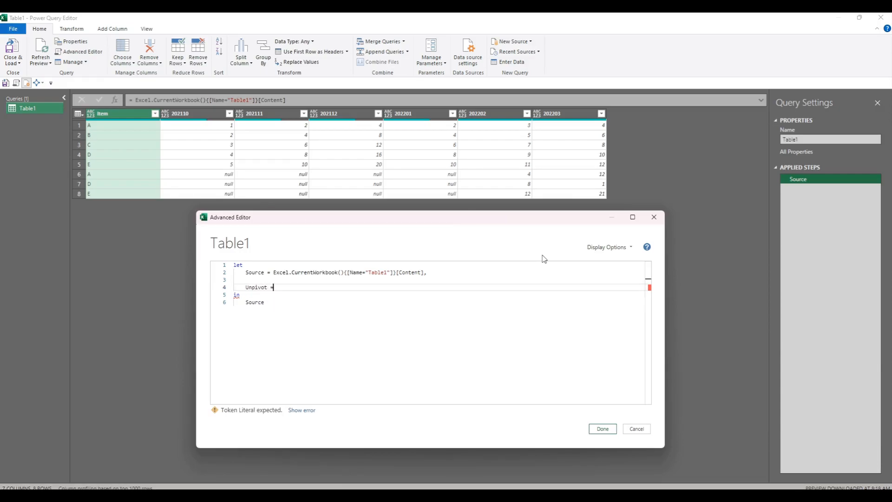
{"action": "type", "text": "= tableun"}
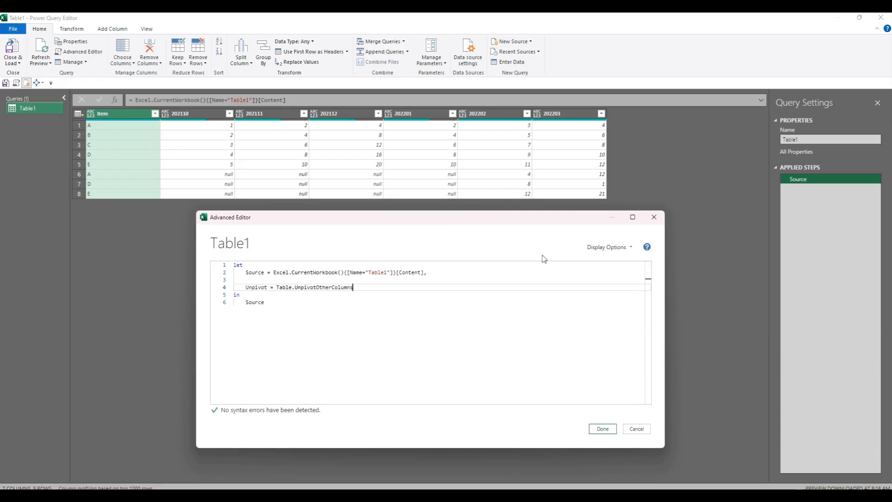
{"action": "type", "text": "(S"}
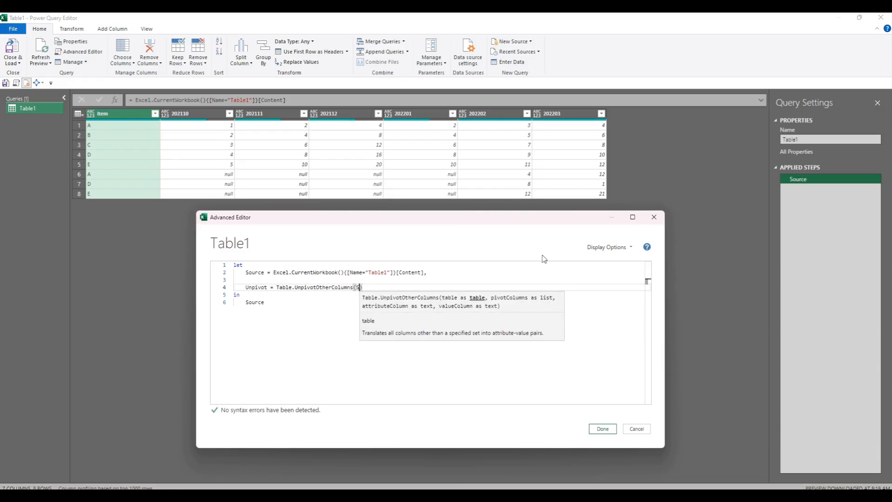
{"action": "type", "text": "ource,"}
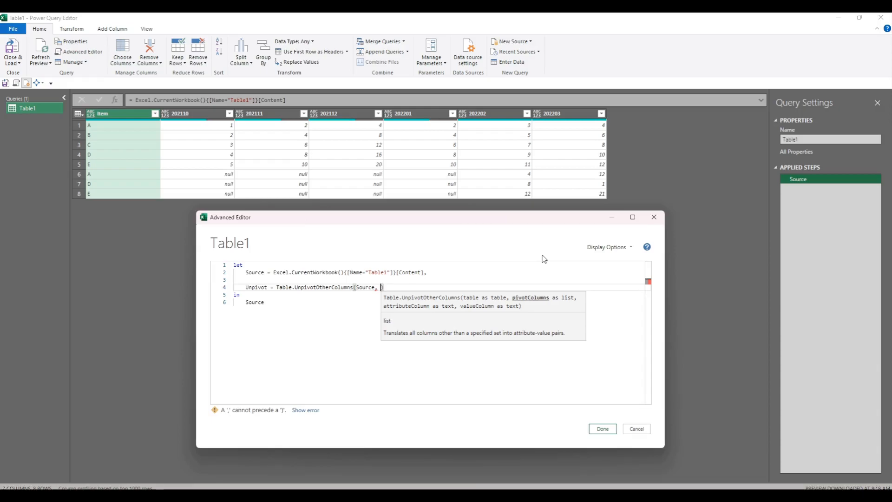
{"action": "type", "text": "{\"\"})"}
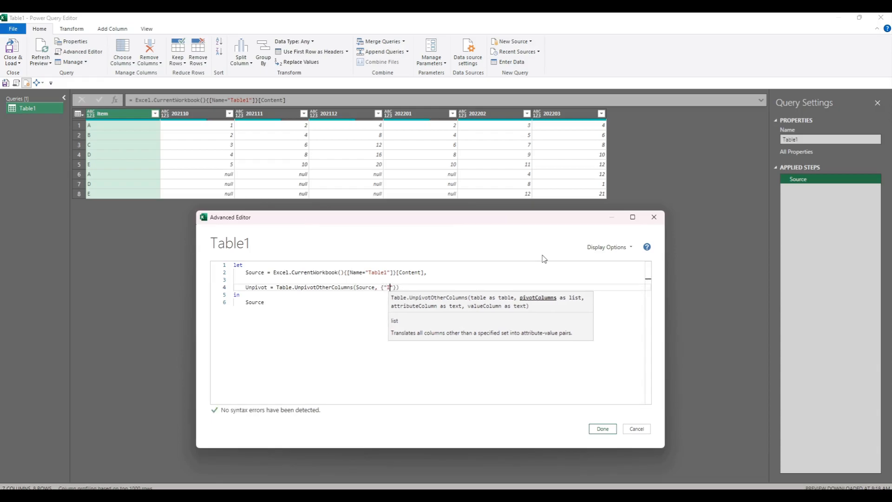
{"action": "type", "text": "Item"}
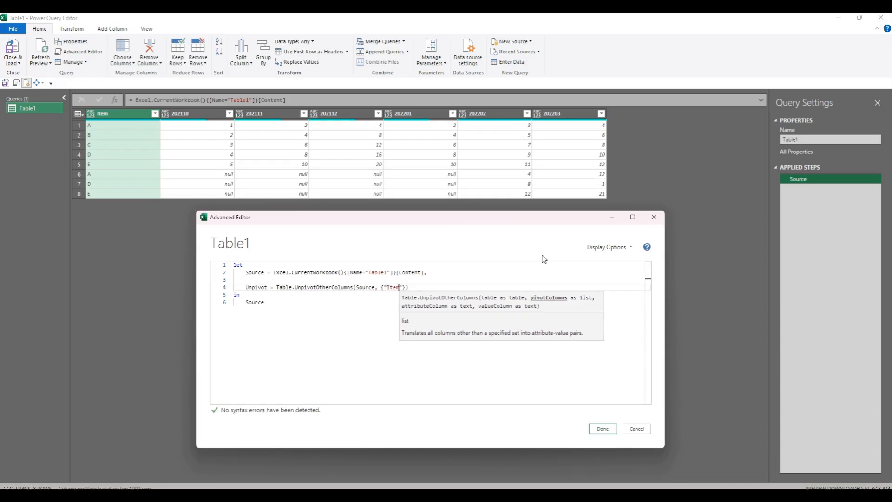
{"action": "type", "text": ","}
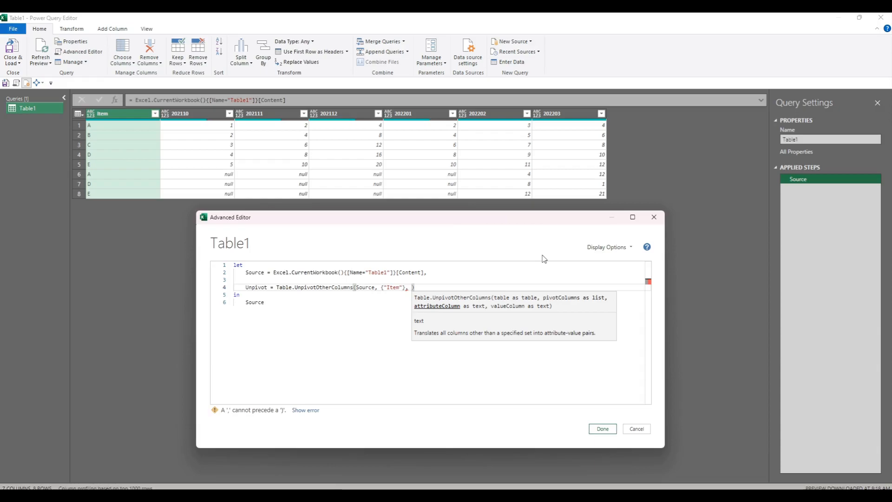
{"action": "type", "text": "\"\""}
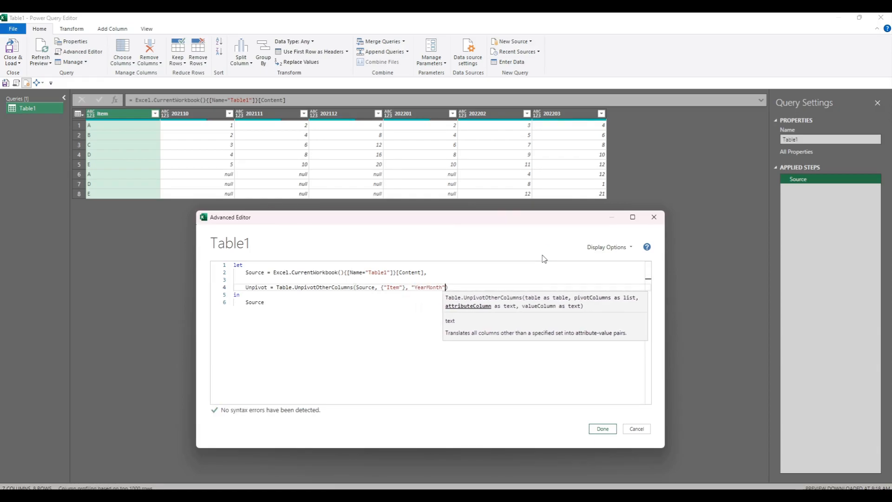
{"action": "type", "text": ", \"Value\""}
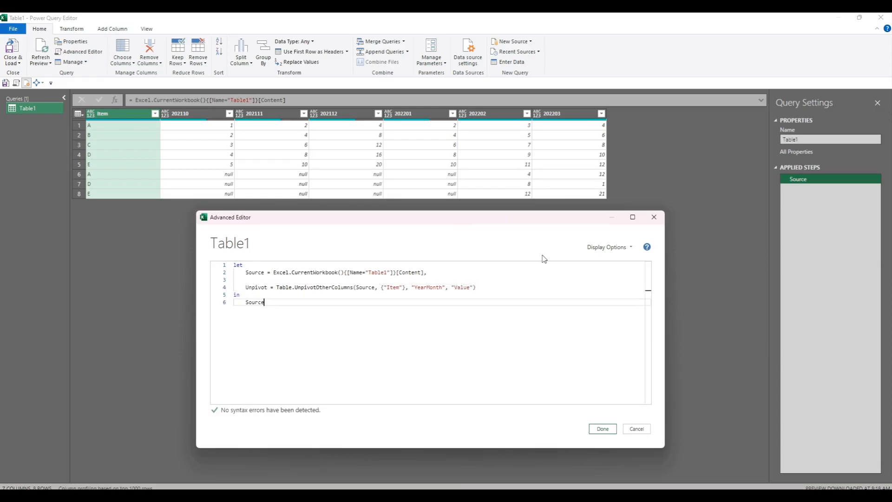
{"action": "type", "text": "Unpivot"}
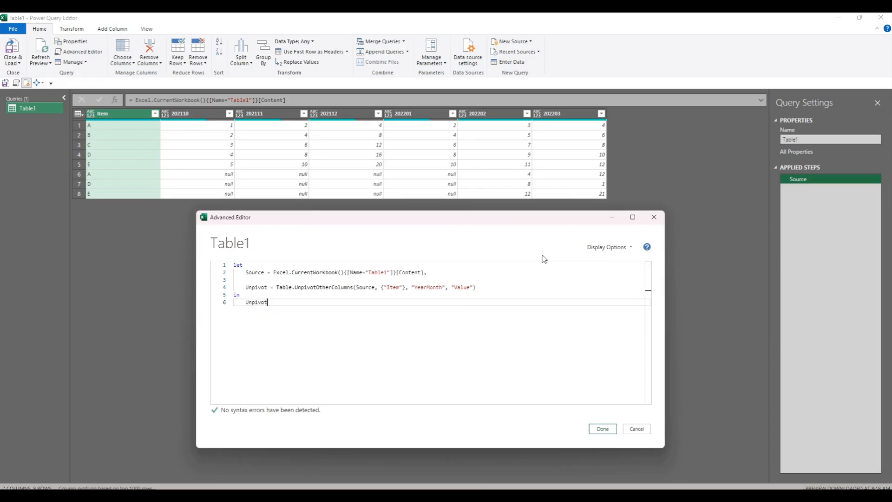
{"action": "mouse_move", "coordinate": [602, 428]}
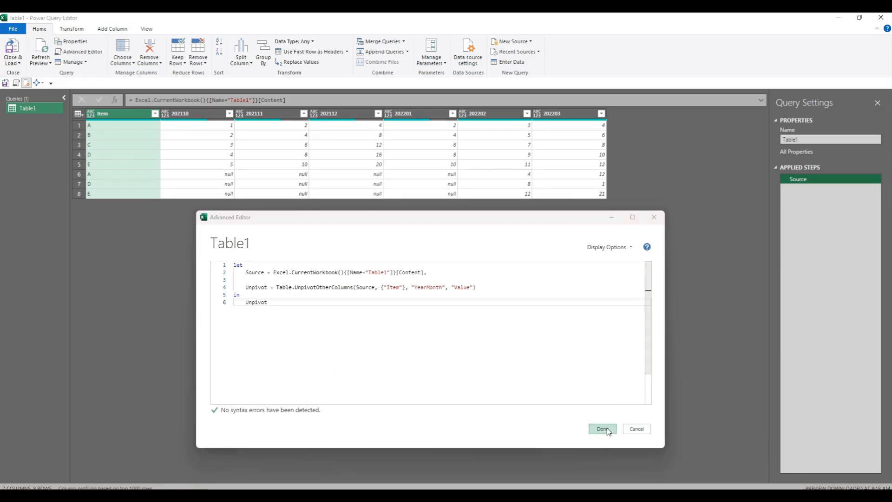
Apply the code so the preview shows 36 rows of Item, YearMonth and Value
{"action": "left_click", "coordinate": [602, 428]}
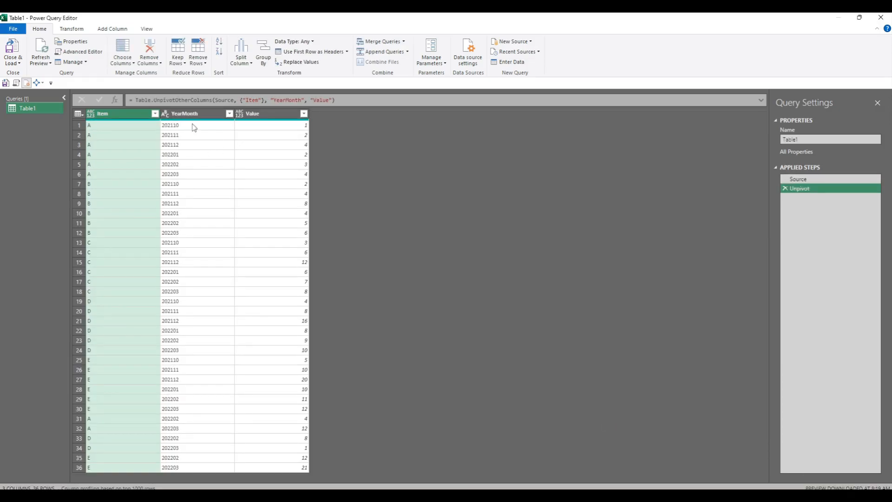
{"action": "mouse_move", "coordinate": [190, 132]}
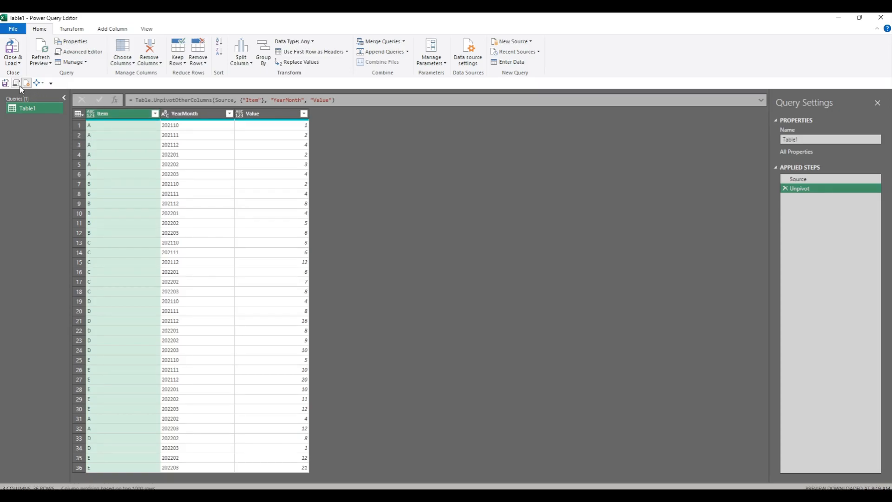
Add AddYear = Table.AddColumn(Unpivot, "Year", each Text.Start([YearMonth],4)), return AddYear, and apply it
{"action": "left_click", "coordinate": [81, 51]}
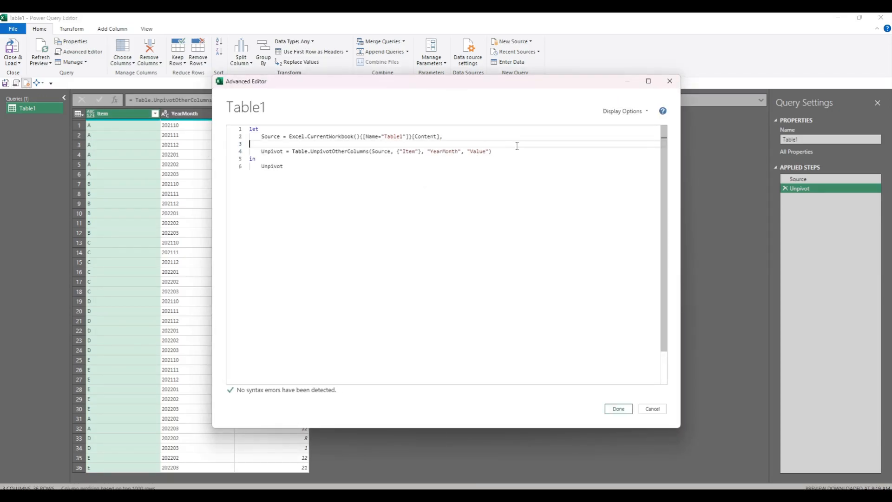
{"action": "type", "text": "4"}
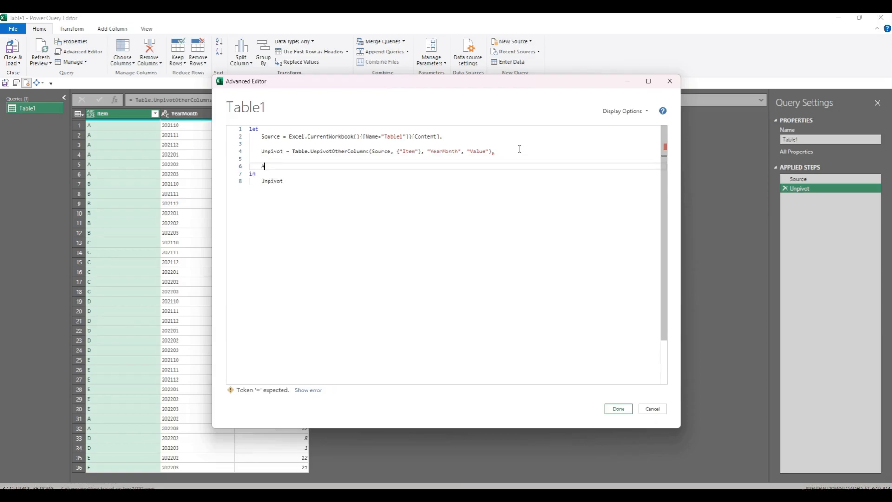
{"action": "type", "text": "AddYear = Table.AddColumn("}
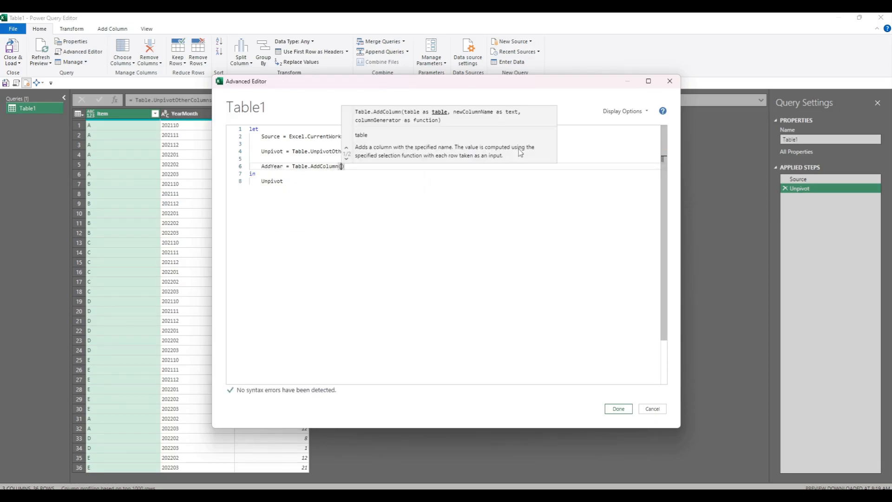
{"action": "type", "text": "Unpivot, \"Year\","}
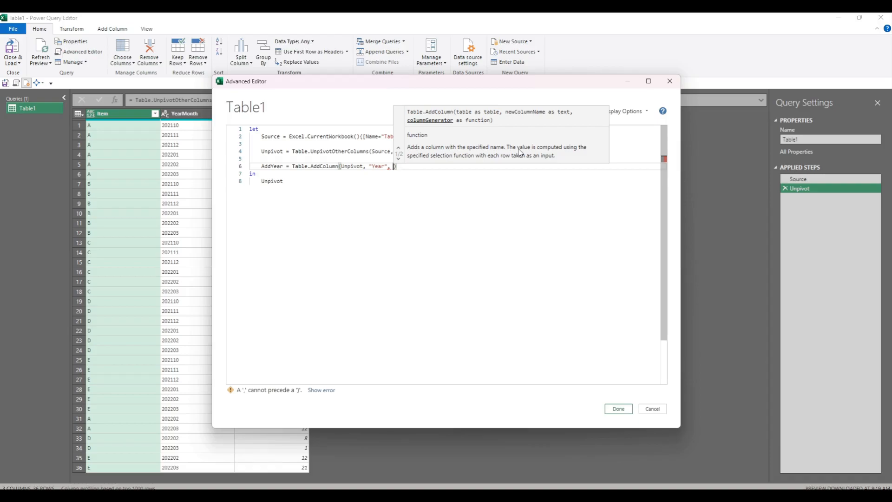
{"action": "type", "text": "each Text.Start([YearMonth],4"}
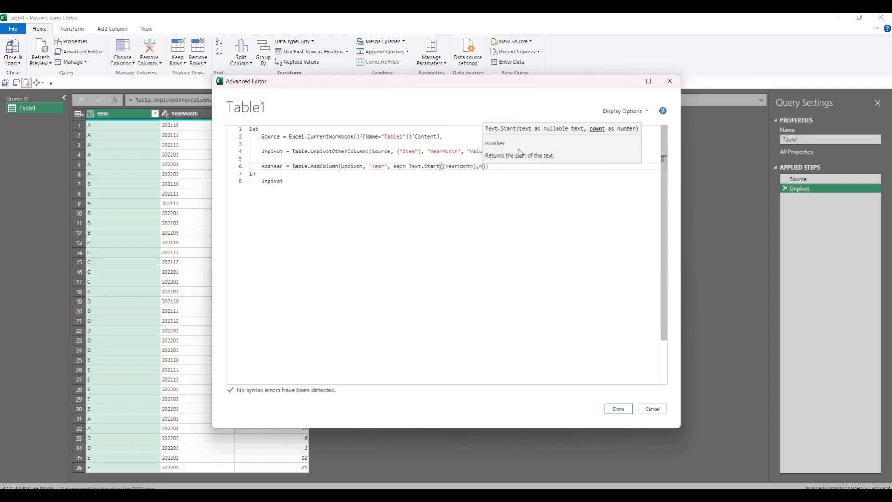
{"action": "double_click", "coordinate": [272, 181]}
{"action": "type", "text": "AddYear"}
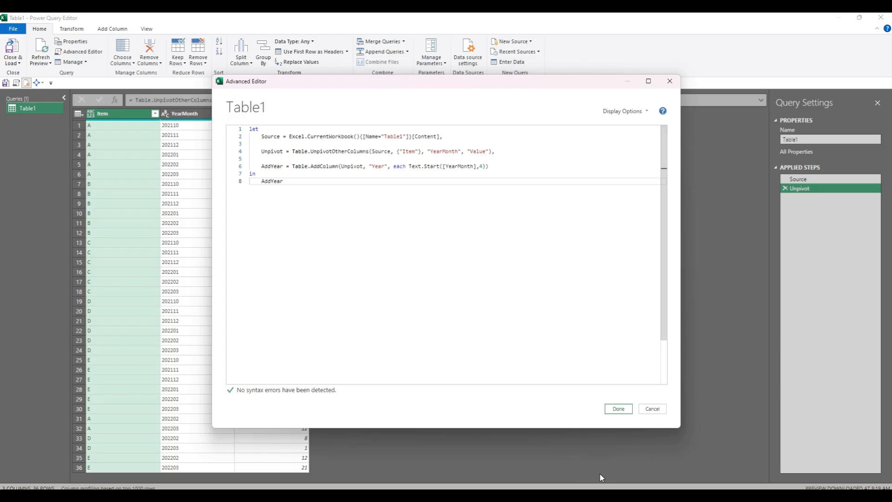
{"action": "left_click", "coordinate": [617, 409]}
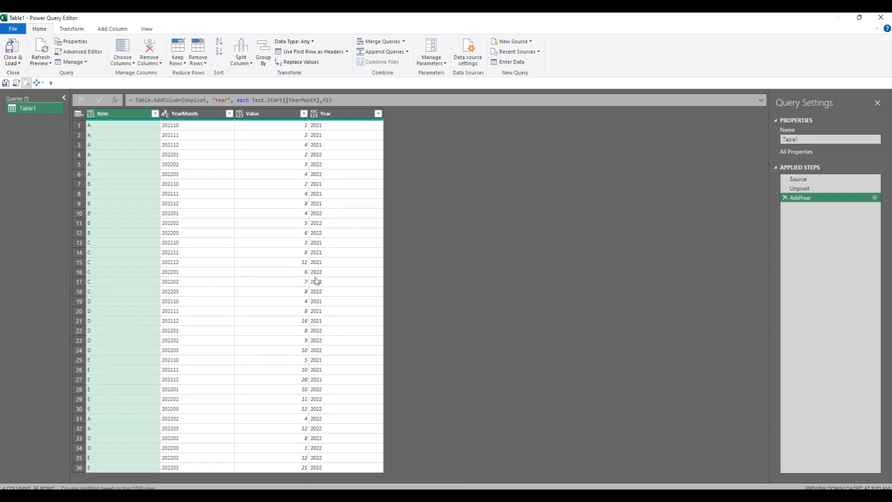
{"action": "mouse_move", "coordinate": [330, 247]}
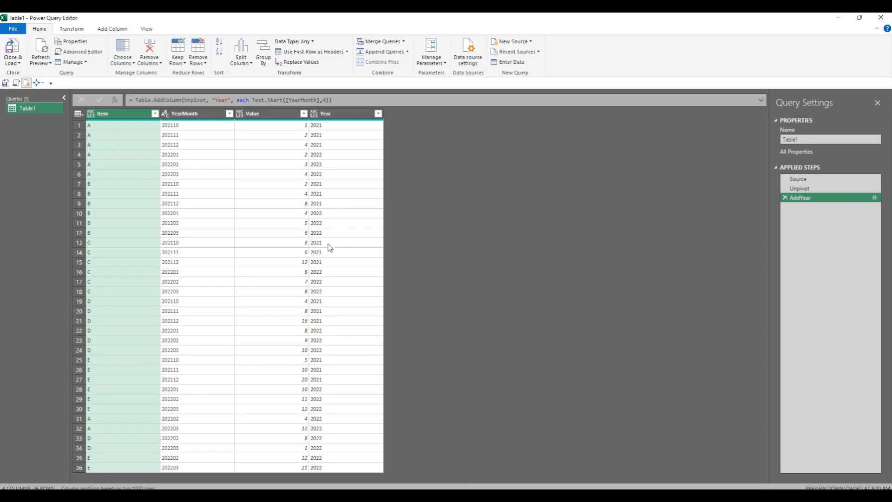
{"action": "mouse_move", "coordinate": [136, 206]}
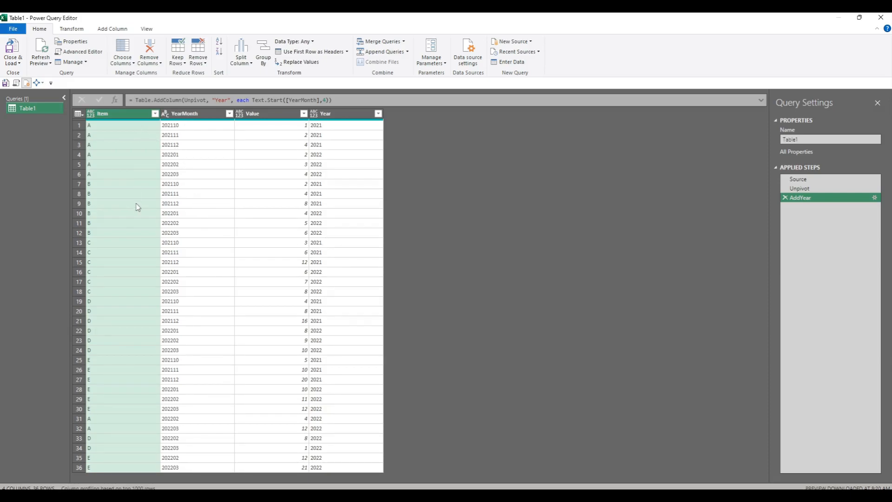
{"action": "mouse_move", "coordinate": [350, 140]}
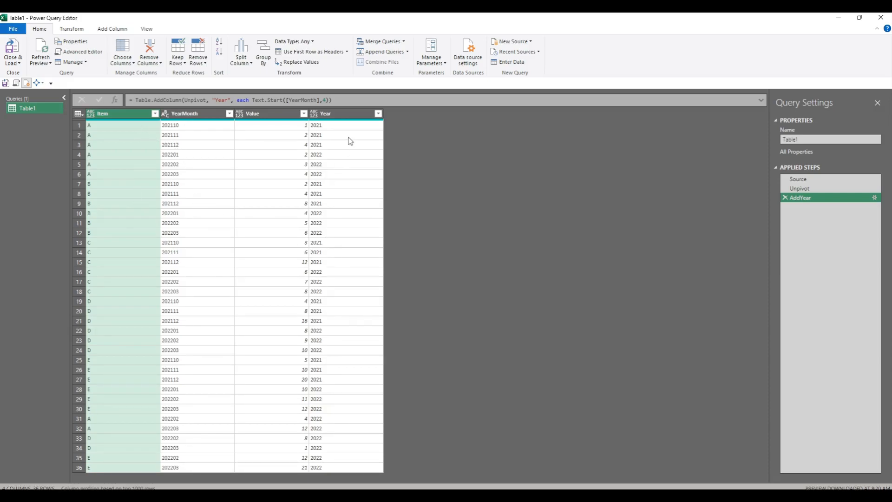
{"action": "mouse_move", "coordinate": [350, 262]}
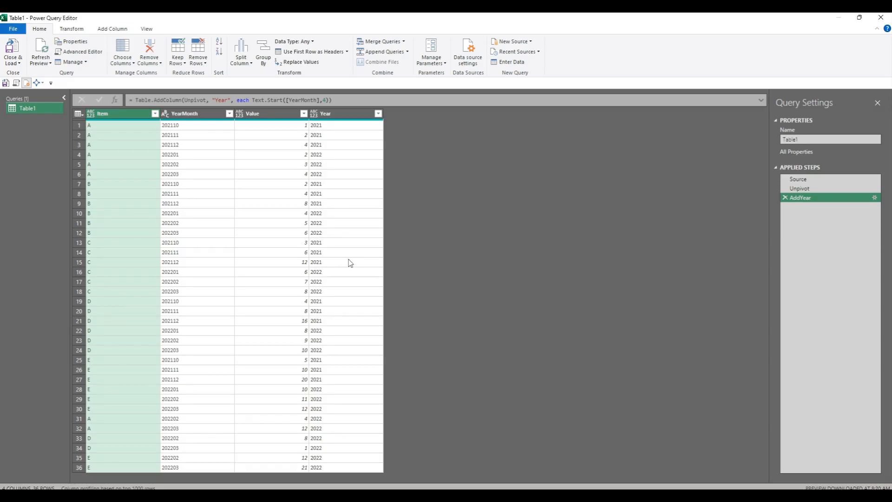
{"action": "mouse_move", "coordinate": [313, 229]}
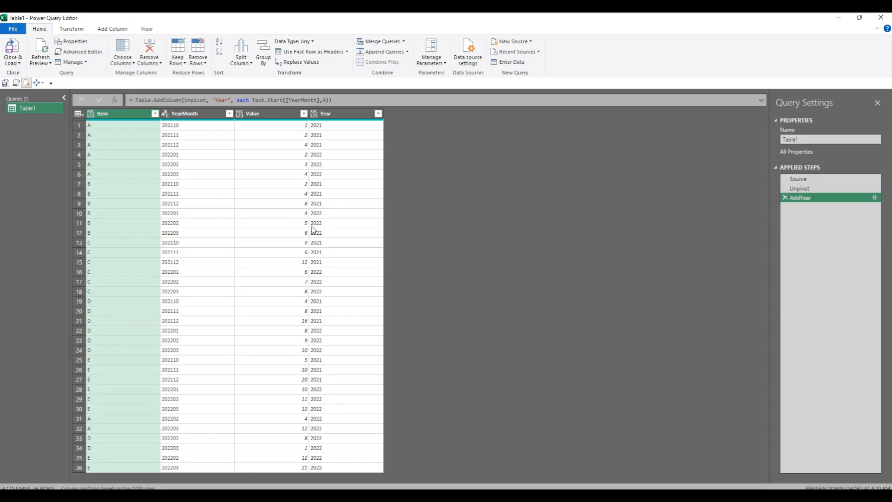
Add RowTotals = Table.Group(AddYear, {"Item"}, {{"Value", each List.Sum([Value])}}) and return RowTotals
{"action": "left_click", "coordinate": [78, 51]}
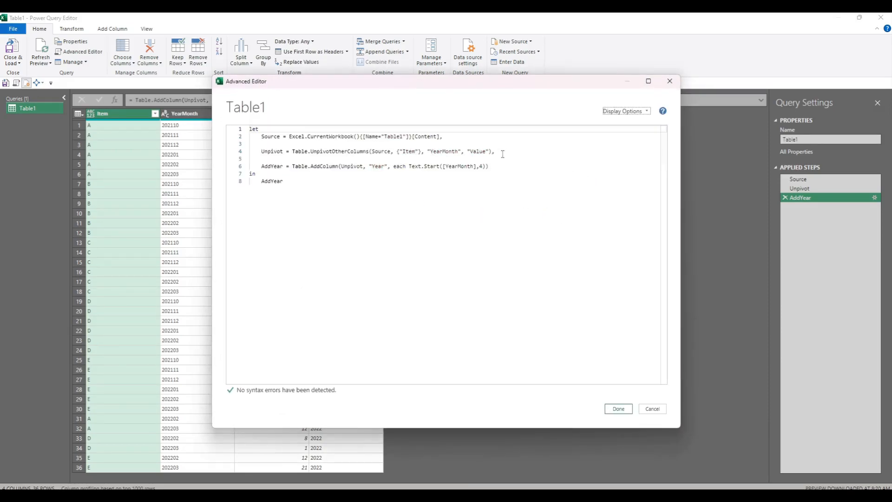
{"action": "type", "text": ","}
{"action": "key", "text": "enter"}
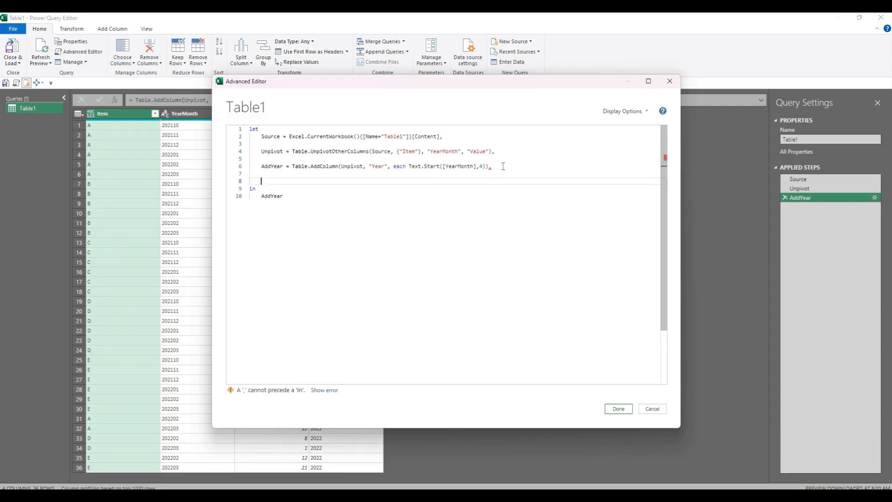
{"action": "type", "text": "RowTotals ="}
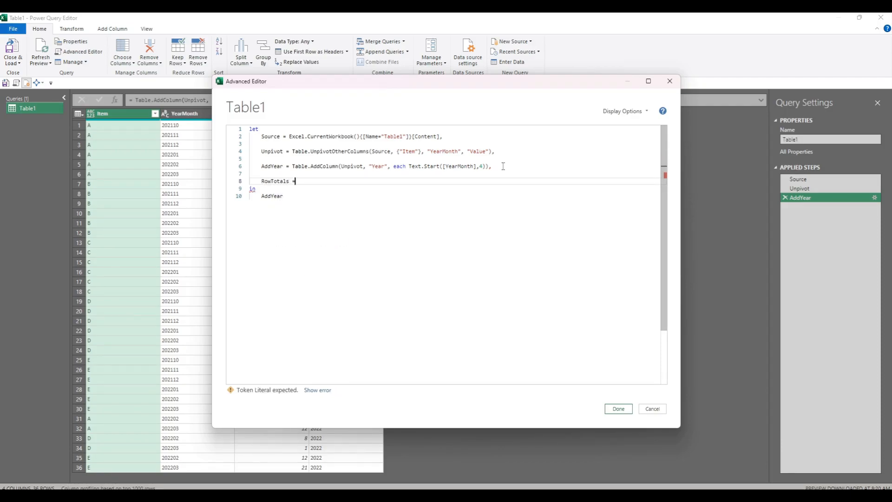
{"action": "type", "text": "Table.Group("}
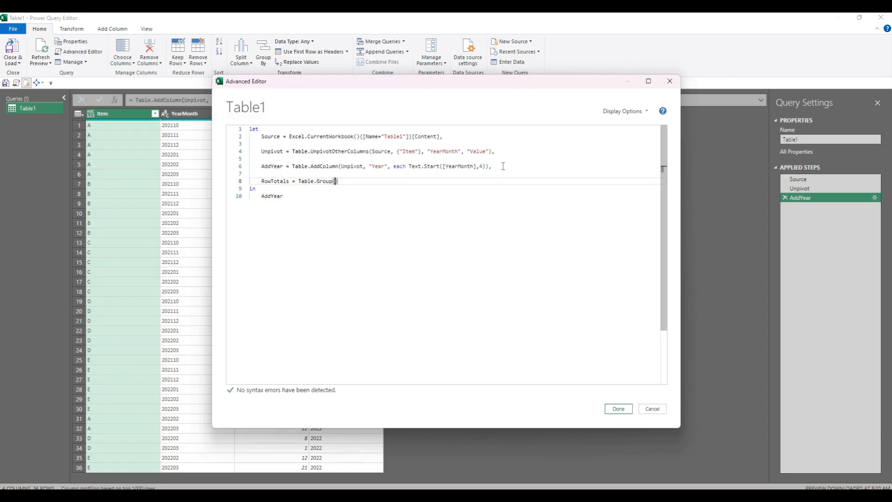
{"action": "type", "text": "AddYear, {\"Item"}
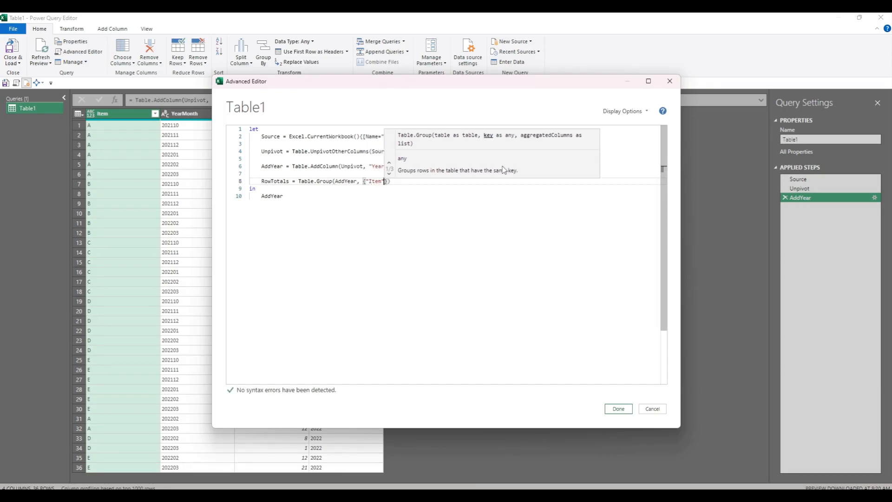
{"action": "type", "text": ", {{\""}
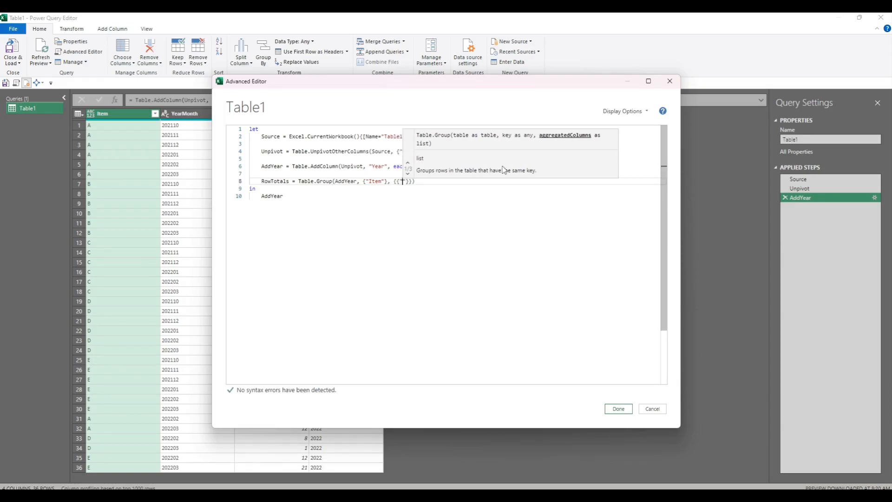
{"action": "type", "text": "Value"}
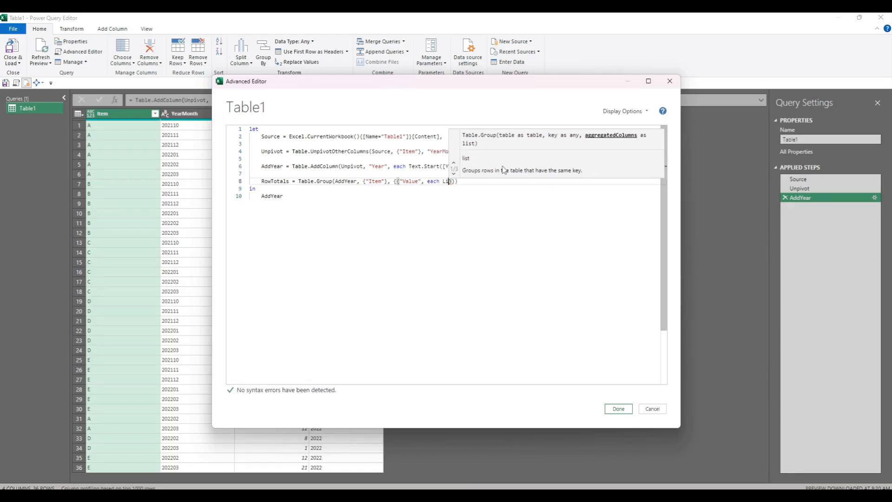
{"action": "type", "text": "List.Sum(["}
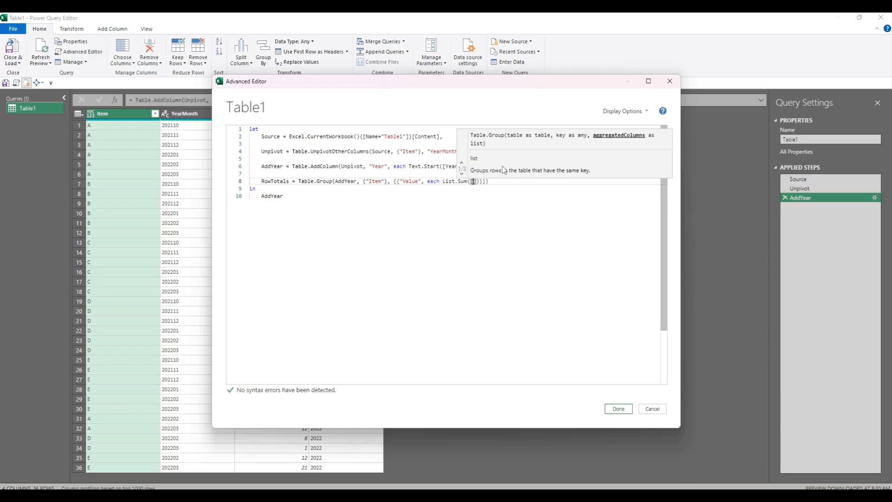
{"action": "type", "text": "Value"}
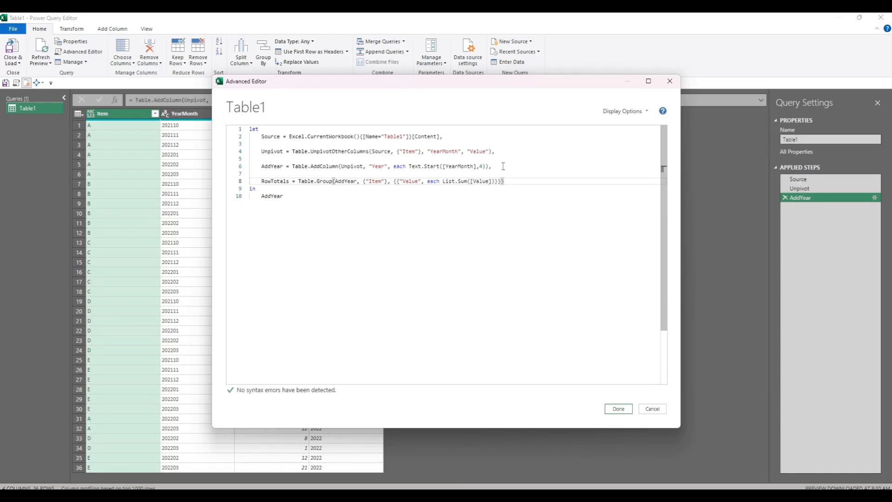
{"action": "type", "text": "RowTotals"}
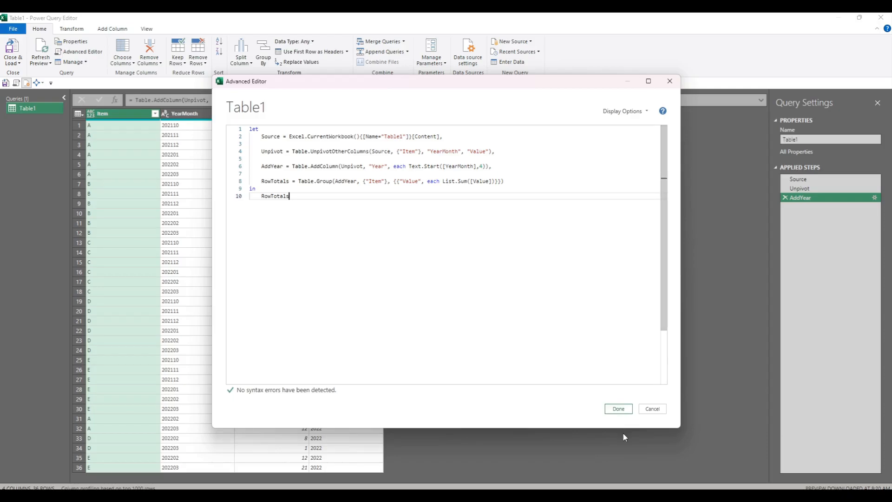
Apply RowTotals to see summed Values for items A–E, then return to the query code
{"action": "left_click", "coordinate": [616, 409]}
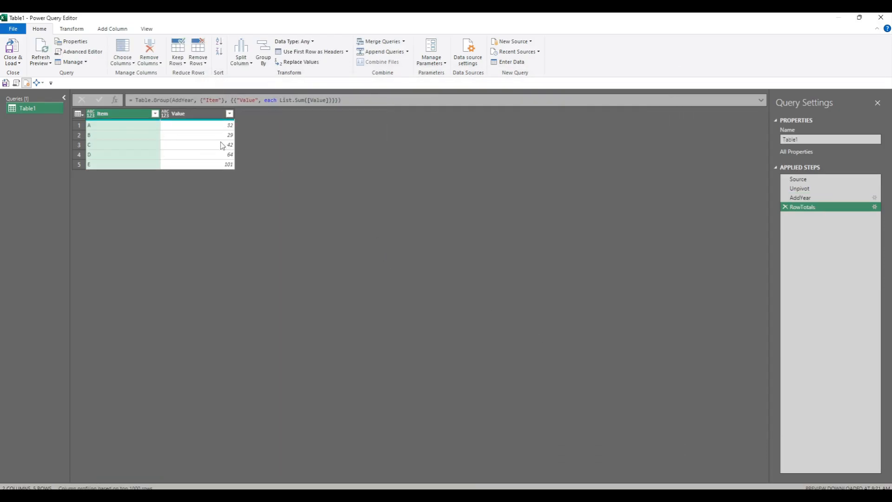
{"action": "mouse_move", "coordinate": [305, 158]}
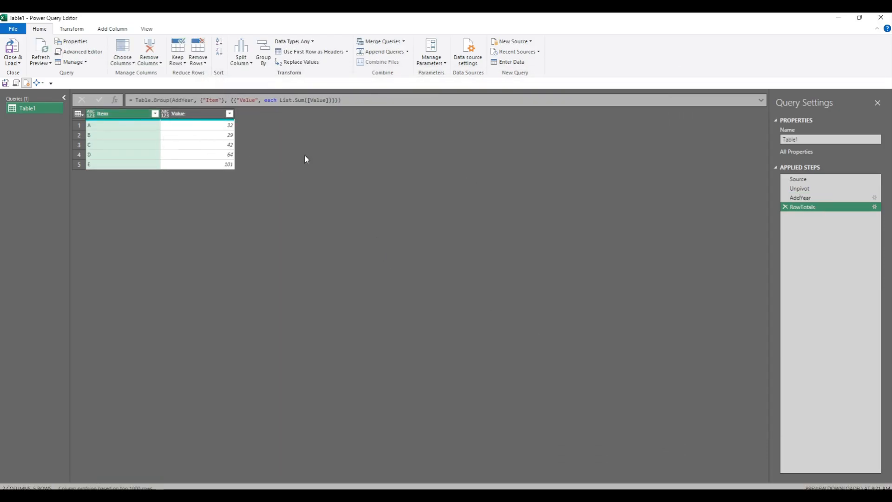
{"action": "left_click", "coordinate": [82, 51]}
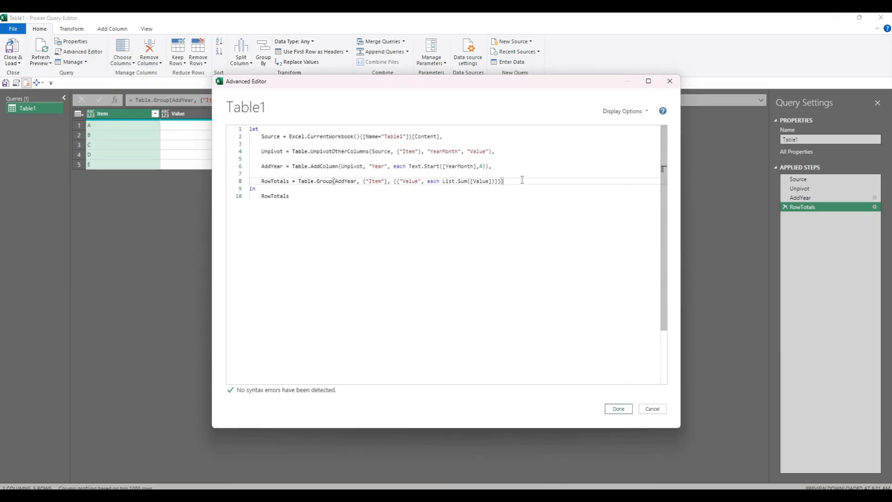
Add ColTotals grouping by {"Year"} (2021 = 105, 2022 = 163), return and apply it, then reopen the code
{"action": "type", "text": "ColTotals = Table.Group(AddYear, {\"Item\"}, {{\"Value\", each List.Sum([Value])}}),"}
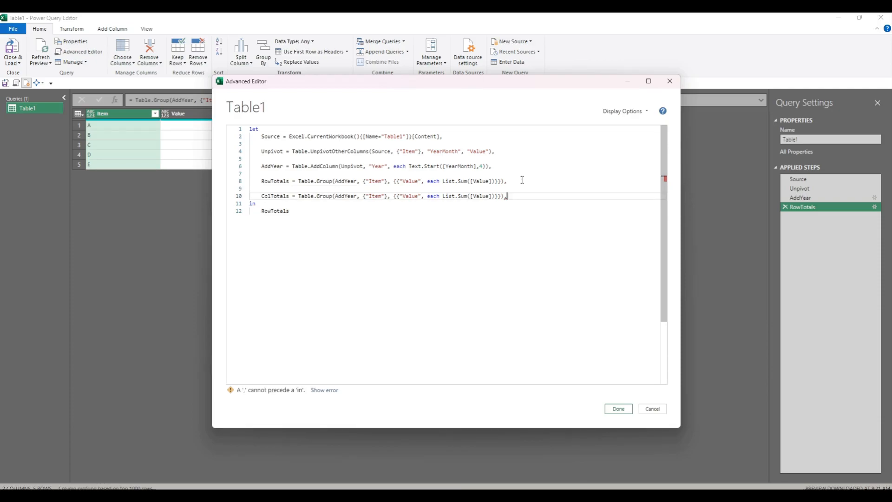
{"action": "left_click", "coordinate": [380, 196]}
{"action": "type", "text": "Year"}
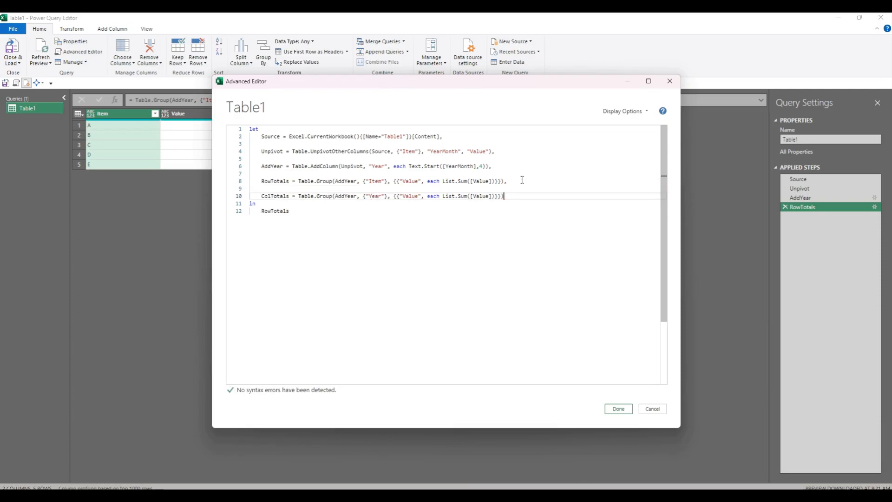
{"action": "type", "text": "Col"}
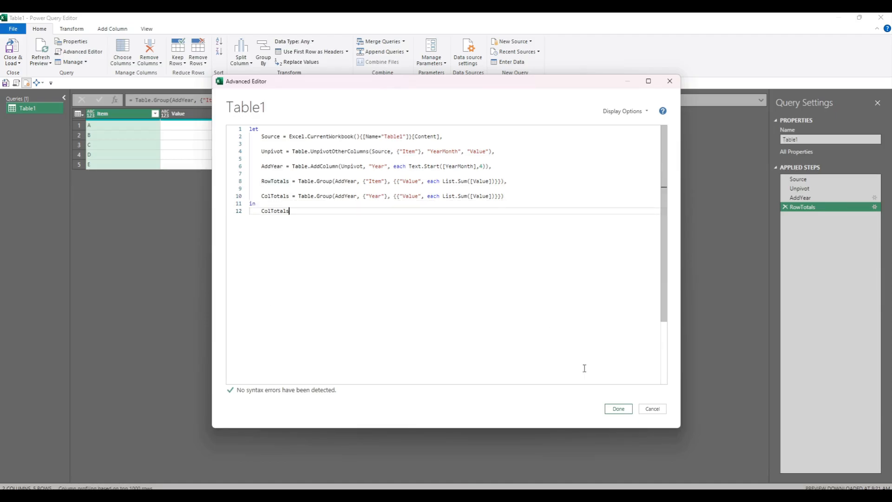
{"action": "left_click", "coordinate": [616, 409]}
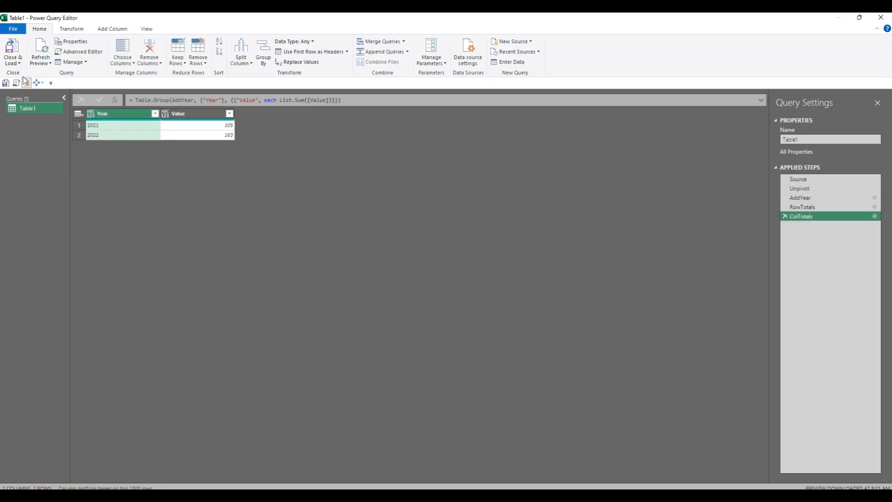
{"action": "left_click", "coordinate": [82, 52]}
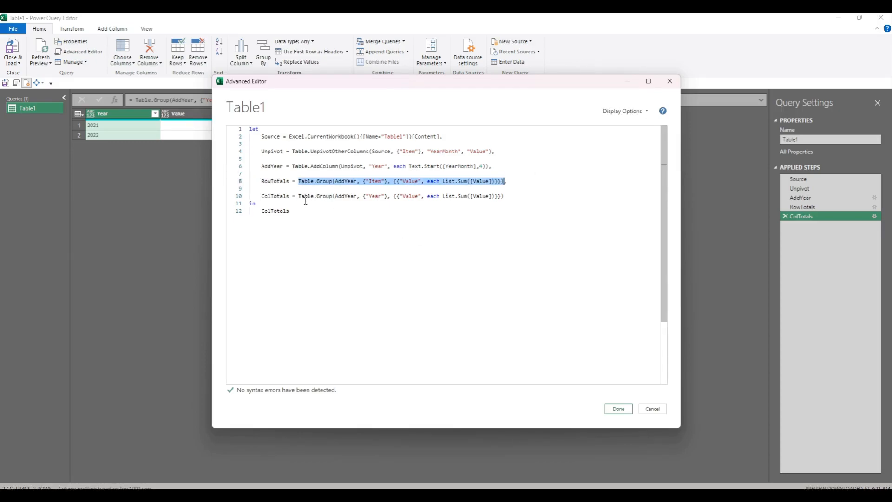
Define fnSumValueBy = (groupBy) => Table.Group(AddYear, {groupBy}, ...) from the existing group line
{"action": "left_click", "coordinate": [398, 196]}
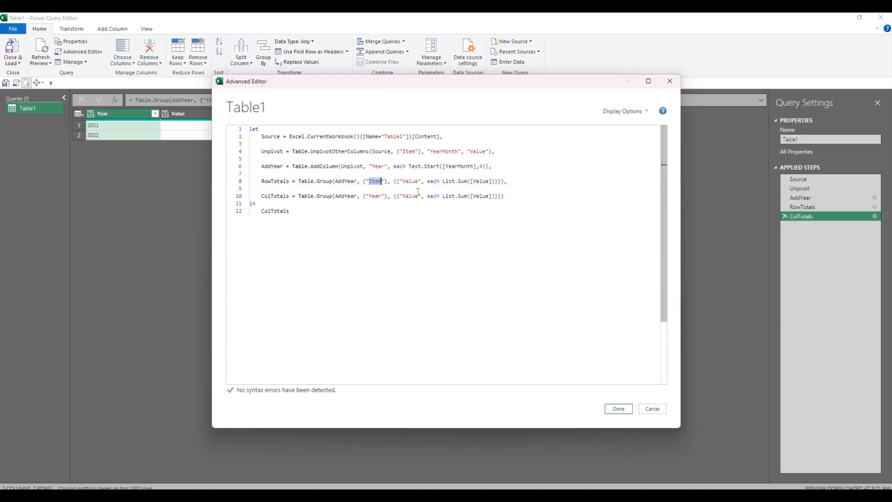
{"action": "key", "text": "Enter"}
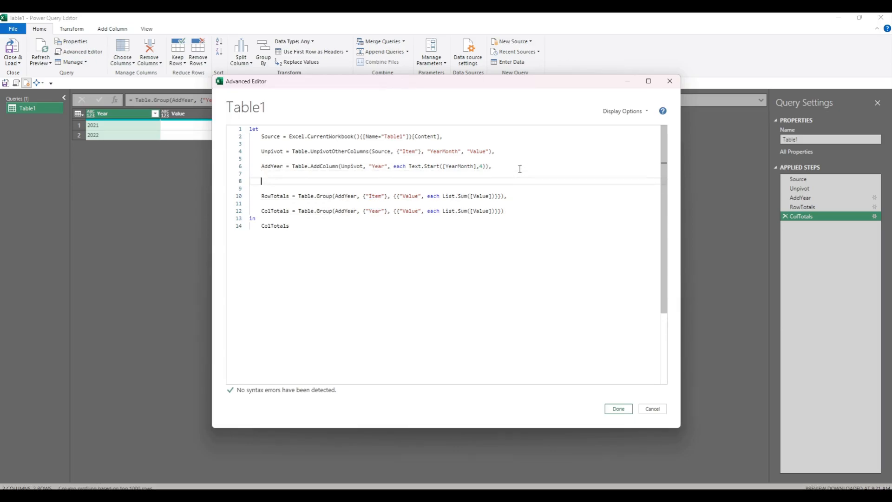
{"action": "type", "text": "fnSumValue"}
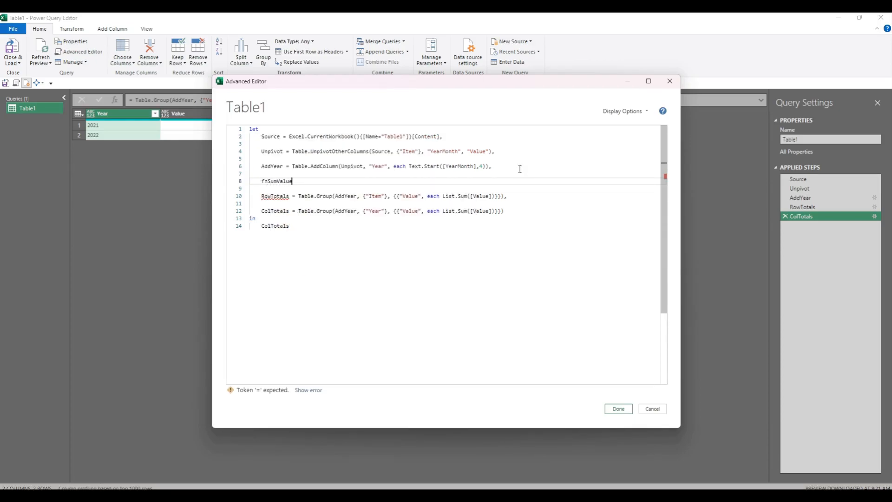
{"action": "type", "text": "By"}
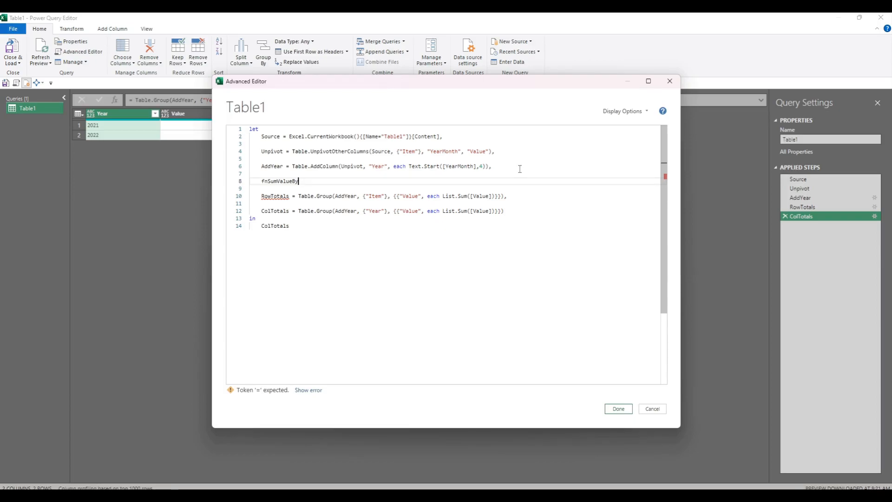
{"action": "type", "text": "=>"}
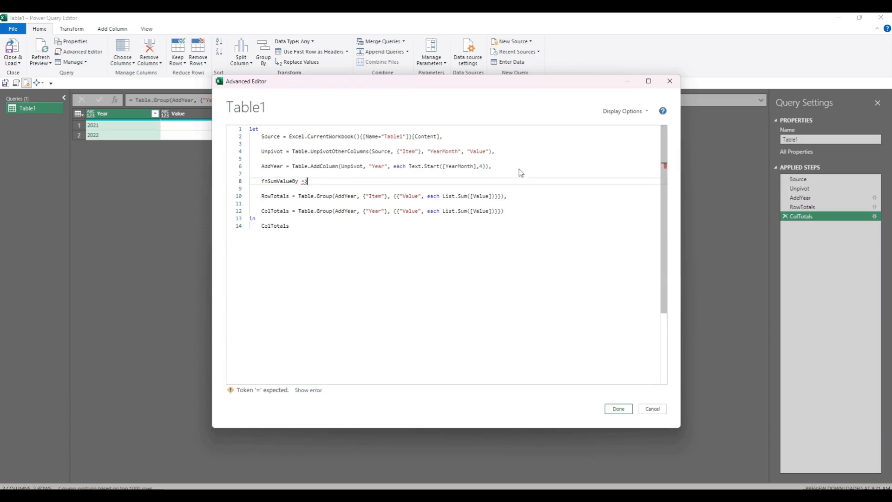
{"action": "type", "text": "(groupBy) ="}
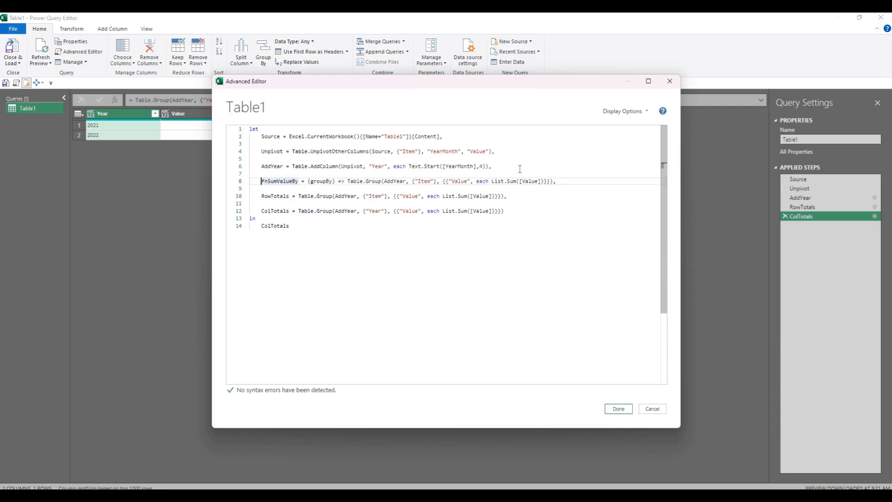
{"action": "double_click", "coordinate": [421, 181]}
{"action": "type", "text": "groupBy"}
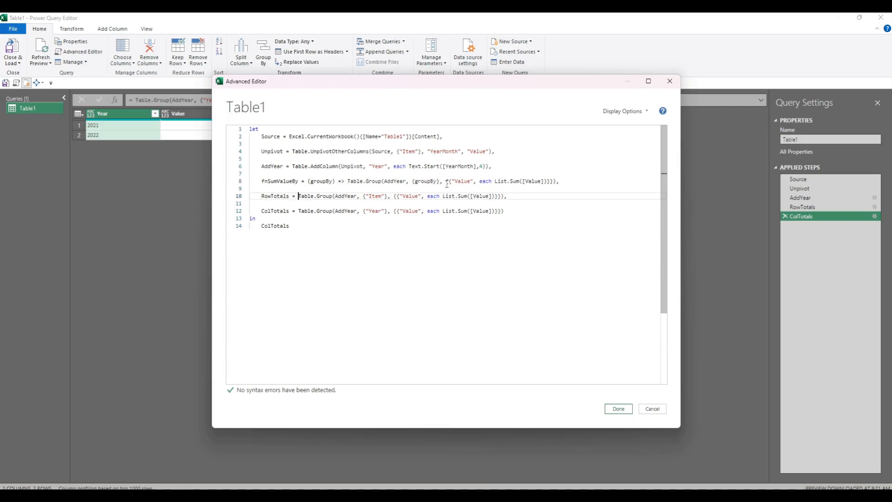
Set RowTotals to fnSumValueBy("Item") and ColTotals to fnSumValueBy("Year")
{"action": "type", "text": "fnSumValueBy(\"Item\"),"}
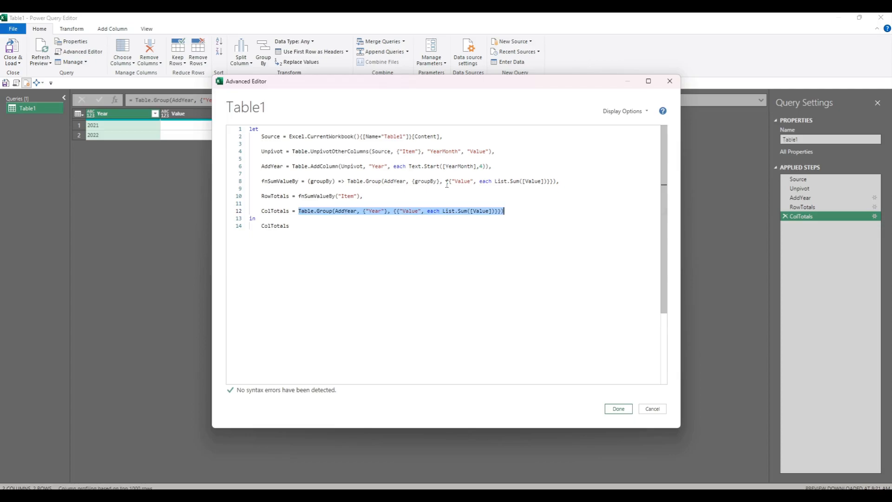
{"action": "type", "text": "fnSumValueBy("}
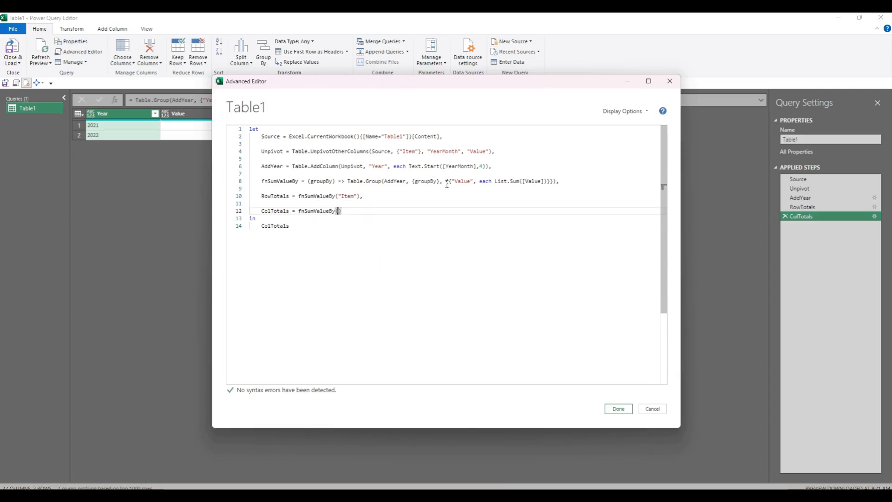
{"action": "type", "text": "\"Year\""}
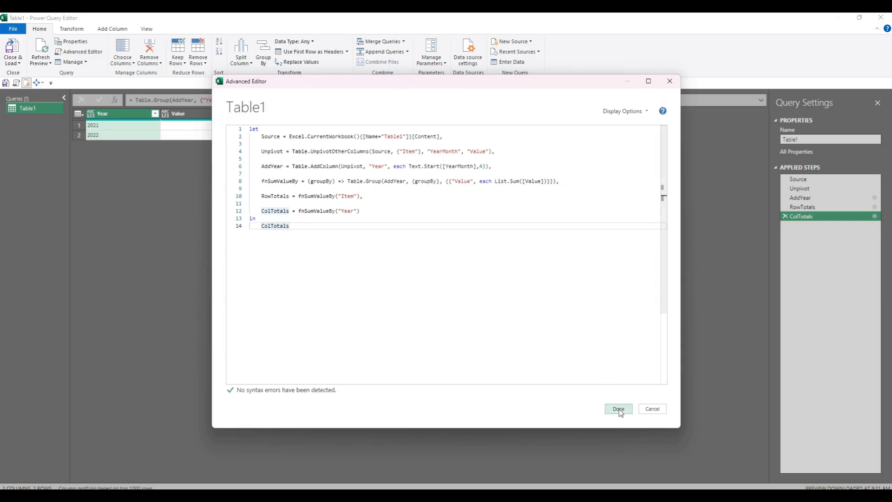
Apply the function-based code, check the RowTotals and ColTotals previews, and reopen the code
{"action": "left_click", "coordinate": [617, 409]}
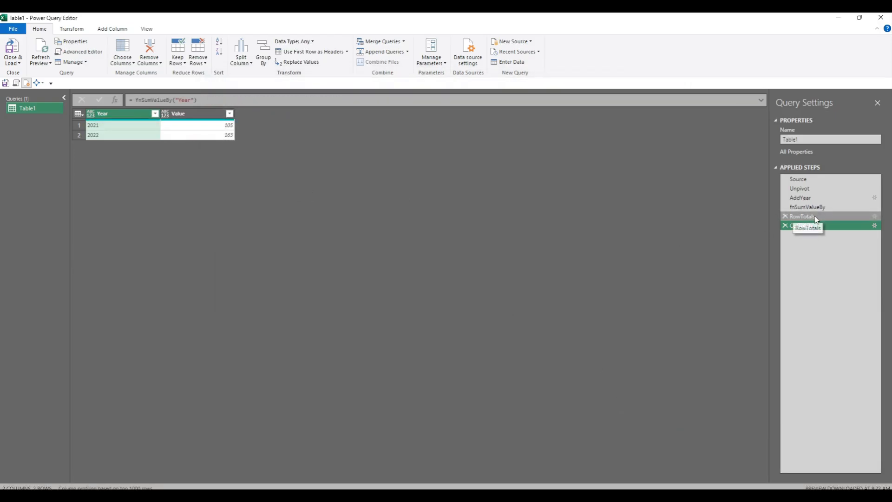
{"action": "left_click", "coordinate": [801, 216]}
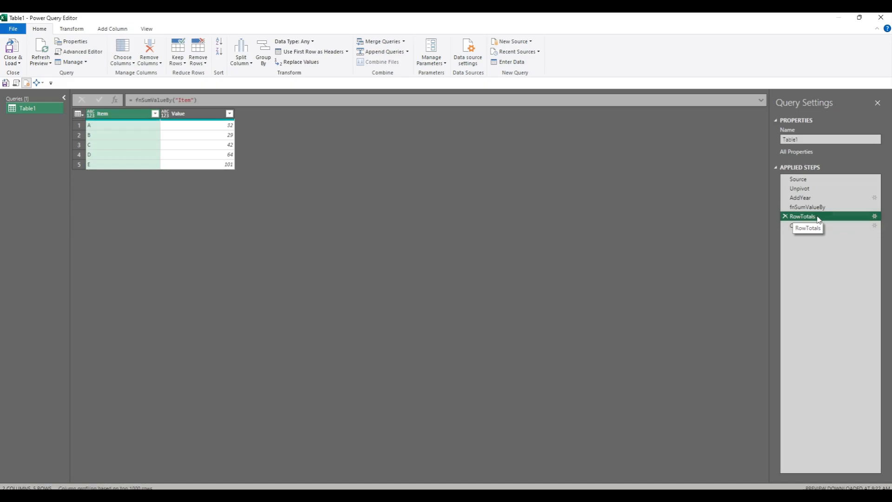
{"action": "left_click", "coordinate": [802, 225]}
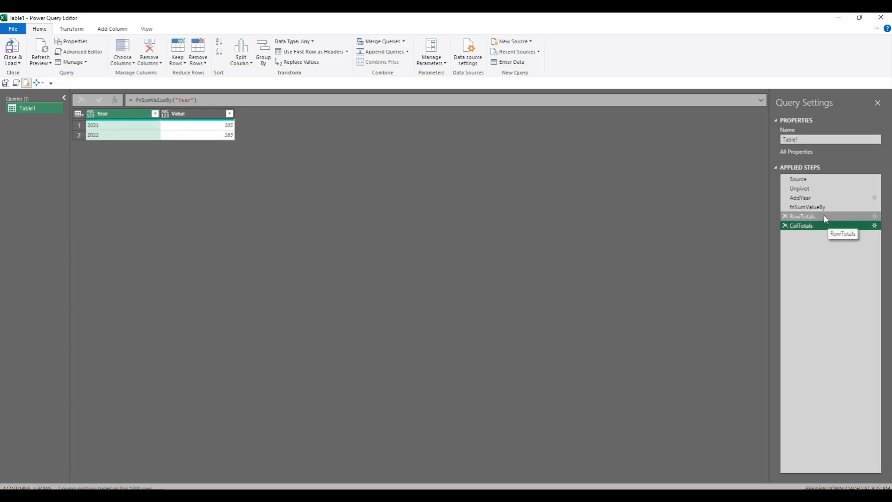
{"action": "left_click", "coordinate": [803, 217]}
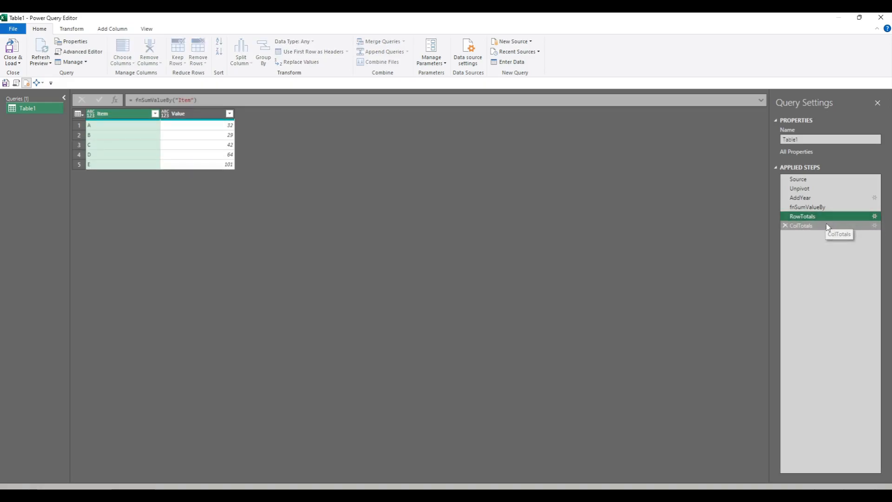
{"action": "left_click", "coordinate": [82, 51]}
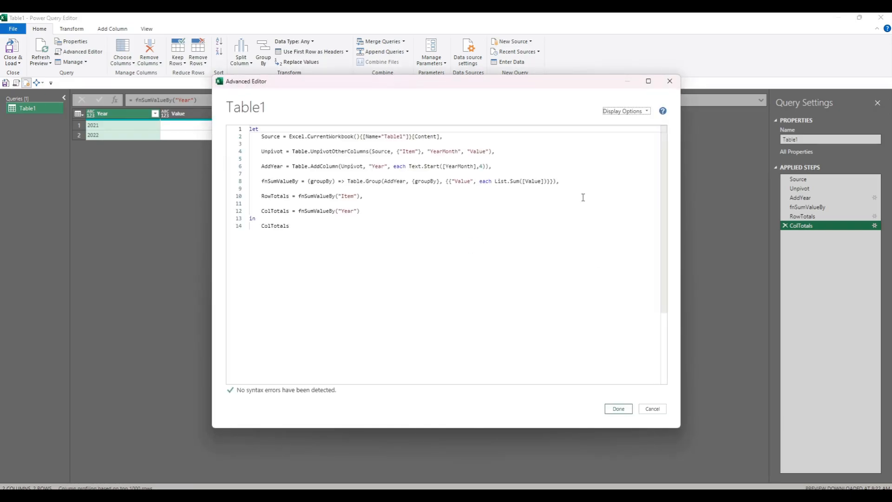
Add a GrandTotal = fnSumValueBy() step after ColTotals, calling it with no grouping column
{"action": "left_click", "coordinate": [384, 211]}
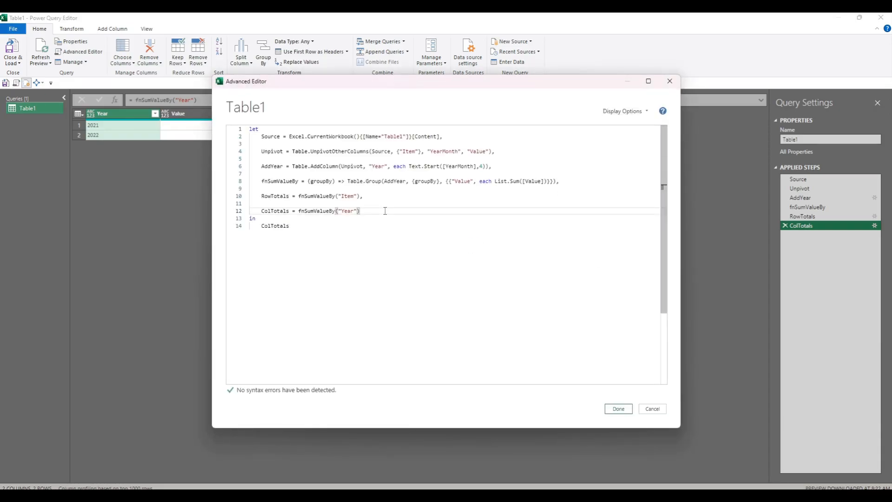
{"action": "type", "text": "GrandTotals ="}
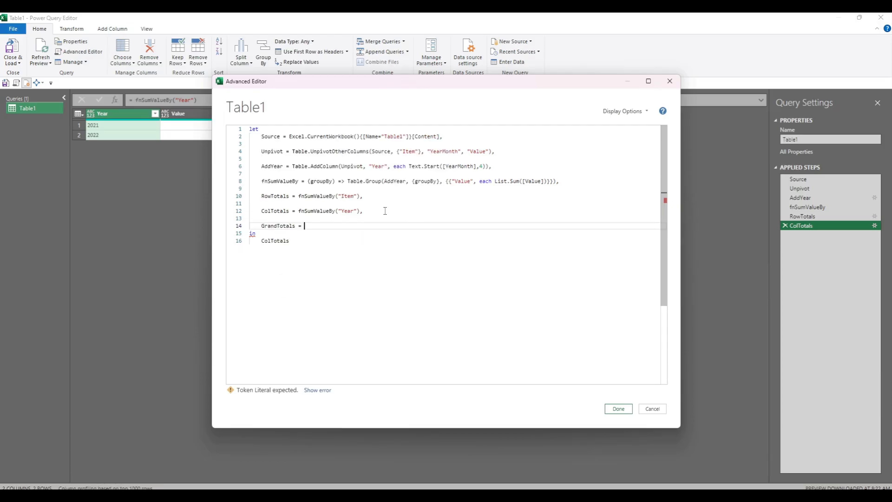
{"action": "type", "text": "fnSumValueBy()"}
{"action": "left_click", "coordinate": [410, 181]}
{"action": "type", "text": "optional "}
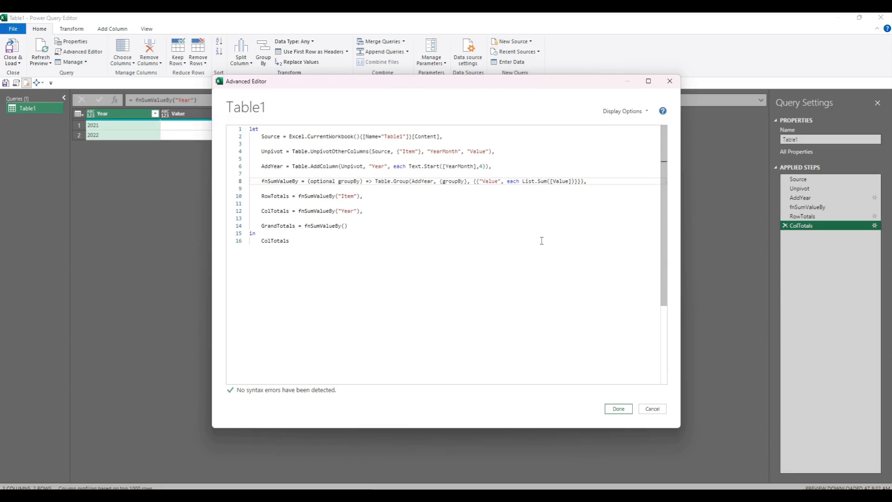
Rename GrandTotals to GrandTotal and return it as the query's output after 'in'
{"action": "double_click", "coordinate": [277, 226]}
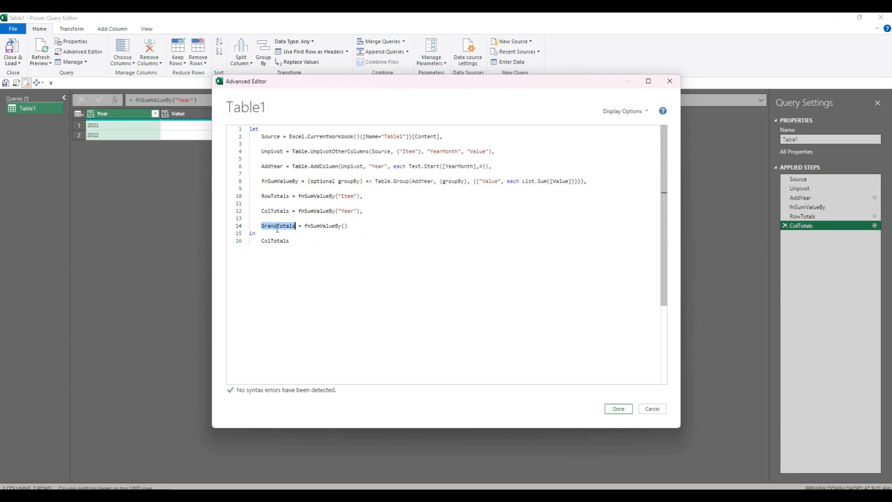
{"action": "key", "text": "Backspace"}
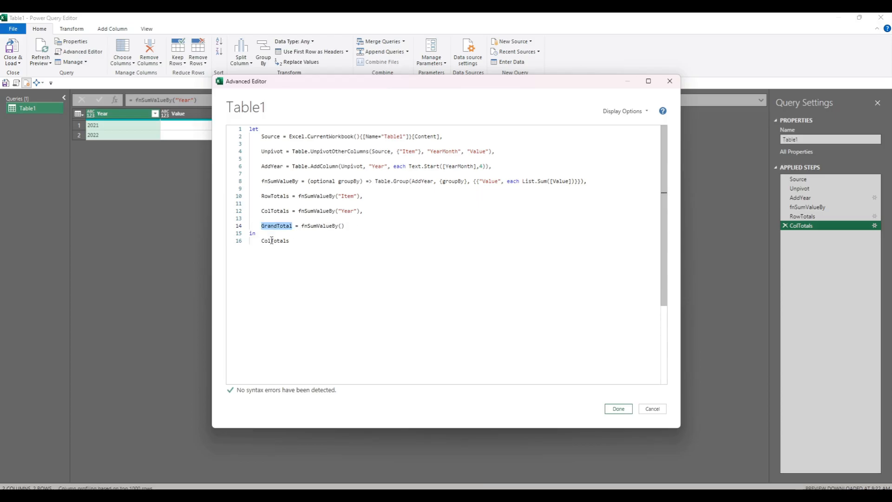
{"action": "left_click", "coordinate": [617, 409]}
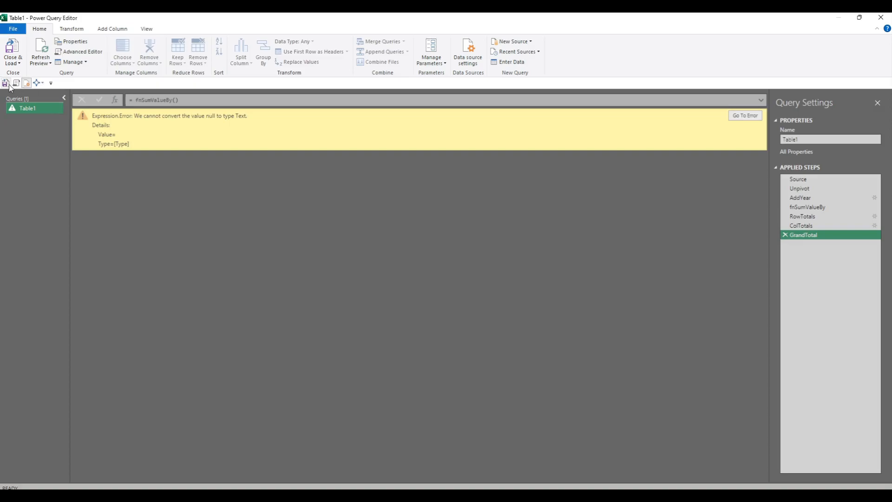
Reopen Table1's code in Advanced Editor to fix the null-to-Text error
{"action": "left_click", "coordinate": [83, 52]}
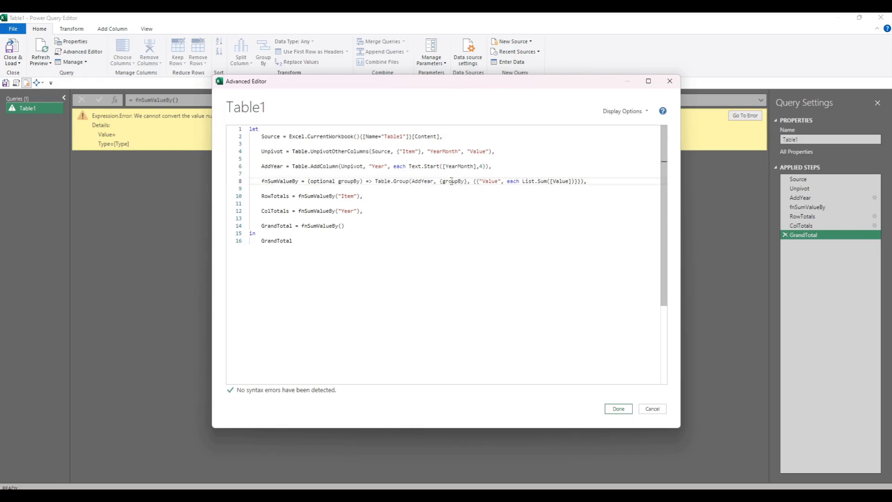
Group by {} when groupBy=null else {groupBy}, apply it so GrandTotal returns 268, and reopen the code
{"action": "type", "text": "null"}
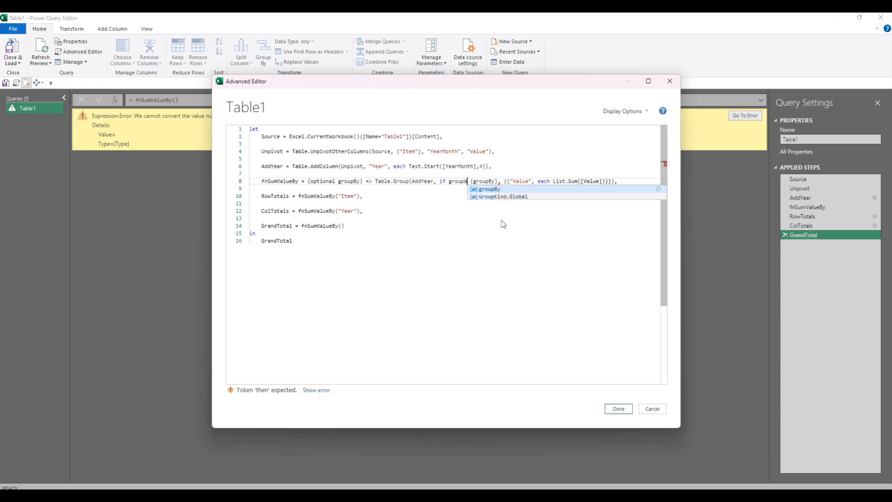
{"action": "type", "text": "=null then {} else"}
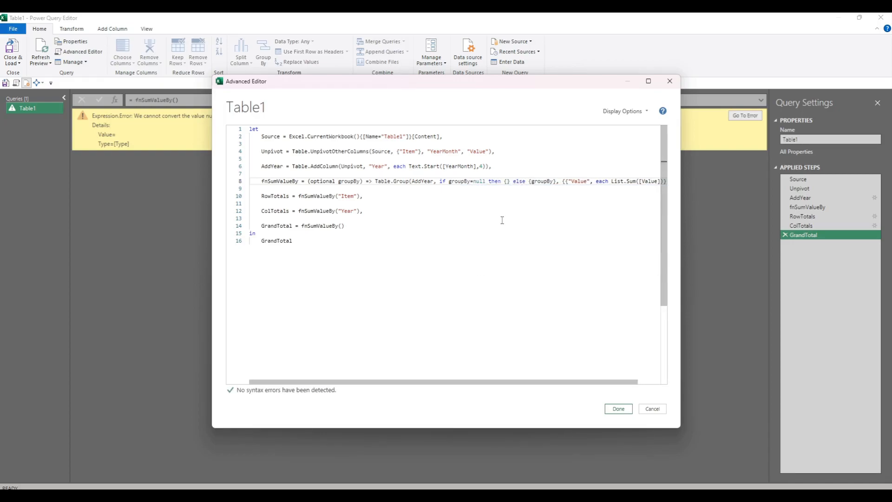
{"action": "left_click", "coordinate": [444, 203]}
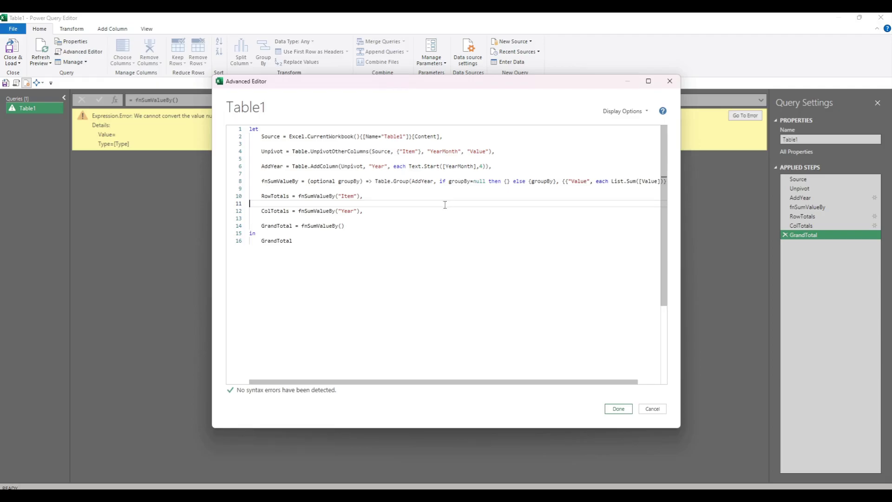
{"action": "left_click", "coordinate": [616, 408]}
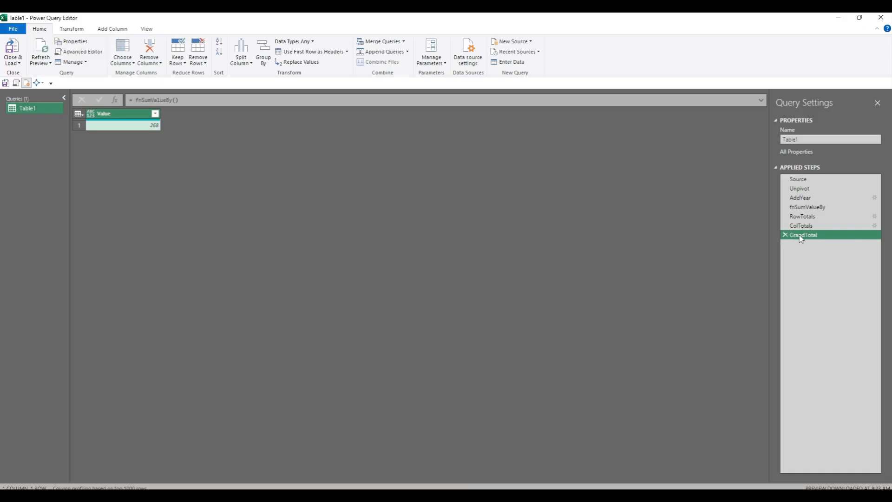
{"action": "mouse_move", "coordinate": [803, 235]}
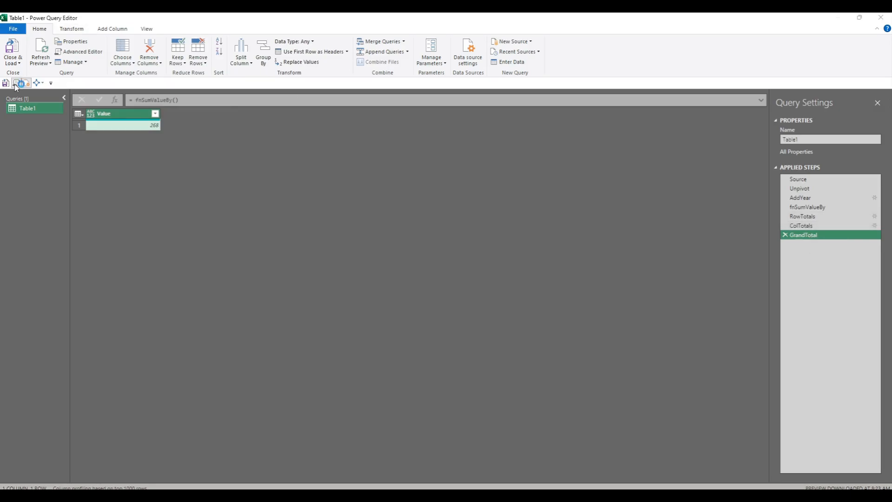
{"action": "left_click", "coordinate": [82, 51]}
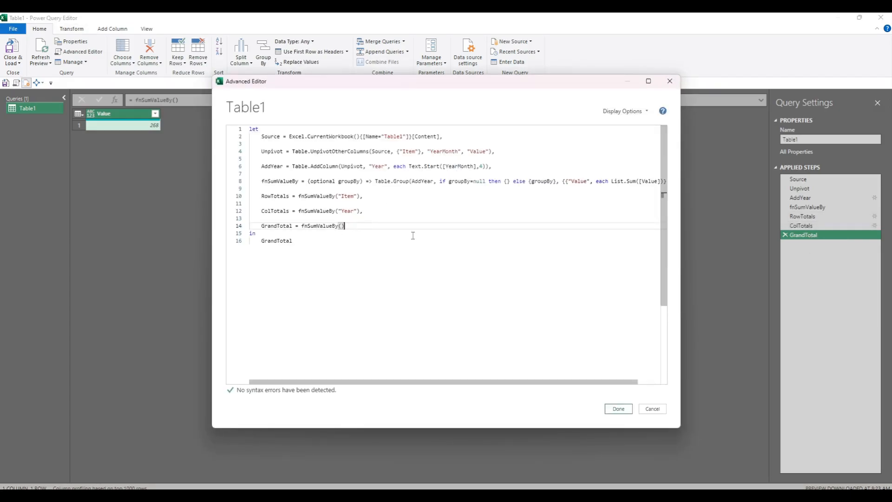
Write Combined = Table.Combine({AddYear,RowTotals,ColTotals,GrandTotal}) as the new output step
{"action": "type", "text": ","}
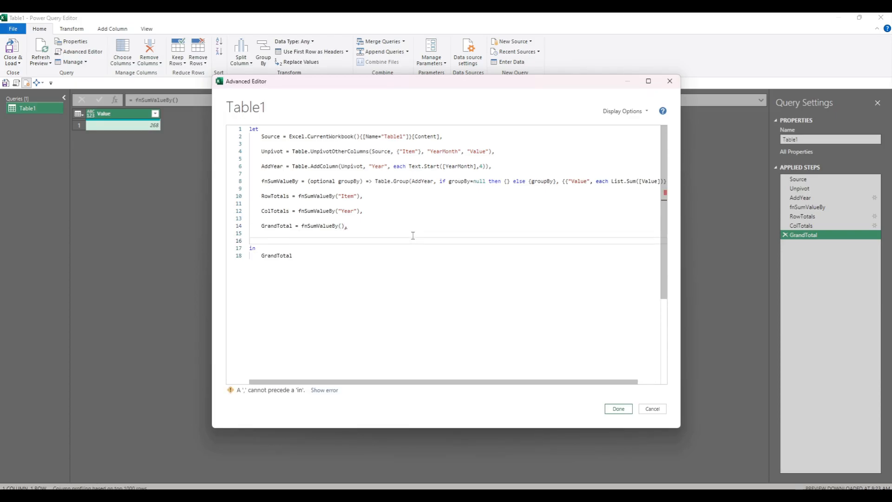
{"action": "type", "text": "Combined ="}
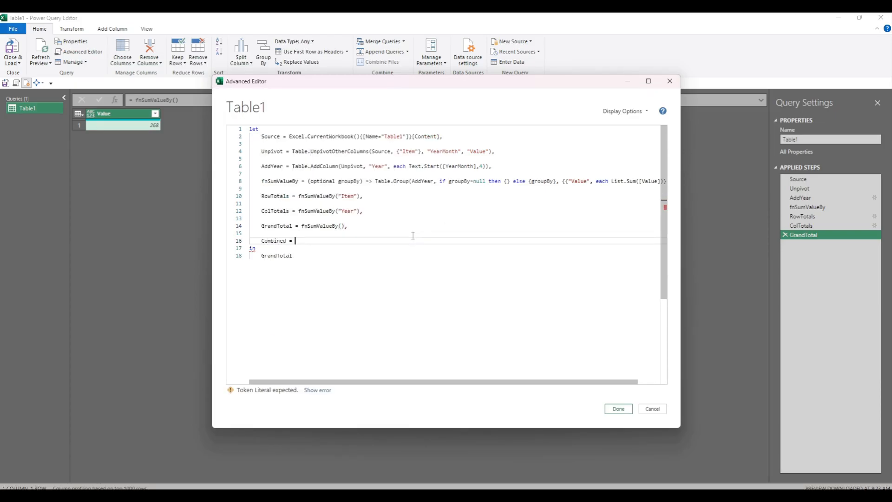
{"action": "type", "text": "tablecom"}
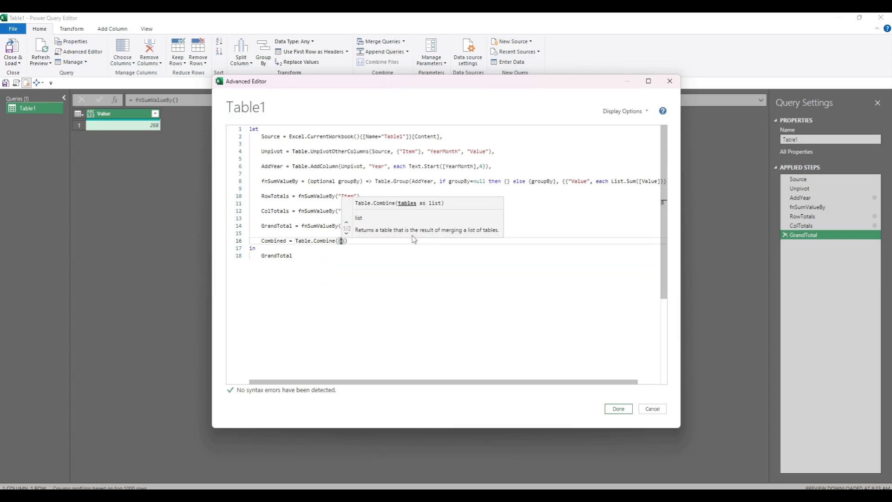
{"action": "type", "text": "AddYear,"}
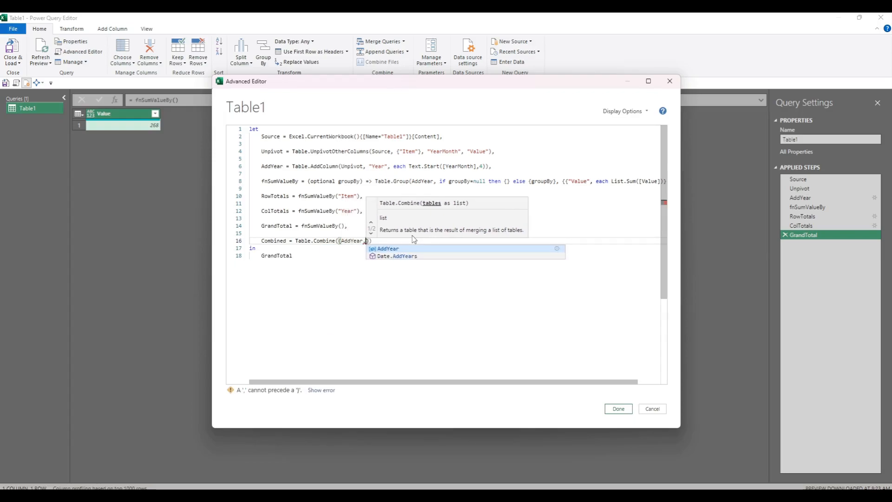
{"action": "type", "text": "RowTo"}
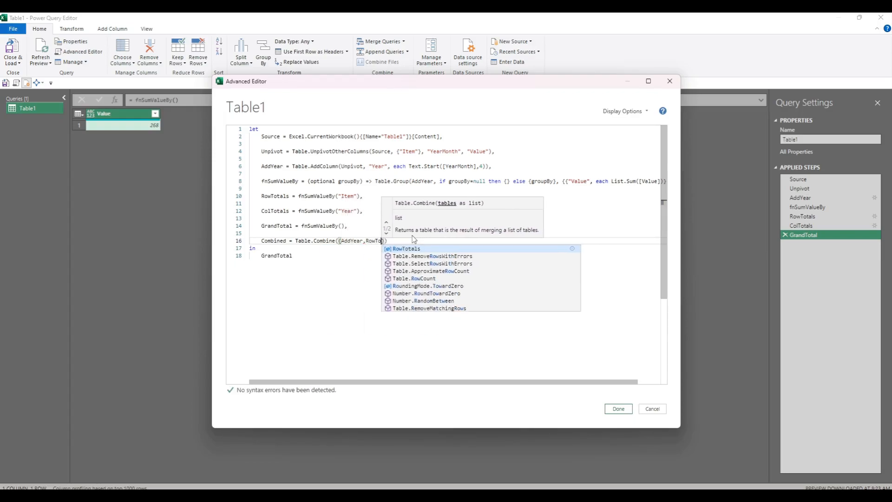
{"action": "type", "text": ",ColTotals,"}
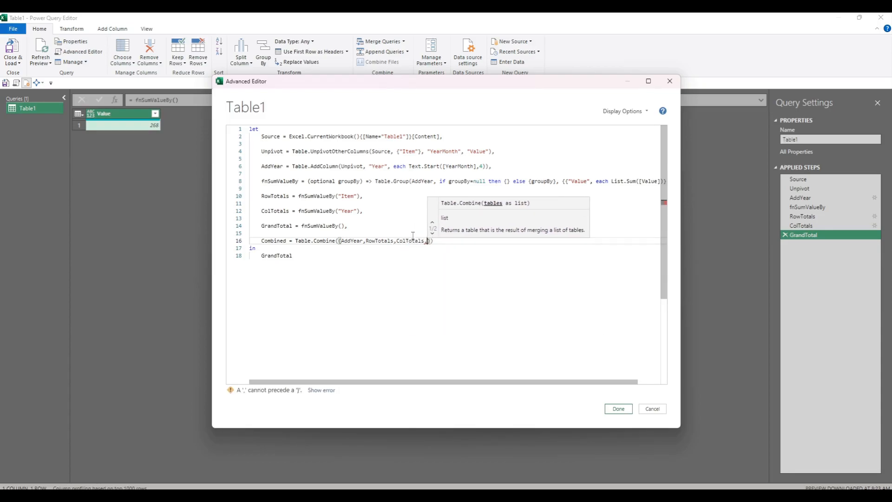
{"action": "type", "text": "GrandTotal"}
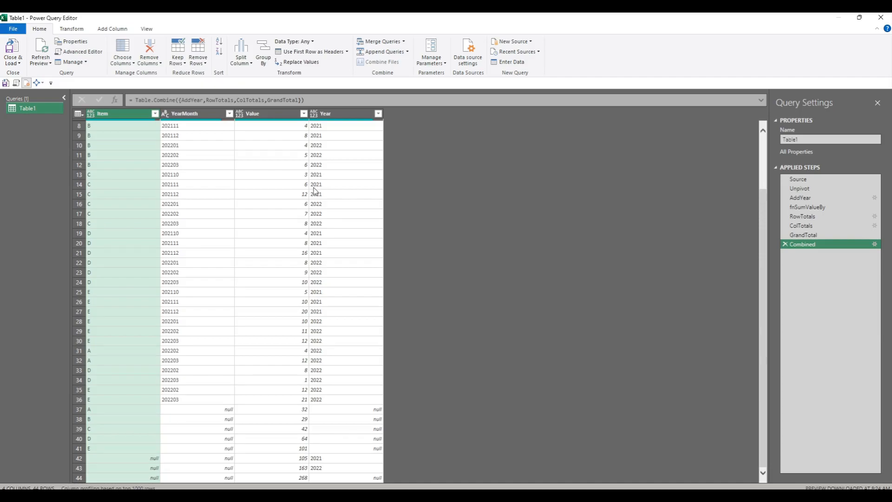
{"action": "mouse_move", "coordinate": [301, 414]}
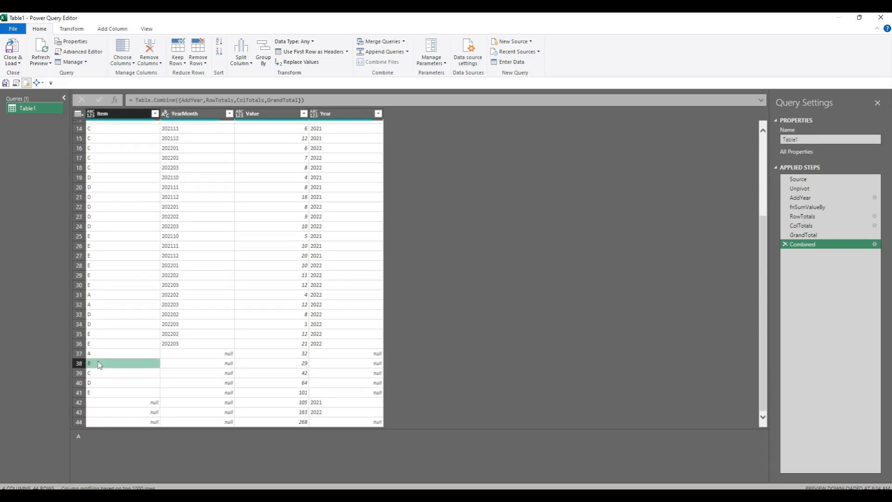
Inspect the null Item and 2021 Year cells in the totals rows, then reopen the M code
{"action": "left_click", "coordinate": [315, 402]}
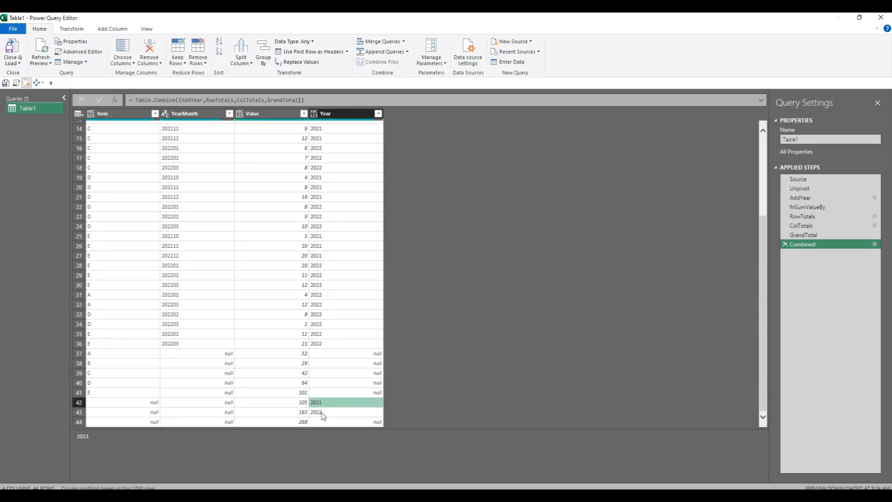
{"action": "left_click", "coordinate": [315, 412]}
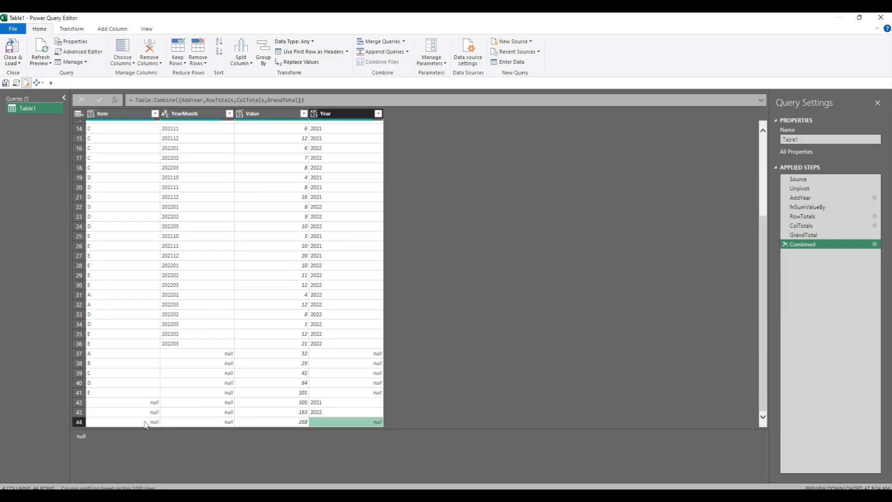
{"action": "mouse_move", "coordinate": [95, 255]}
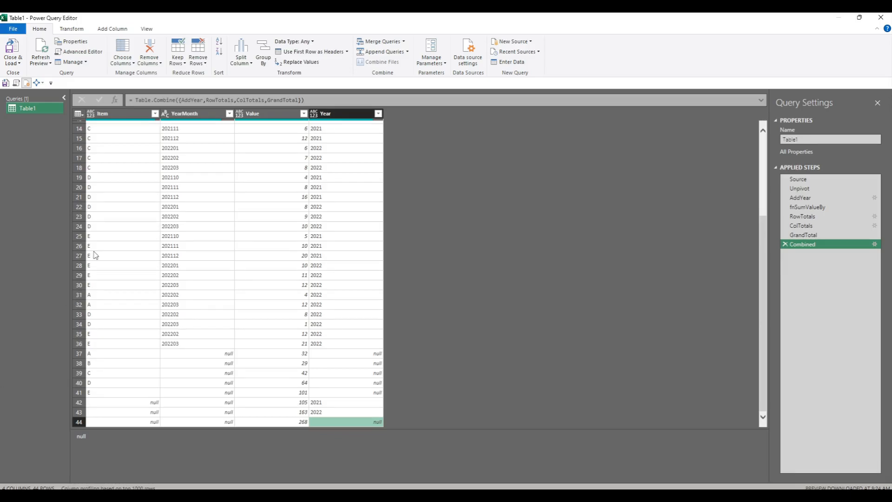
{"action": "left_click", "coordinate": [82, 52]}
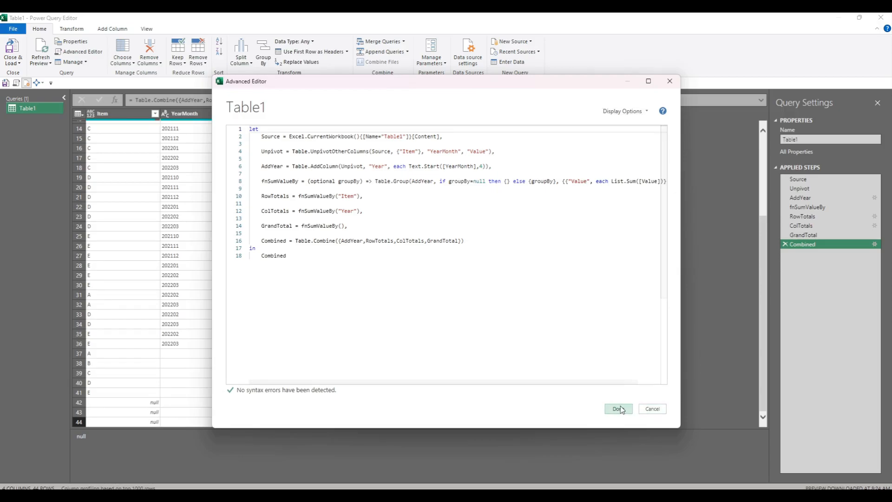
{"action": "left_click", "coordinate": [618, 409]}
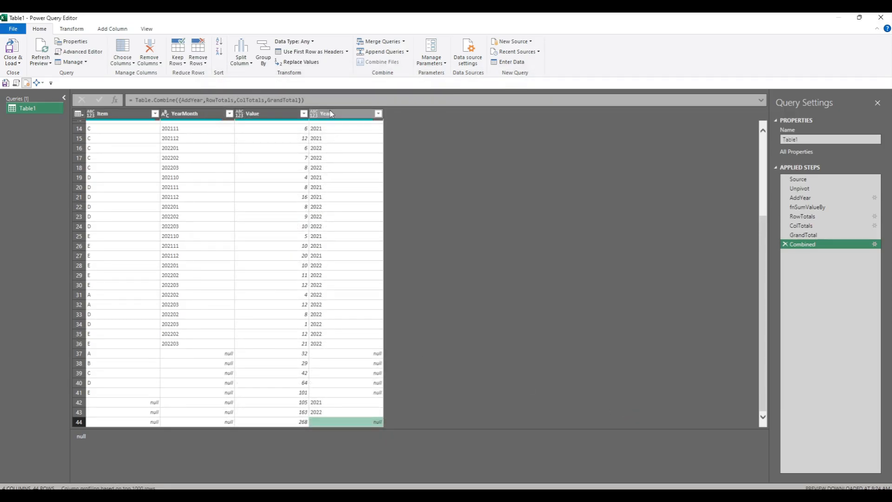
{"action": "mouse_move", "coordinate": [396, 316]}
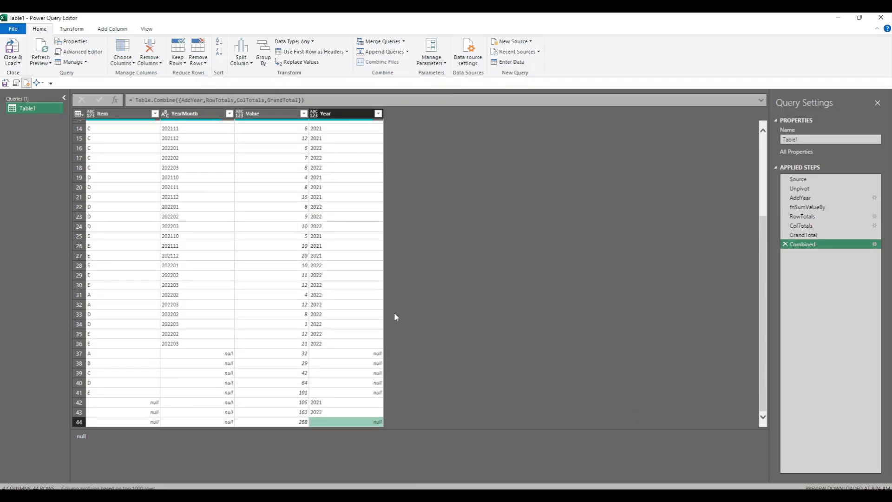
{"action": "mouse_move", "coordinate": [348, 358]}
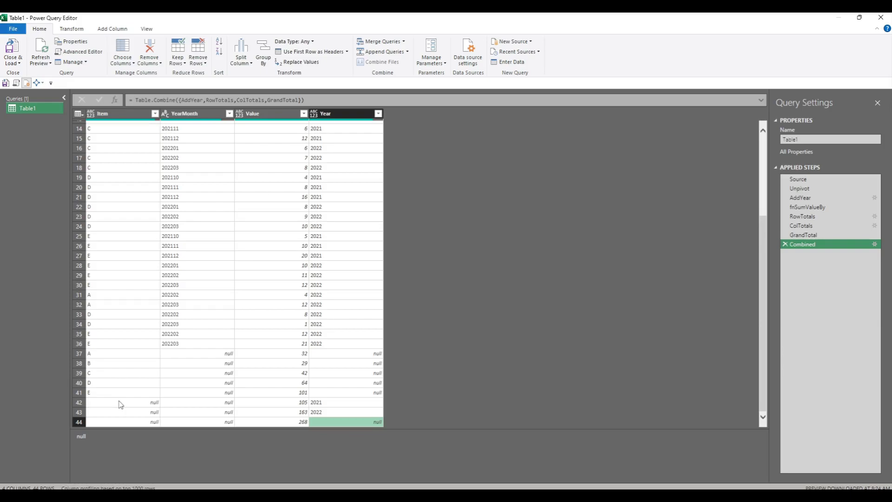
{"action": "left_click", "coordinate": [120, 402]}
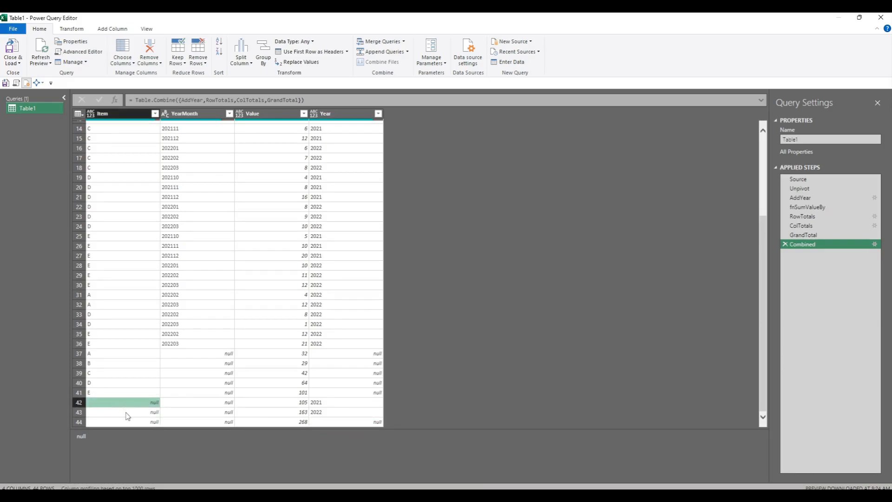
{"action": "left_click", "coordinate": [126, 422]}
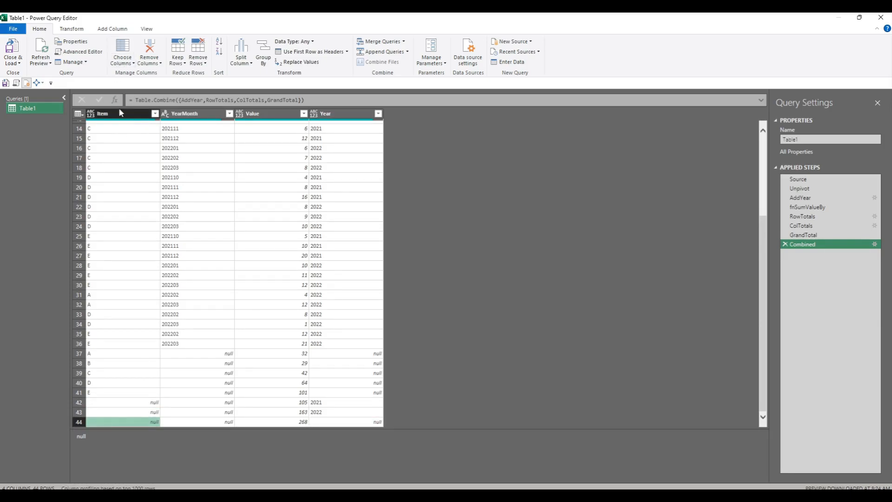
{"action": "mouse_move", "coordinate": [357, 178]}
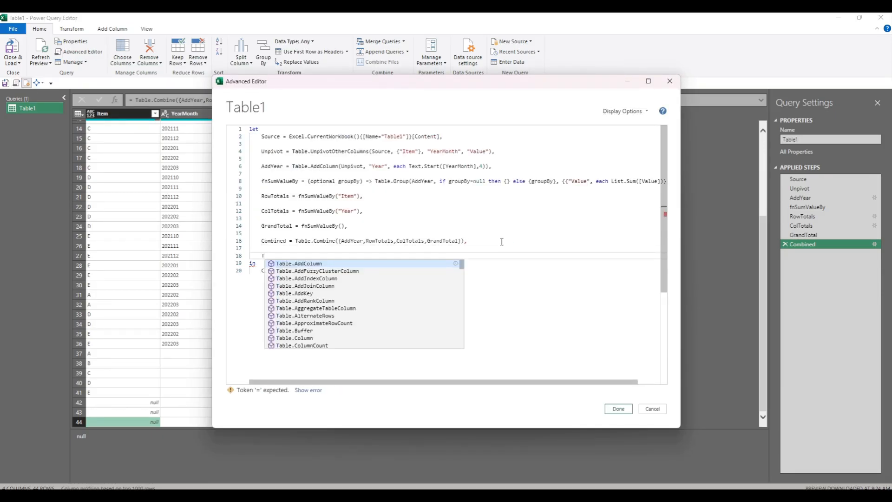
Start TransformCols = Table.TransformColumns(Combined, ...) as a new step
{"action": "type", "text": "Transfo"}
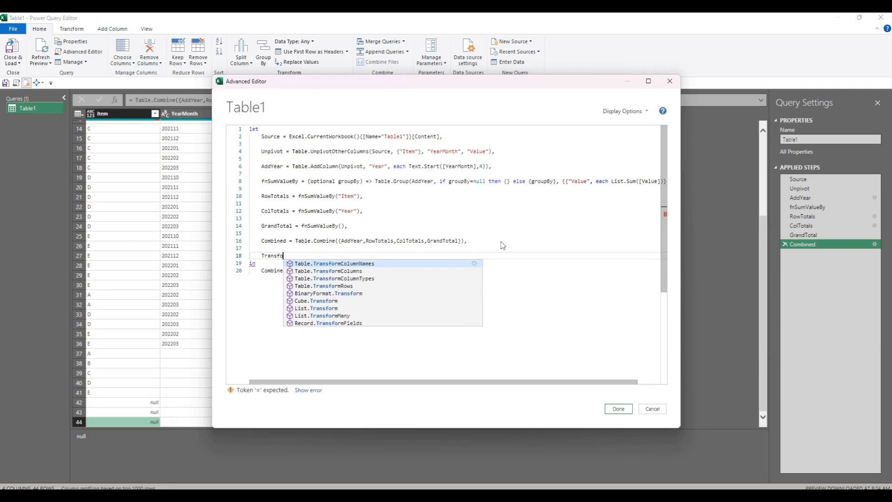
{"action": "type", "text": "Col"}
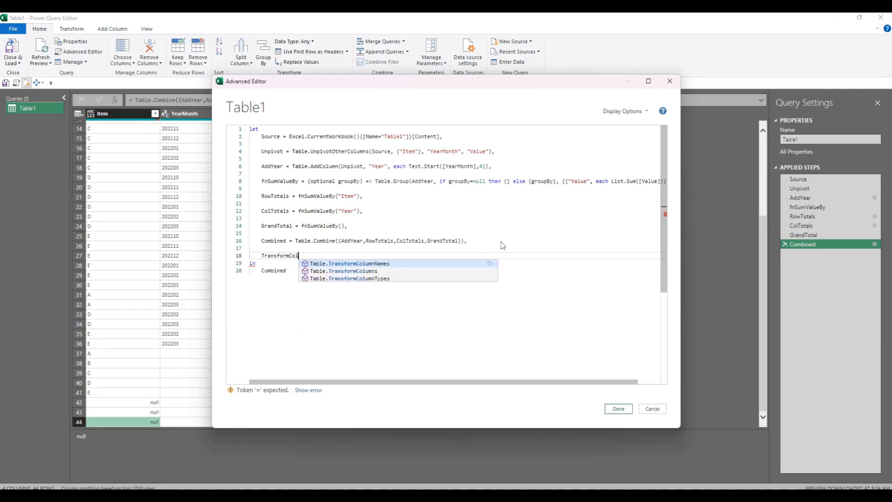
{"action": "type", "text": "= tabletr"}
{"action": "type", "text": "{"}
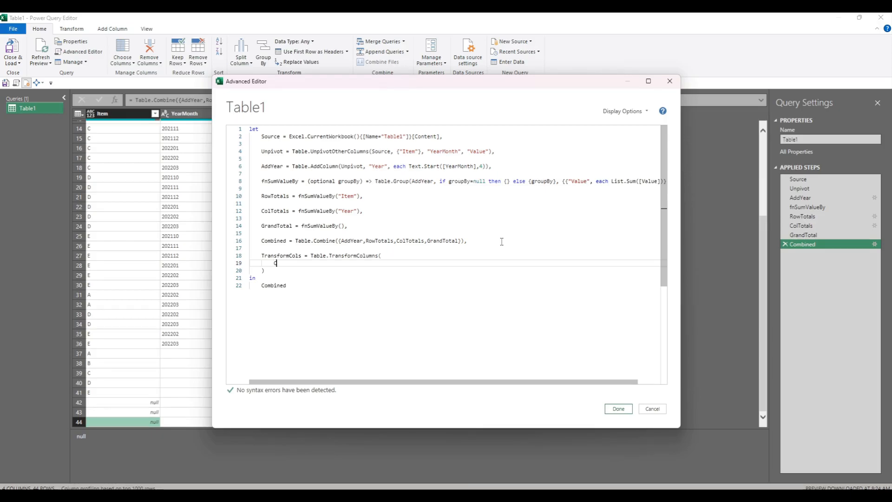
{"action": "type", "text": "Combined,"}
{"action": "type", "text": "{\"Item\", each"}
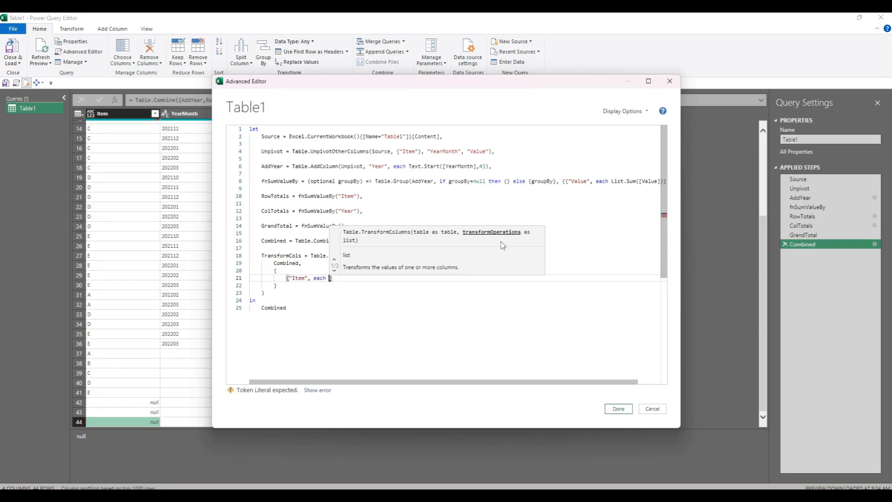
Add rules turning null Item into "Total" and null Year into "Till Date Total", else keep the value
{"action": "type", "text": "if"}
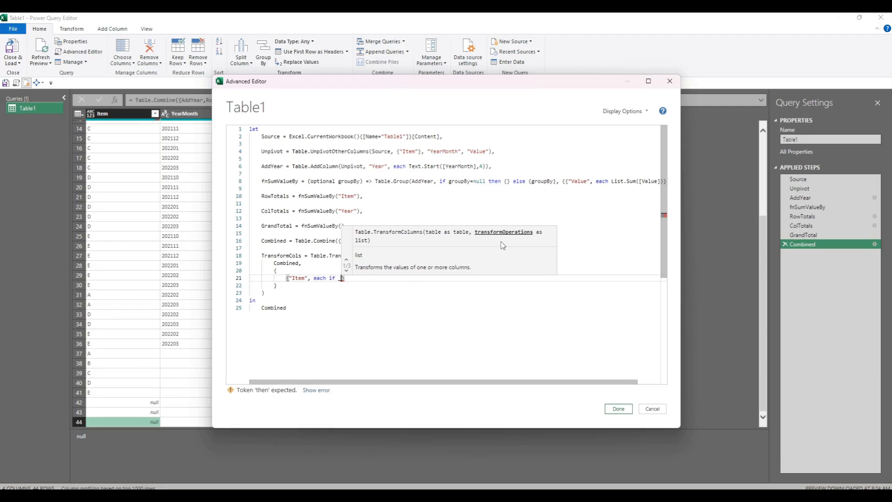
{"action": "type", "text": "_"}
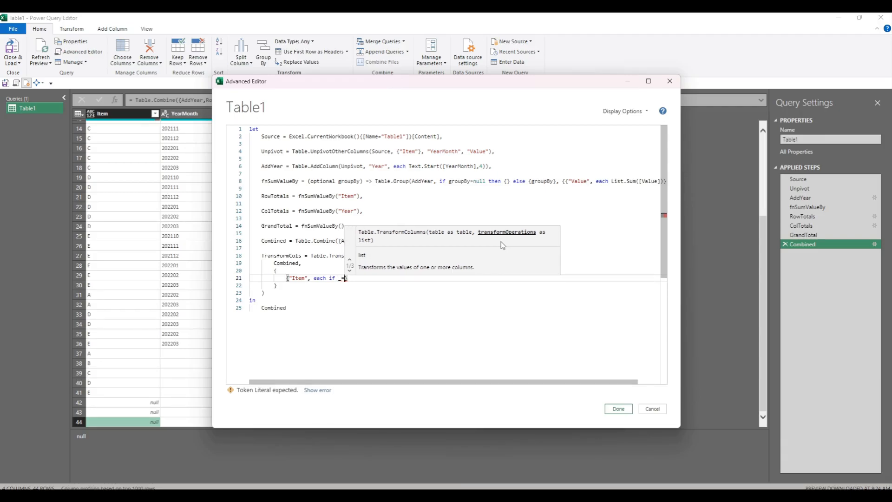
{"action": "type", "text": "null then \"T\""}
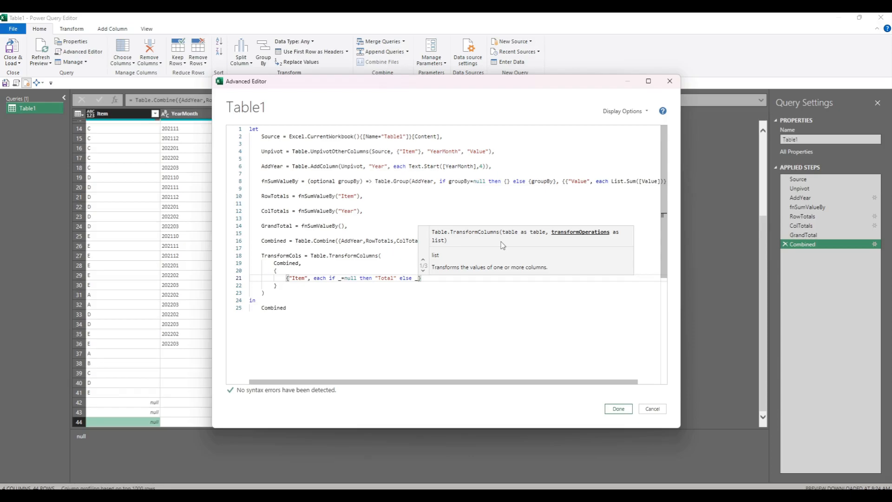
{"action": "type", "text": "}"}
{"action": "type", "text": "{\"Year\", each "}
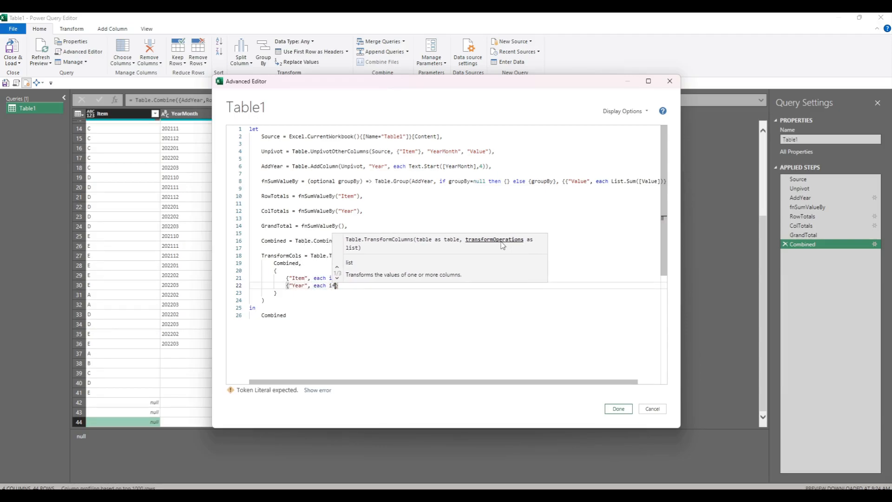
{"action": "type", "text": "if _=null then \"Till Date Total\" else _"}
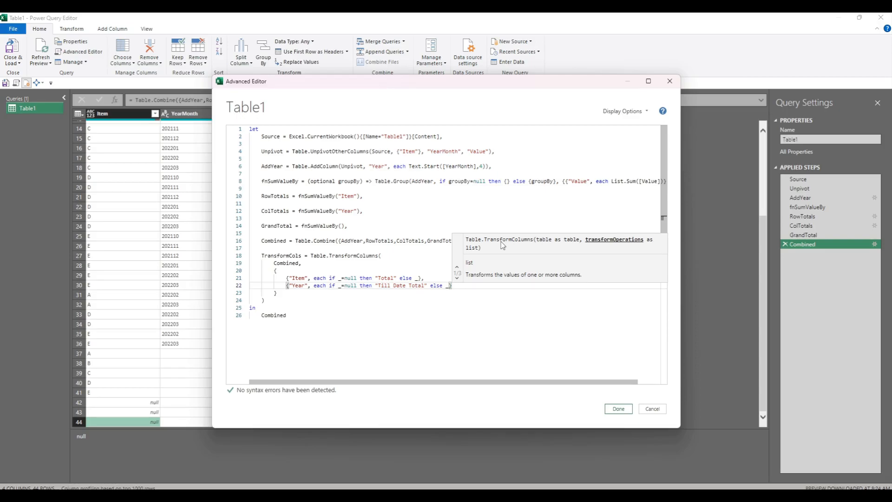
{"action": "left_click", "coordinate": [501, 242]}
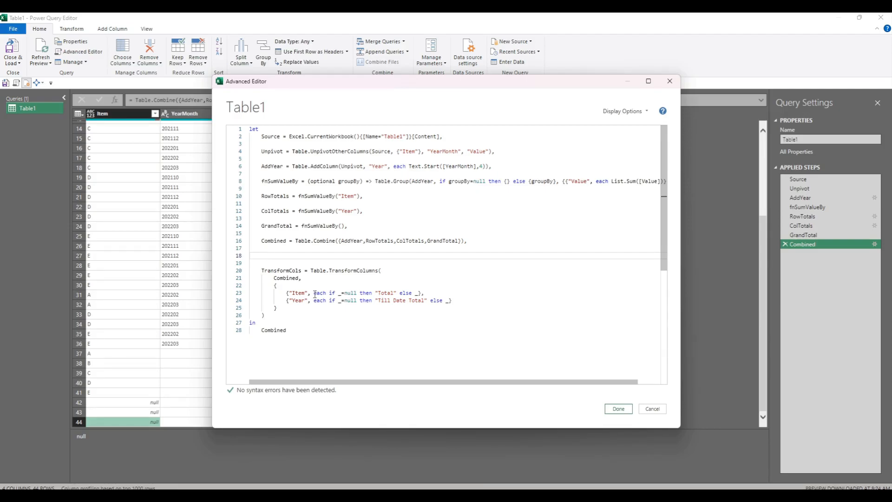
Replace 'each' in the Item rule with an explicit (_) => function
{"action": "double_click", "coordinate": [320, 292]}
{"action": "type", "text": "(_) =>"}
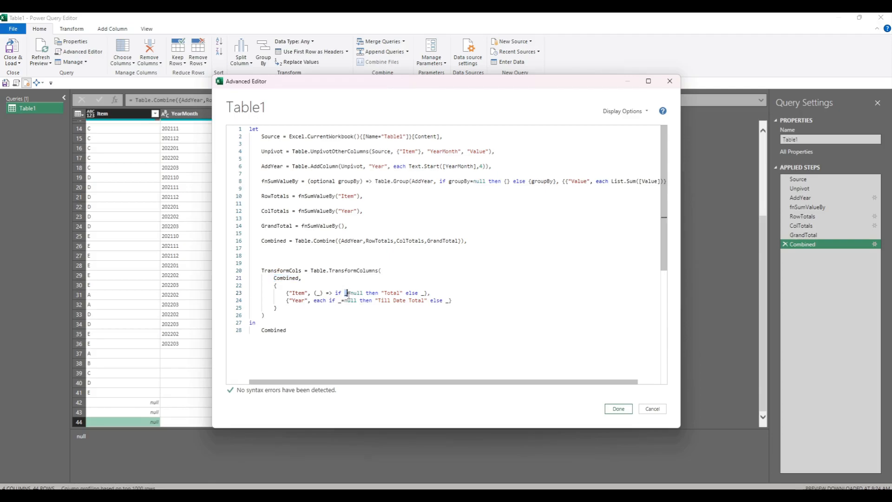
{"action": "double_click", "coordinate": [353, 292]}
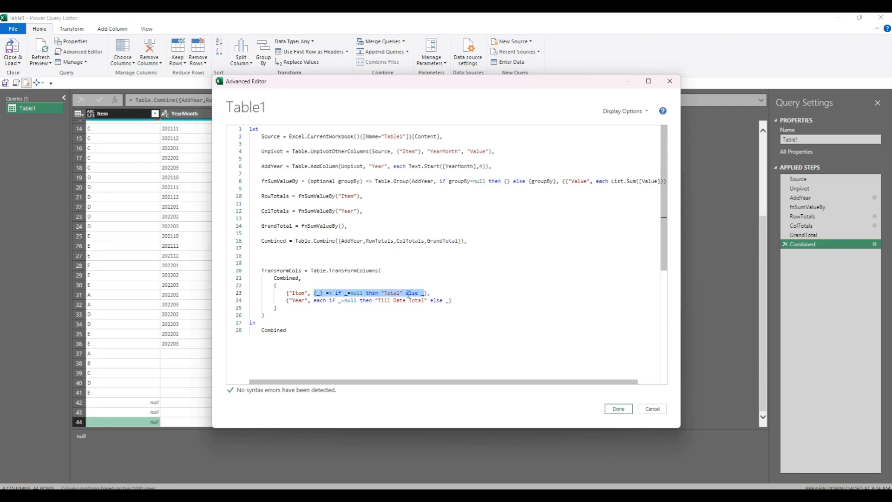
{"action": "left_click", "coordinate": [321, 293]}
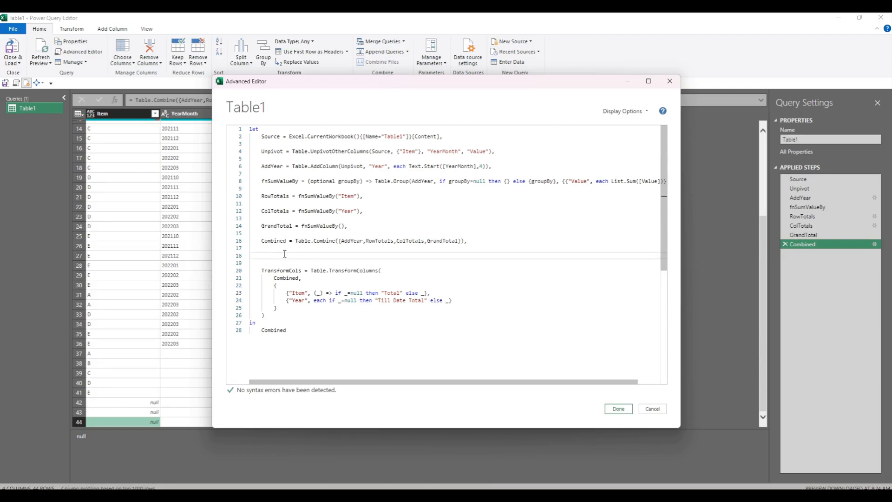
Begin fnFillCol = (ifNull) on a new line before TransformCols
{"action": "type", "text": "fnFill"}
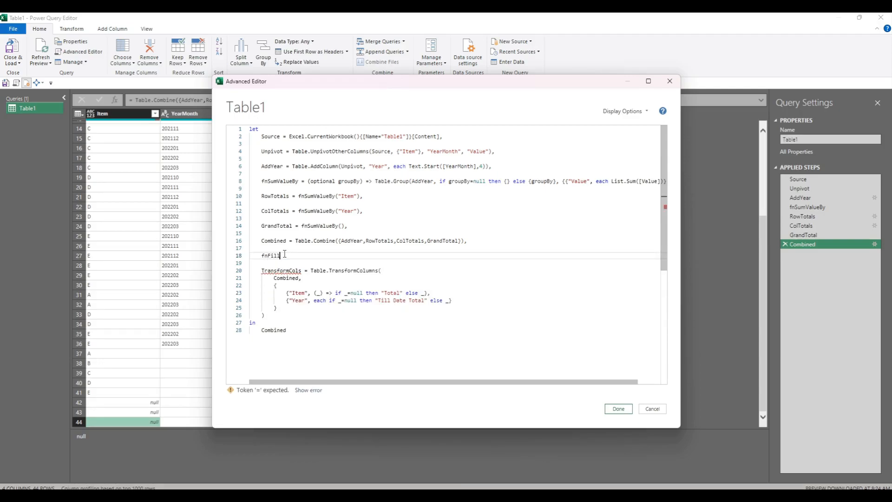
{"action": "type", "text": "Col"}
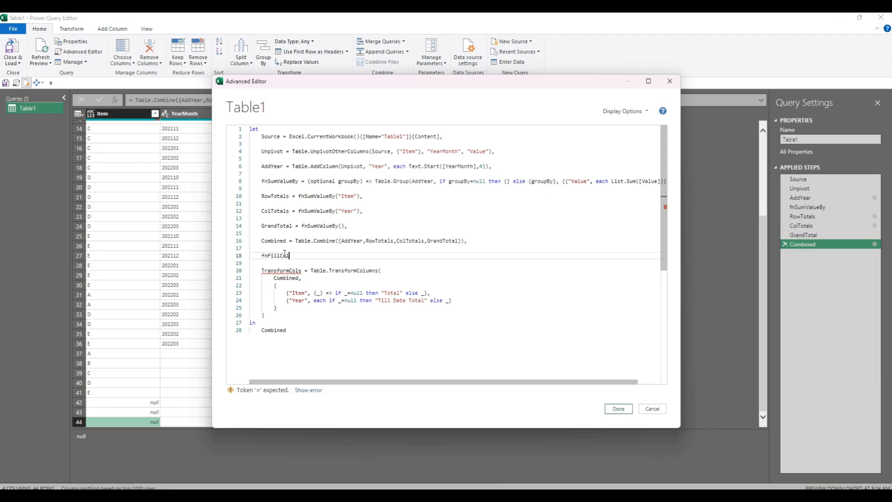
{"action": "type", "text": "= (arg"}
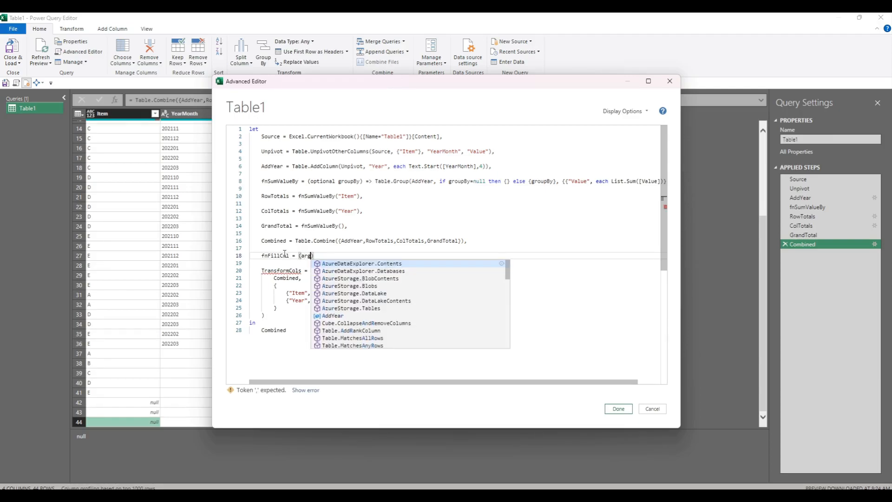
{"action": "key", "text": "Escape"}
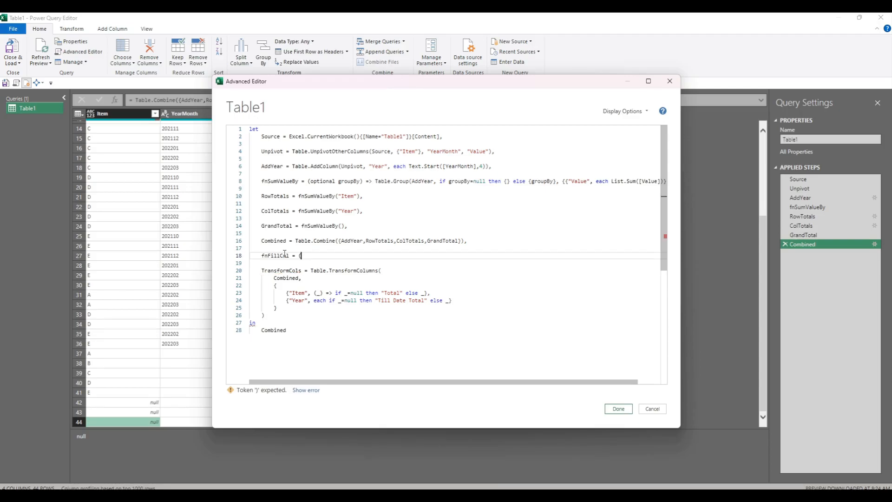
{"action": "type", "text": "ifNull"}
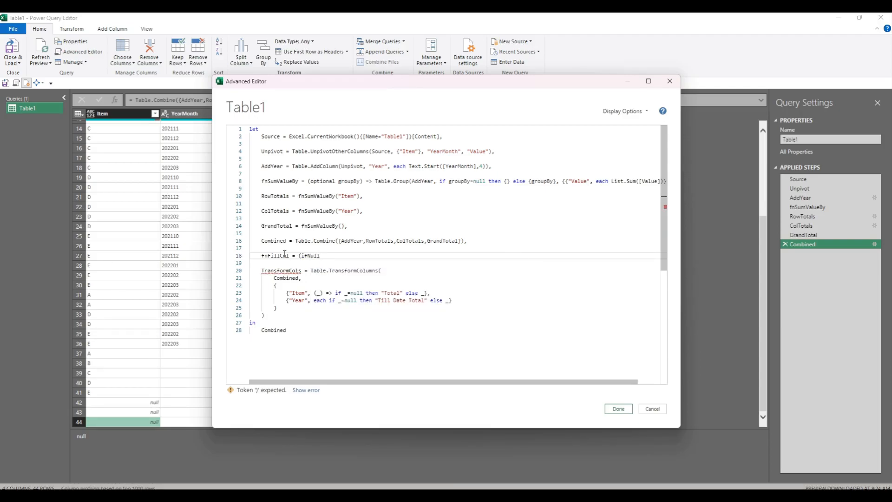
{"action": "type", "text": "("}
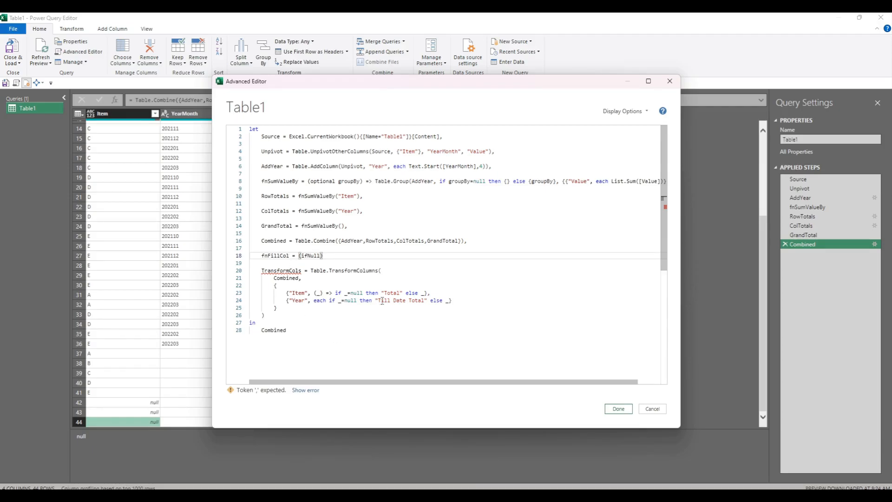
{"action": "double_click", "coordinate": [391, 293]}
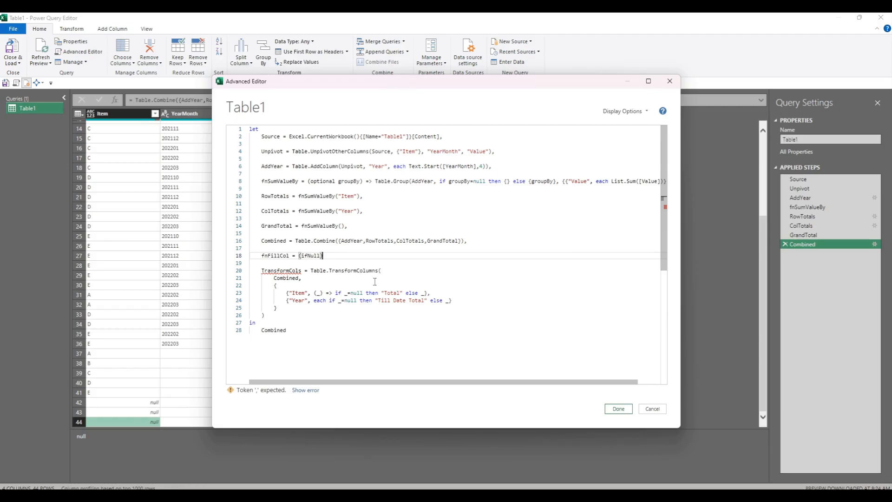
Complete it as => (arg) => if arg=null then ifNull else arg
{"action": "type", "text": "=>"}
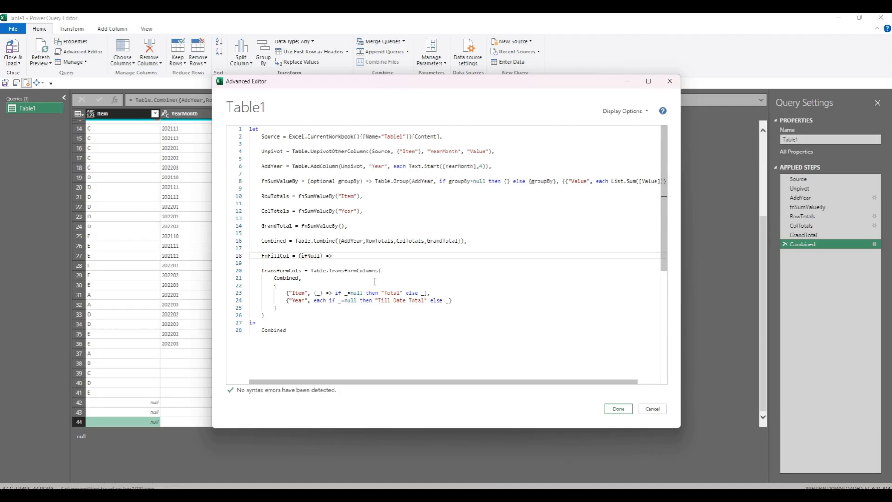
{"action": "type", "text": "(arg)"}
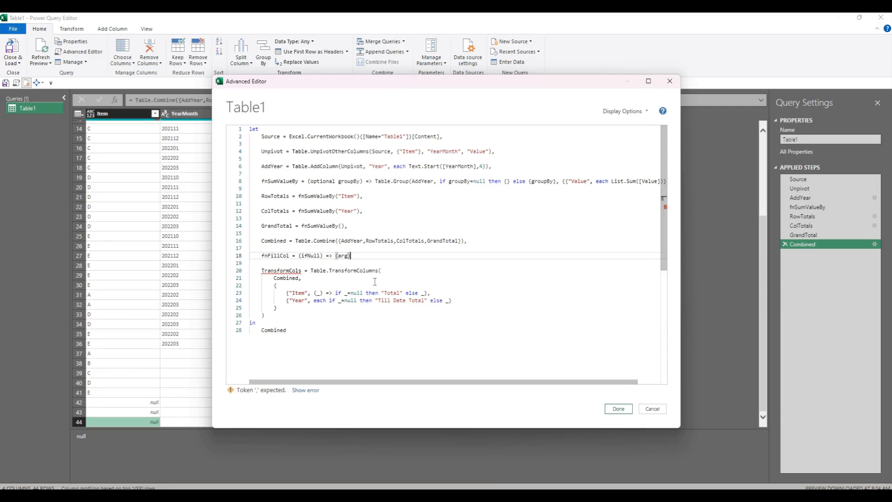
{"action": "type", "text": "=>"}
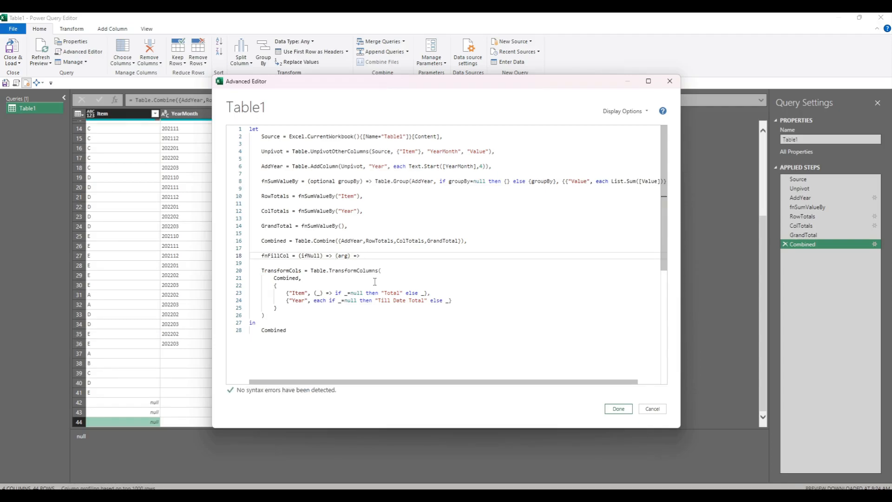
{"action": "type", "text": "if"}
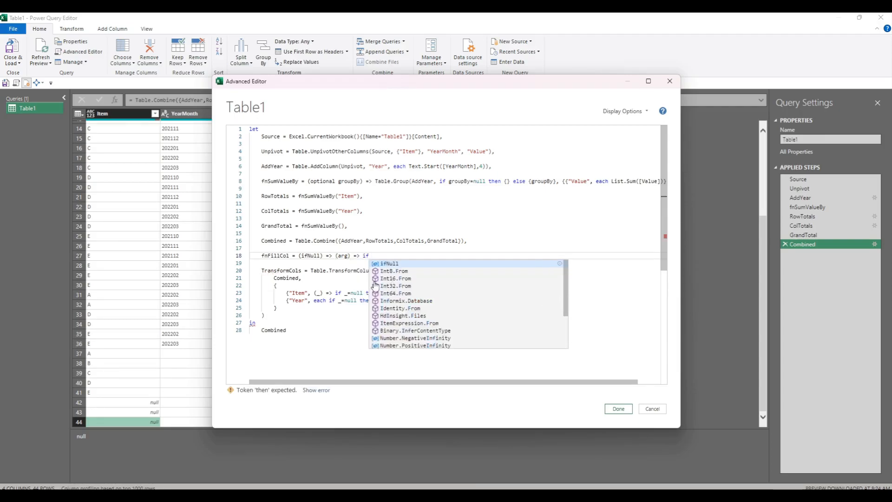
{"action": "type", "text": "arg"}
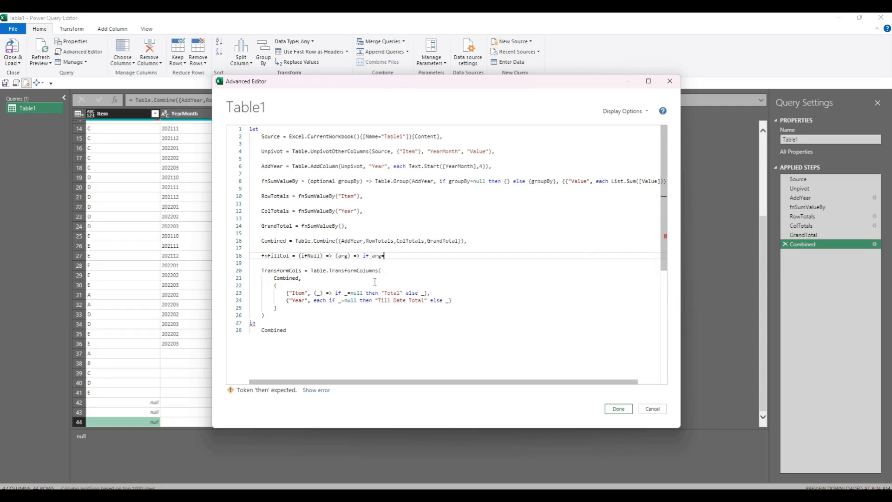
{"action": "type", "text": "=null then ifnull"}
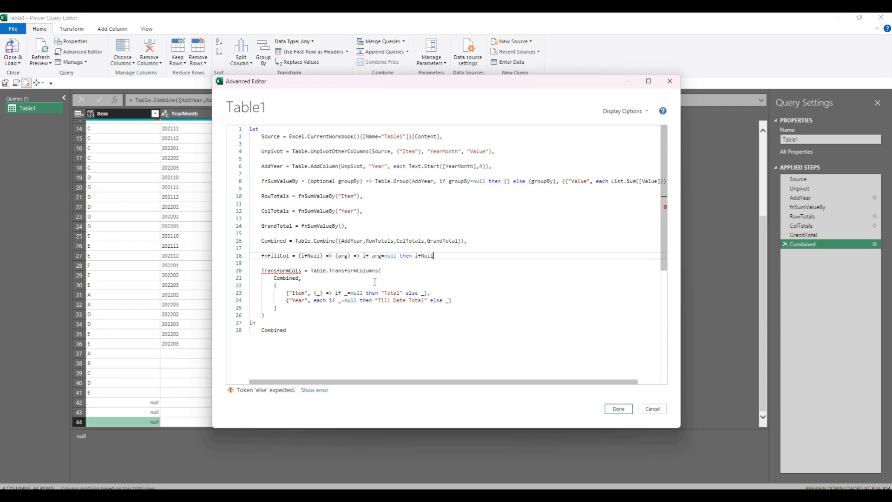
{"action": "type", "text": "else arg,"}
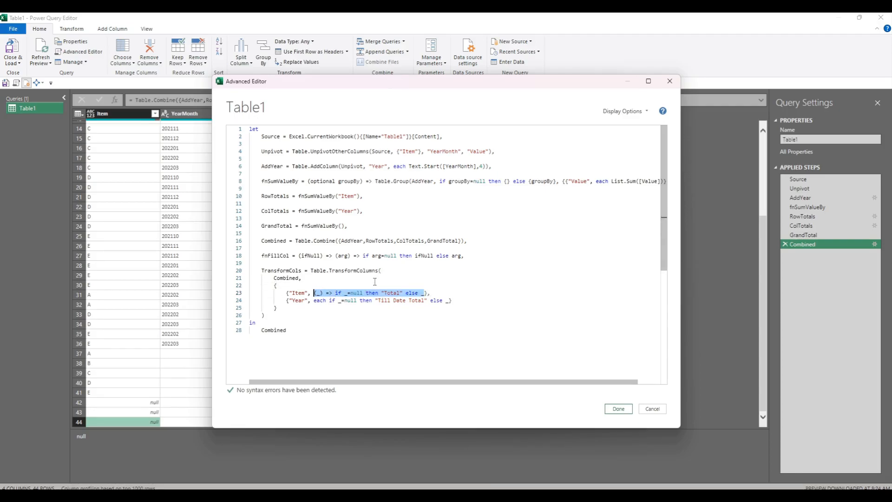
Make the Item and Year rules call fnFillCol("Total") and fnFillCol("Till Date Total"), then apply the query
{"action": "type", "text": "fnFillCol},"}
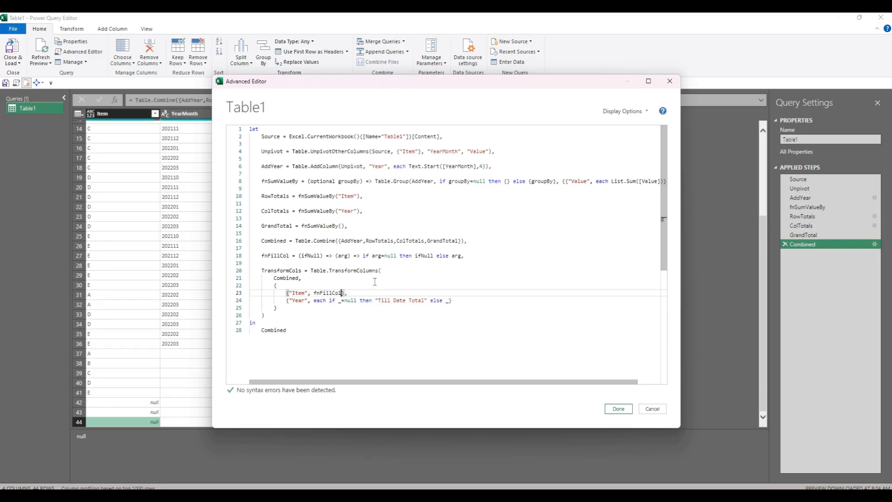
{"action": "type", "text": "\"Total\")"}
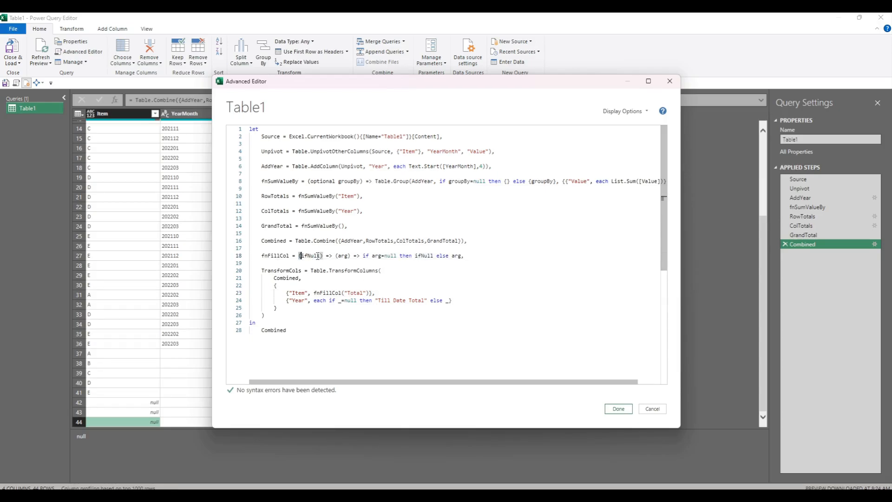
{"action": "double_click", "coordinate": [310, 255]}
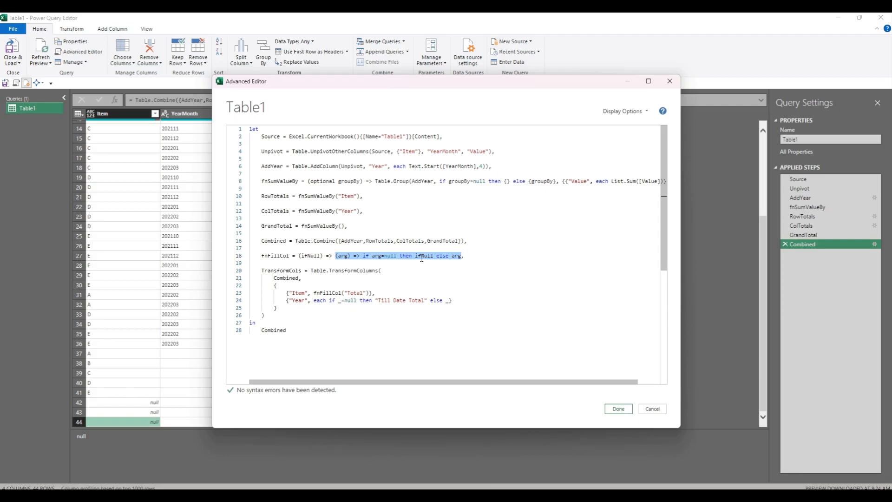
{"action": "double_click", "coordinate": [424, 254]}
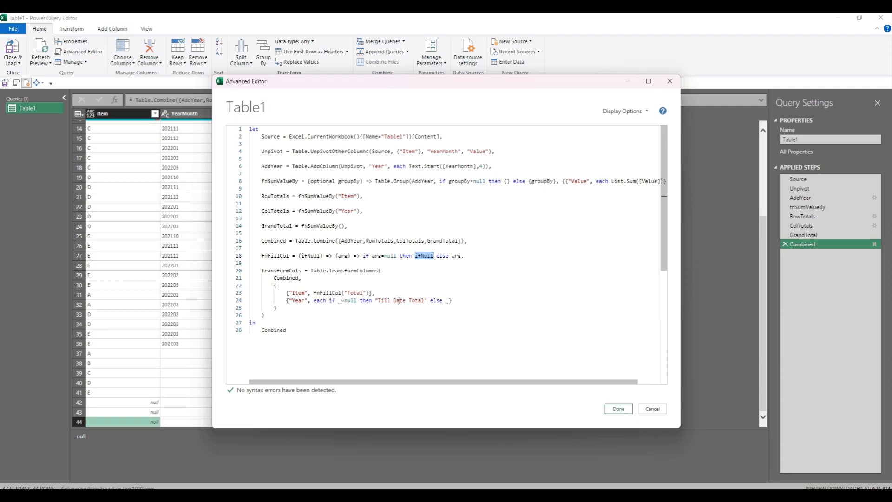
{"action": "mouse_move", "coordinate": [437, 262]}
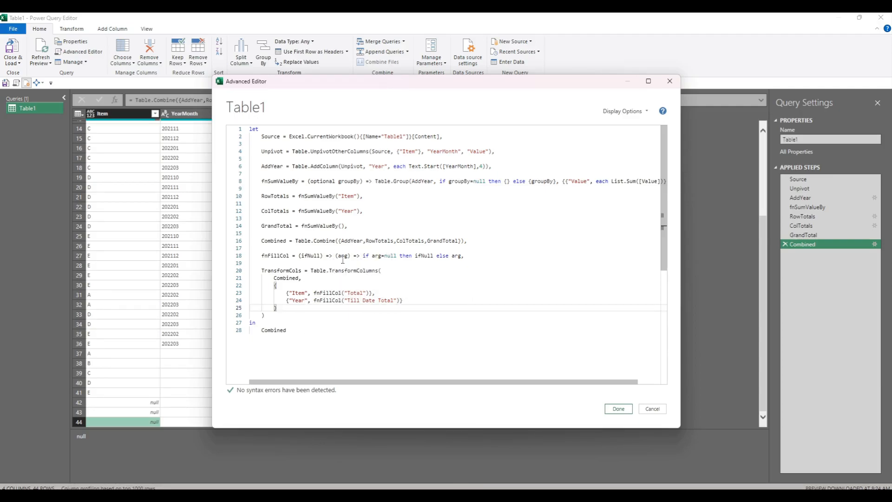
{"action": "mouse_move", "coordinate": [346, 313]}
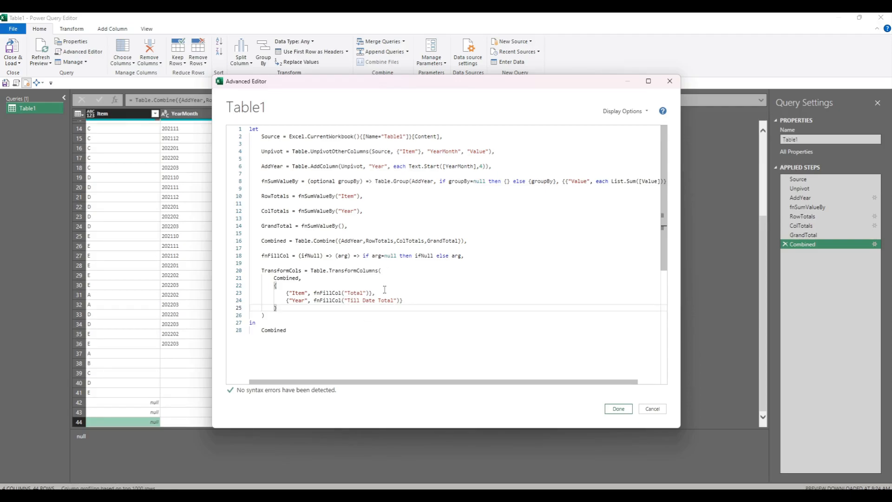
{"action": "mouse_move", "coordinate": [300, 273]}
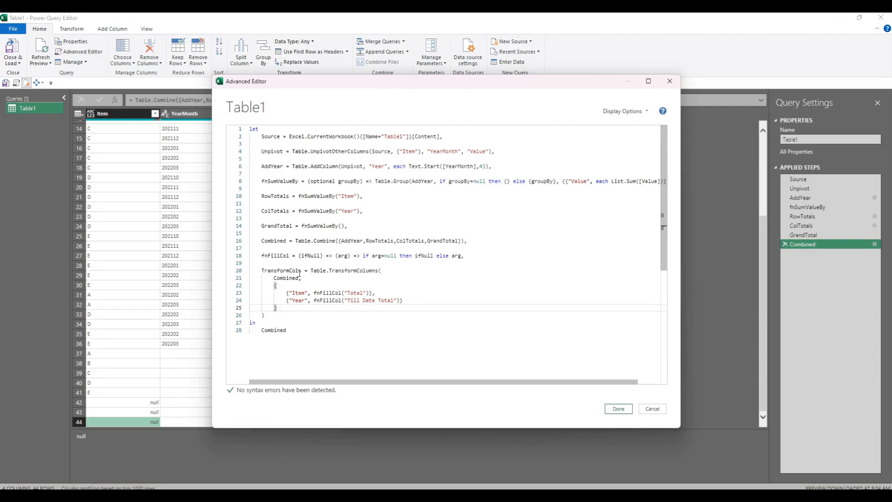
{"action": "double_click", "coordinate": [281, 270]}
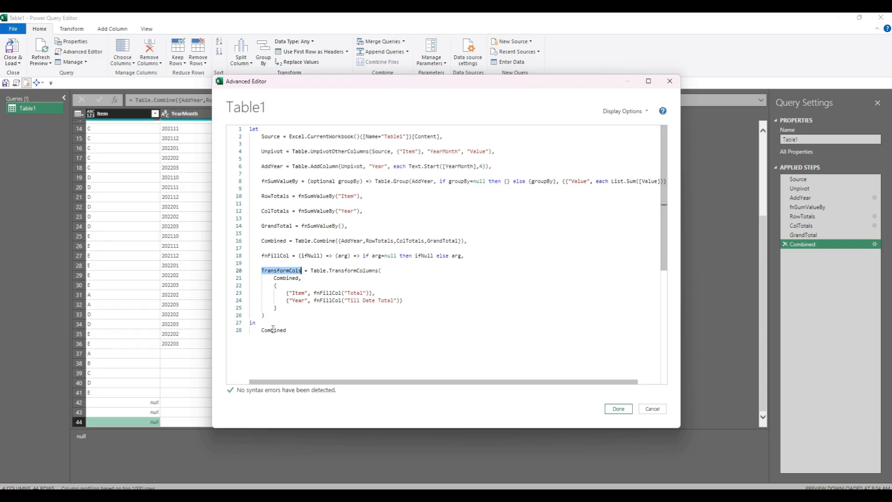
{"action": "left_click", "coordinate": [617, 409]}
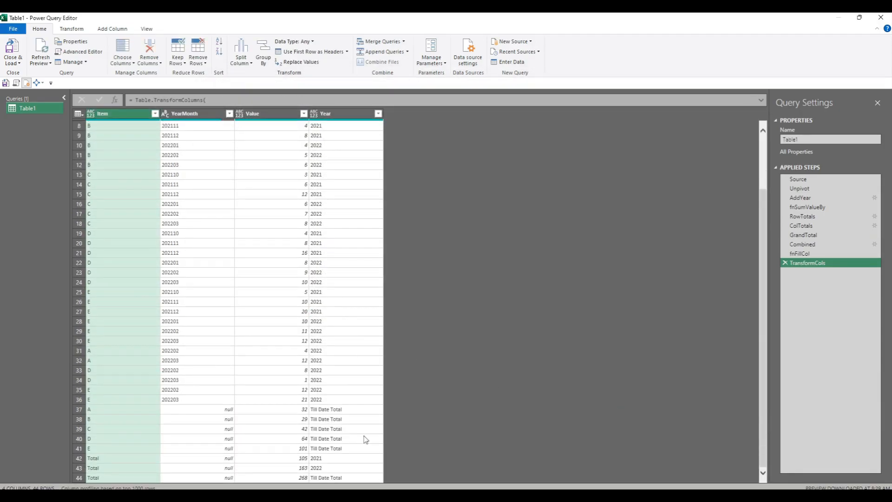
Check the Till Date Total entries and the 268 total row at the bottom of the preview
{"action": "left_click", "coordinate": [326, 419]}
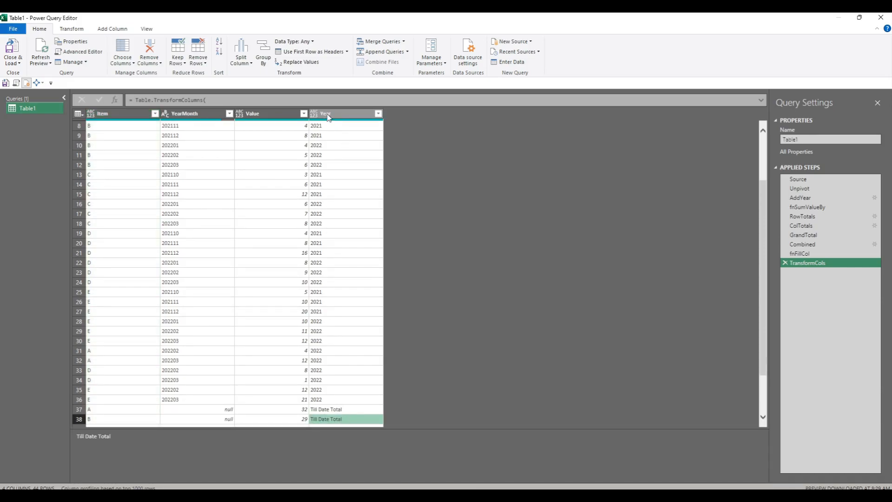
{"action": "scroll", "scroll_direction": "down", "scroll_amount": 3}
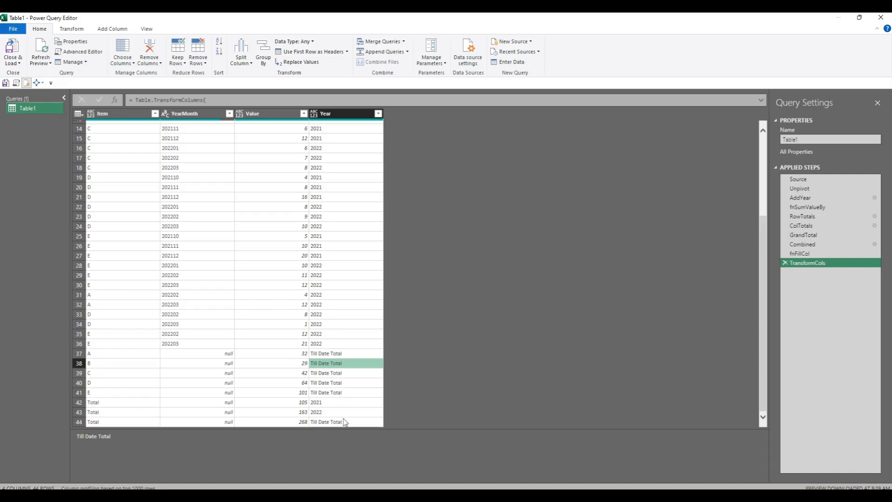
{"action": "mouse_move", "coordinate": [119, 305]}
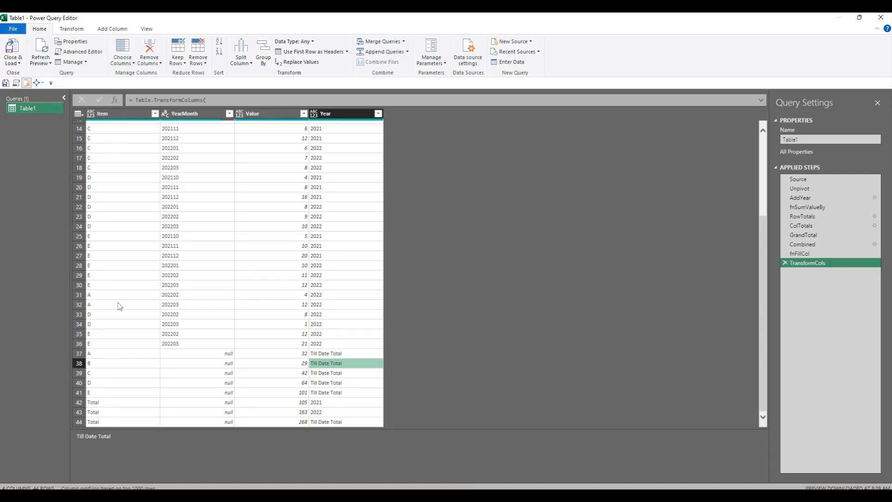
{"action": "mouse_move", "coordinate": [115, 422]}
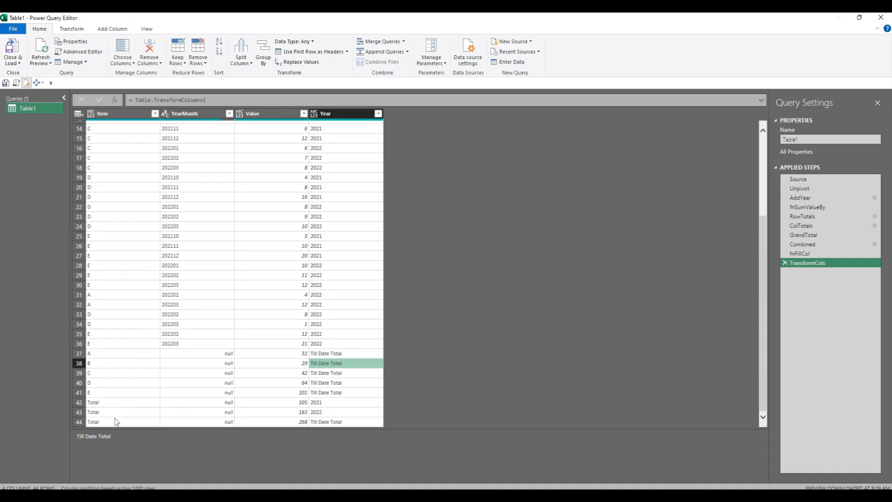
{"action": "mouse_move", "coordinate": [364, 372]}
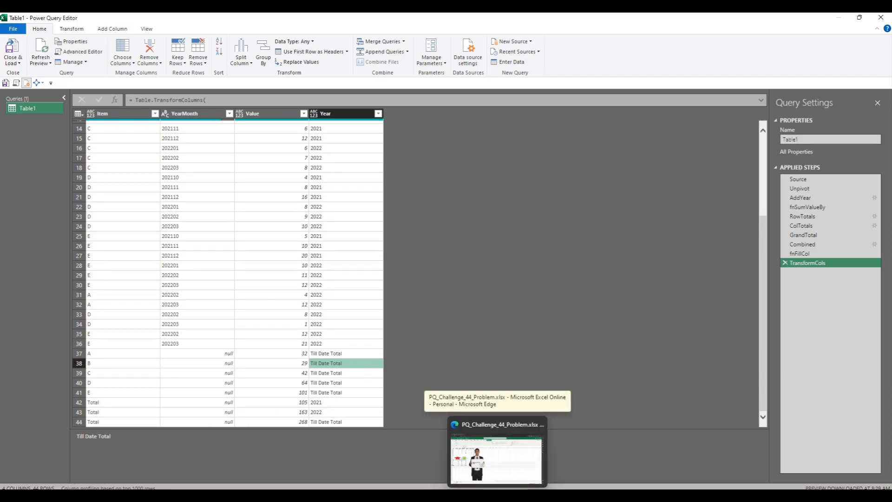
Check the 2021 Total and 2022 Total headers in the expected result workbook
{"action": "left_click", "coordinate": [496, 451]}
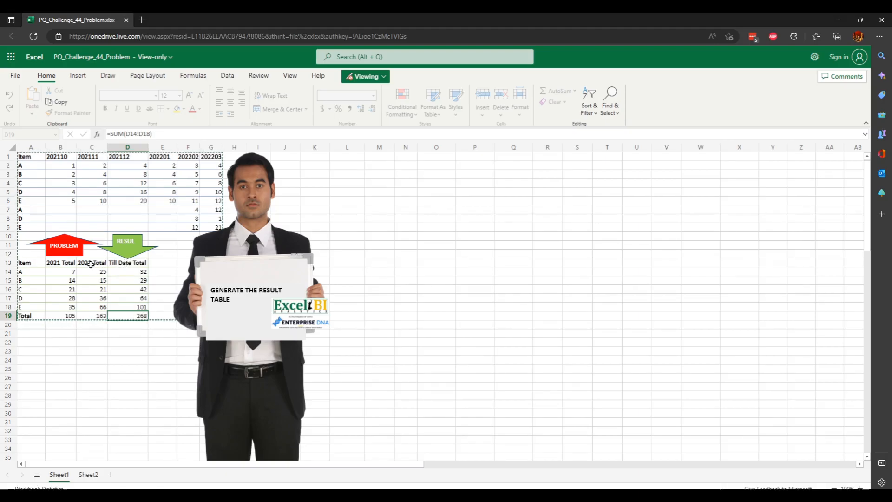
{"action": "left_click", "coordinate": [59, 262]}
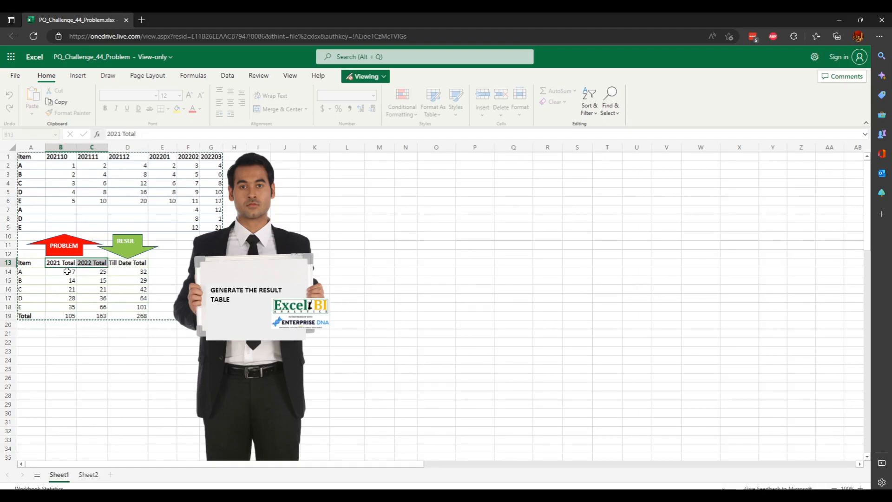
{"action": "left_click", "coordinate": [92, 262]}
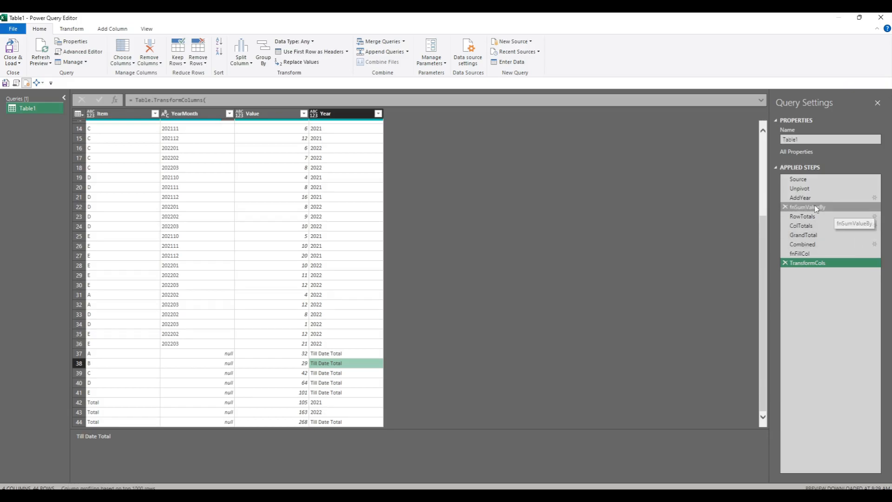
{"action": "mouse_move", "coordinate": [800, 197]}
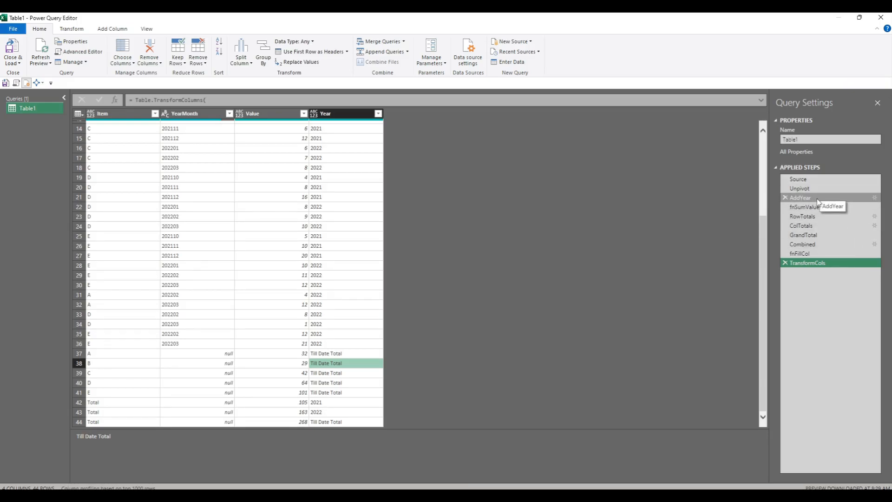
Append " Total" in the AddYear formula so labels read 2021 Total, 2022 Total, Till Date Total
{"action": "left_click", "coordinate": [800, 197]}
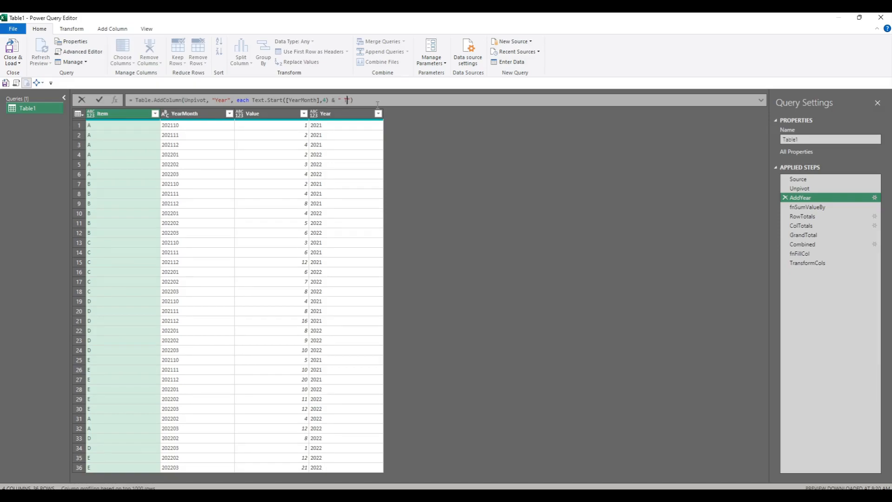
{"action": "type", "text": "Total"}
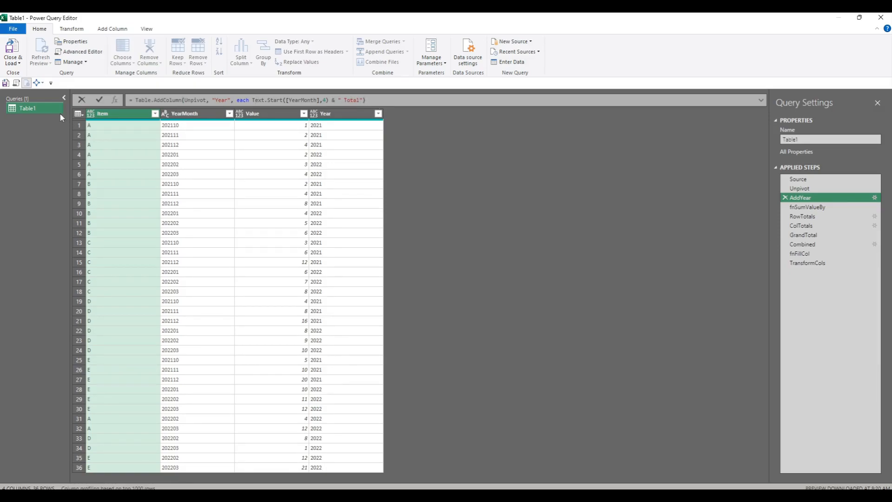
{"action": "left_click", "coordinate": [99, 99]}
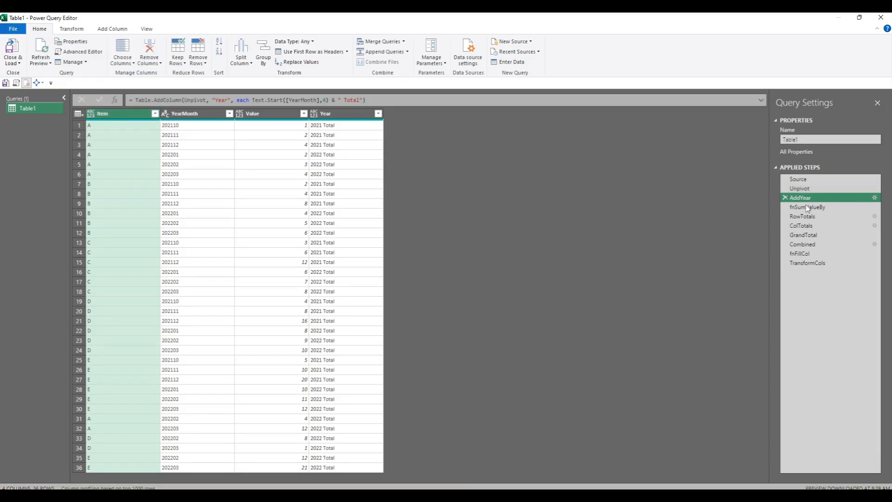
{"action": "left_click", "coordinate": [807, 262]}
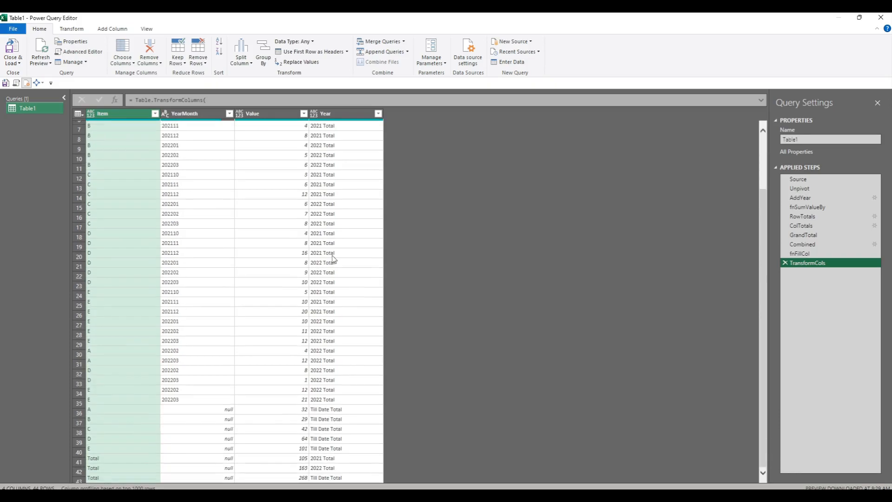
{"action": "scroll", "scroll_direction": "down", "scroll_amount": 3}
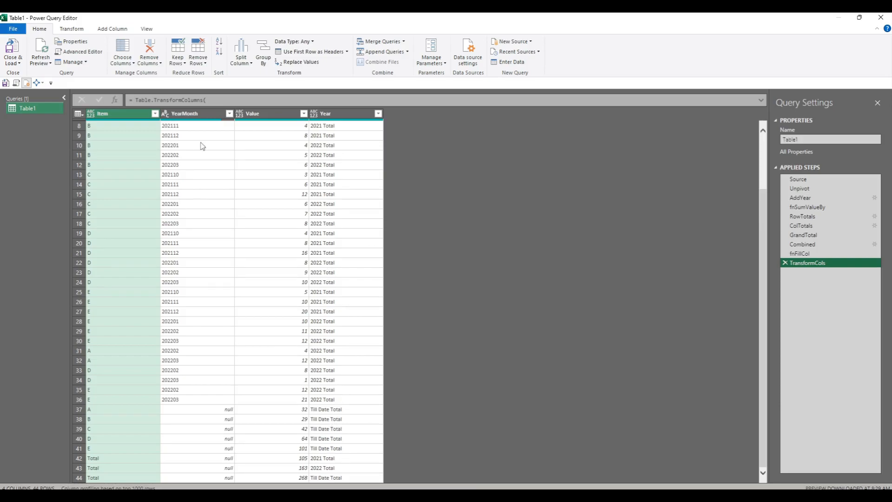
{"action": "mouse_move", "coordinate": [196, 116]}
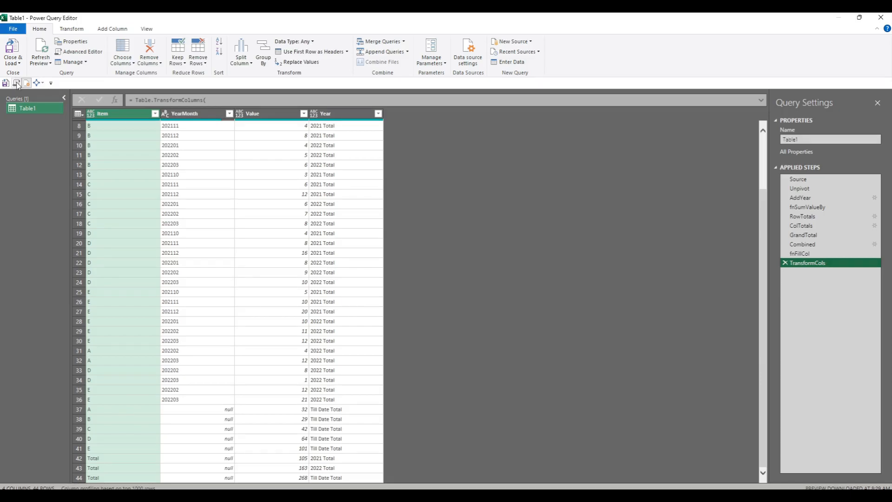
Add RemoveYearMonth = Table.RemoveColumns(TransformCols,{"YearMonth"}) in Advanced Editor and return it
{"action": "left_click", "coordinate": [82, 52]}
{"action": "type", "text": "),"}
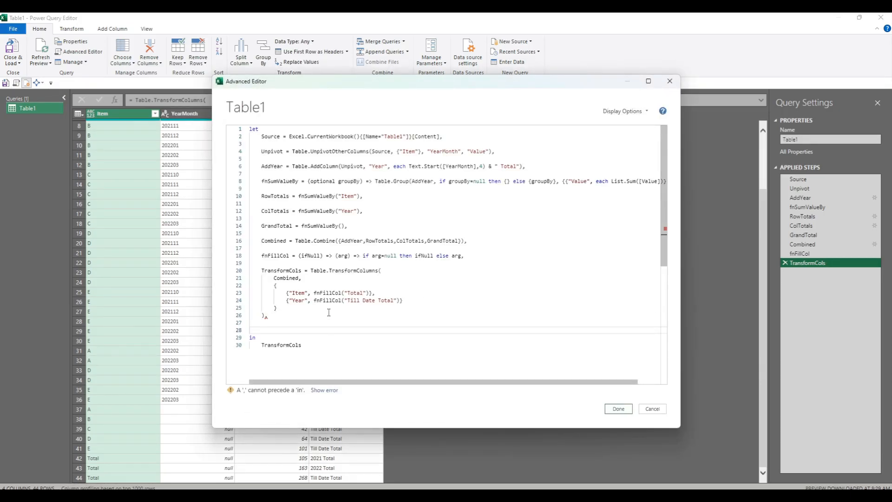
{"action": "type", "text": "RemoveY"}
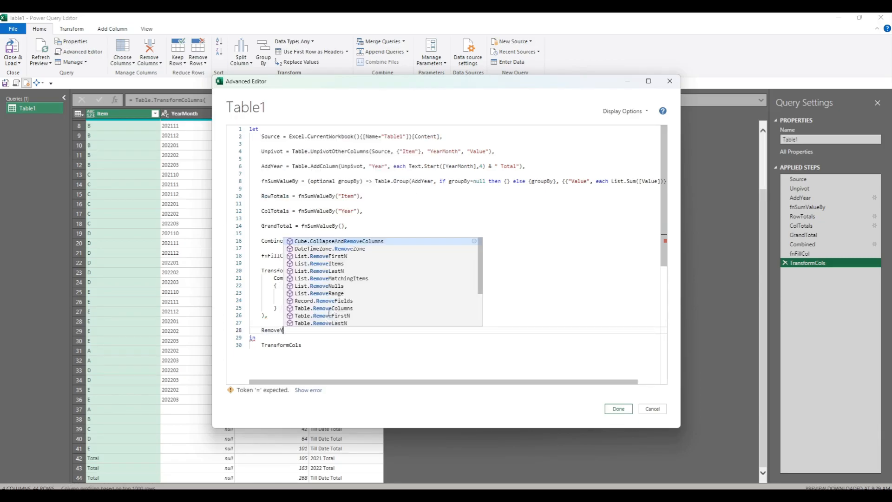
{"action": "type", "text": "table.RemoveColumns(T"}
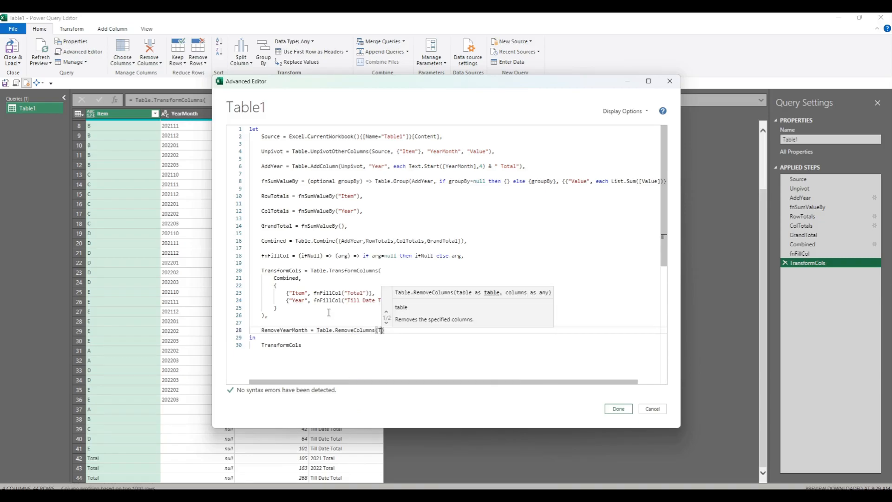
{"action": "type", "text": "TransformCols"}
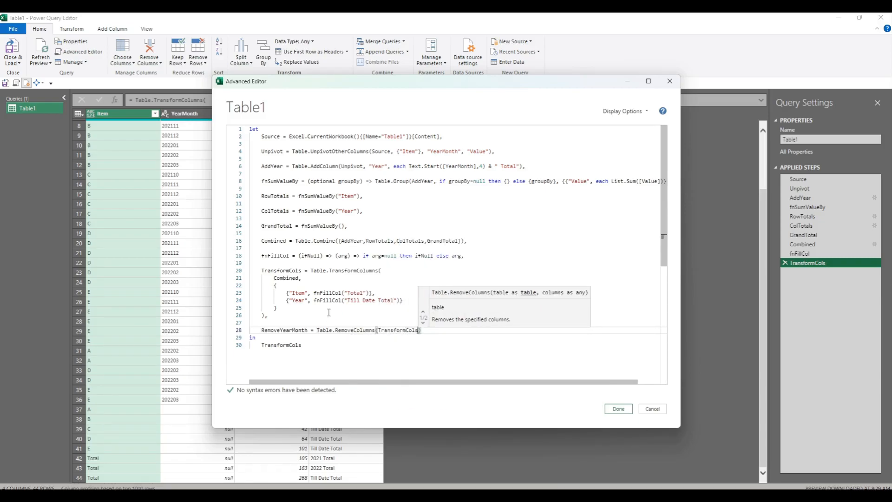
{"action": "type", "text": ",{\"YearMonth"}
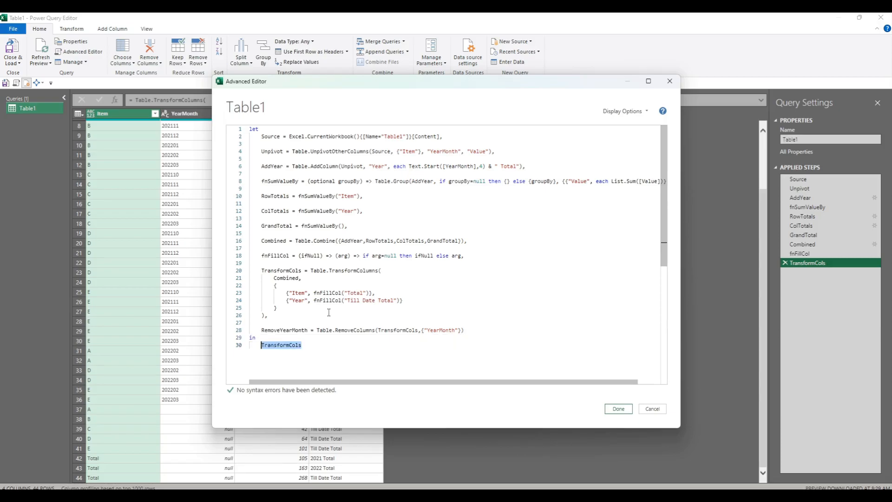
{"action": "type", "text": "RemoveYearMonth"}
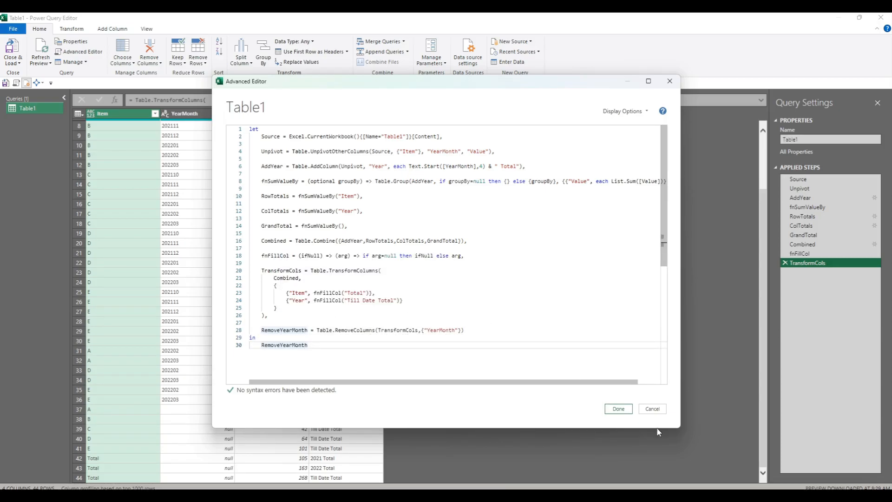
{"action": "left_click", "coordinate": [617, 408]}
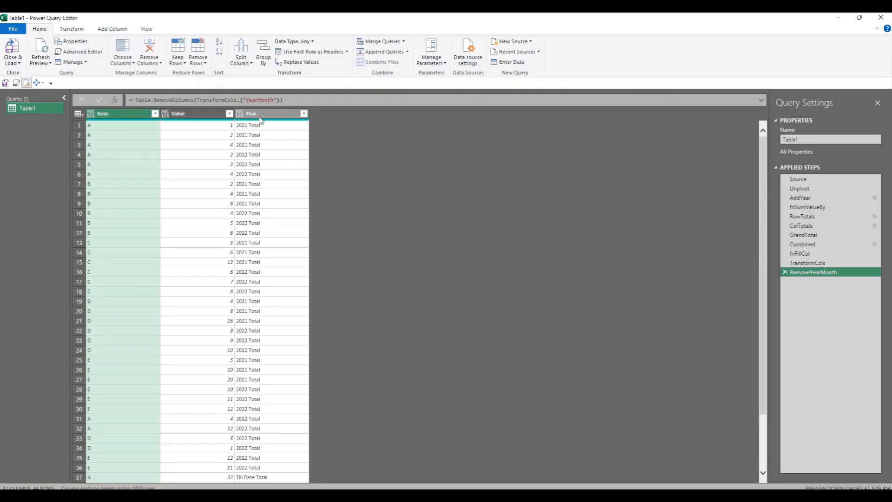
{"action": "mouse_move", "coordinate": [502, 231]}
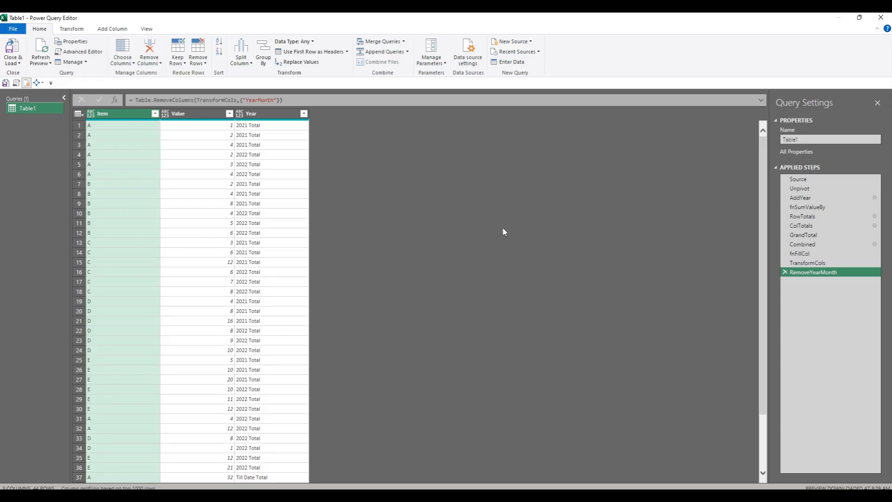
Pivot the Year column using Value summed, giving 2021 Total, 2022 Total and Till Date Total columns
{"action": "left_click", "coordinate": [268, 114]}
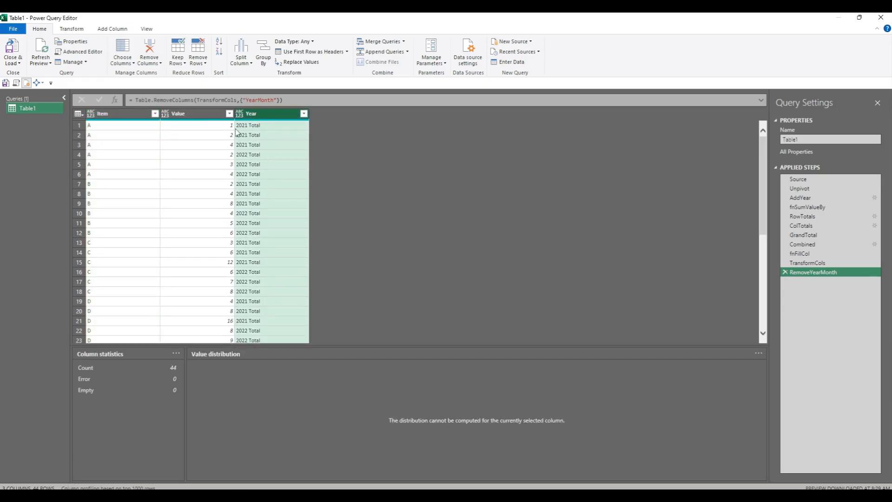
{"action": "left_click", "coordinate": [72, 29]}
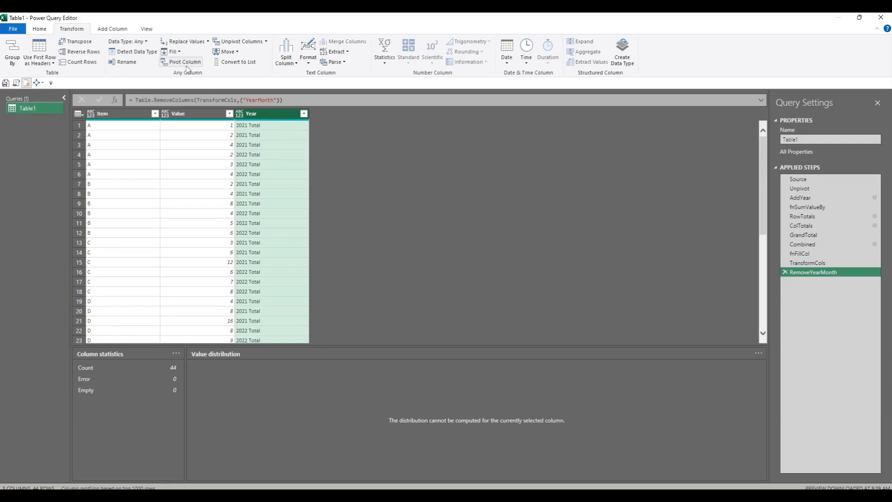
{"action": "mouse_move", "coordinate": [174, 68]}
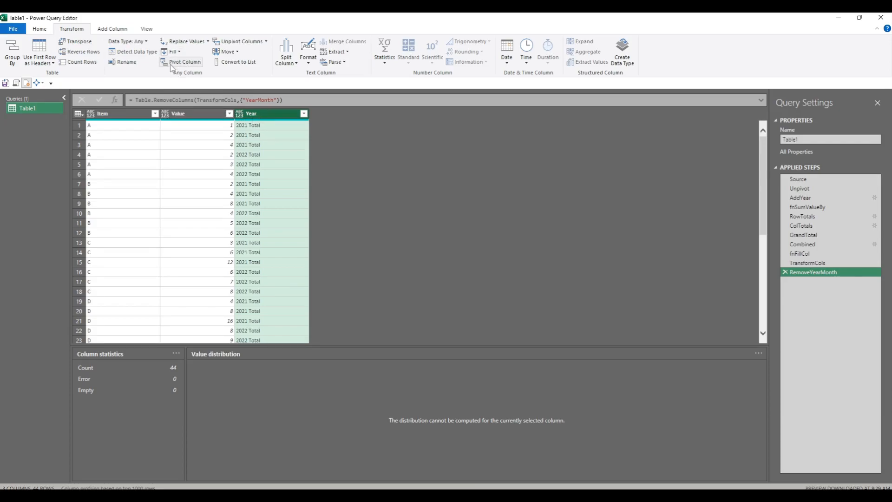
{"action": "left_click", "coordinate": [184, 61]}
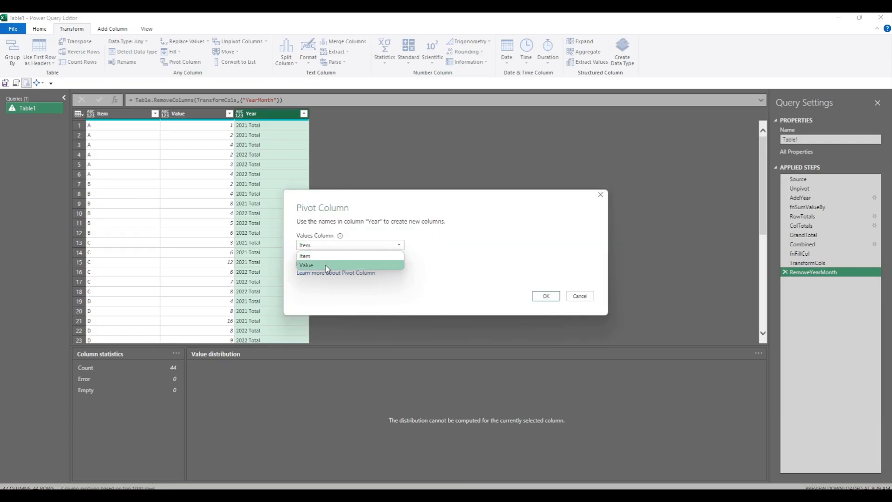
{"action": "left_click", "coordinate": [307, 265]}
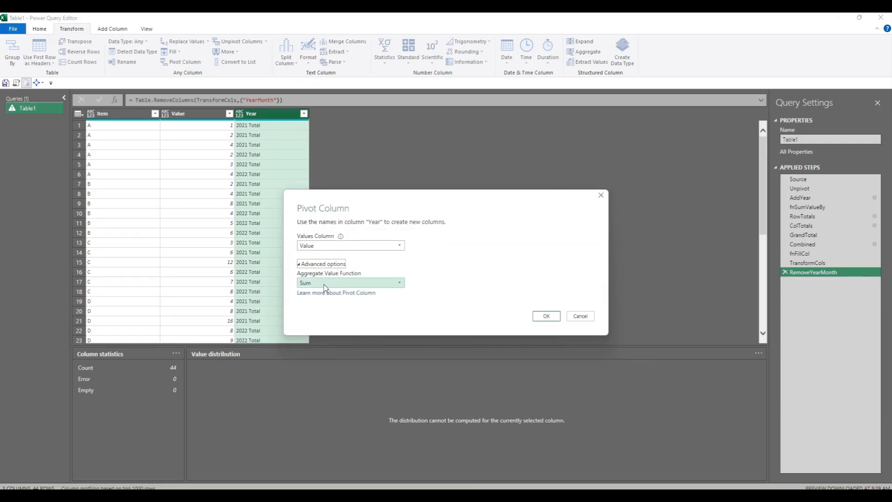
{"action": "mouse_move", "coordinate": [176, 151]}
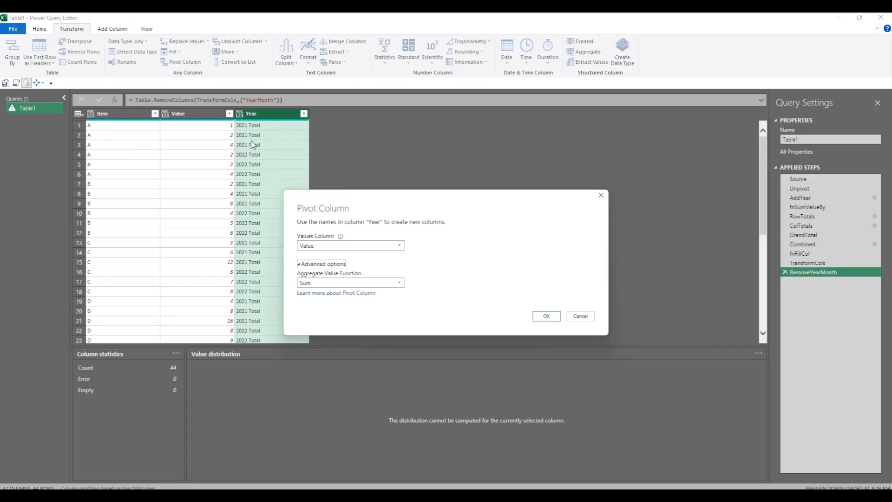
{"action": "left_click", "coordinate": [545, 316]}
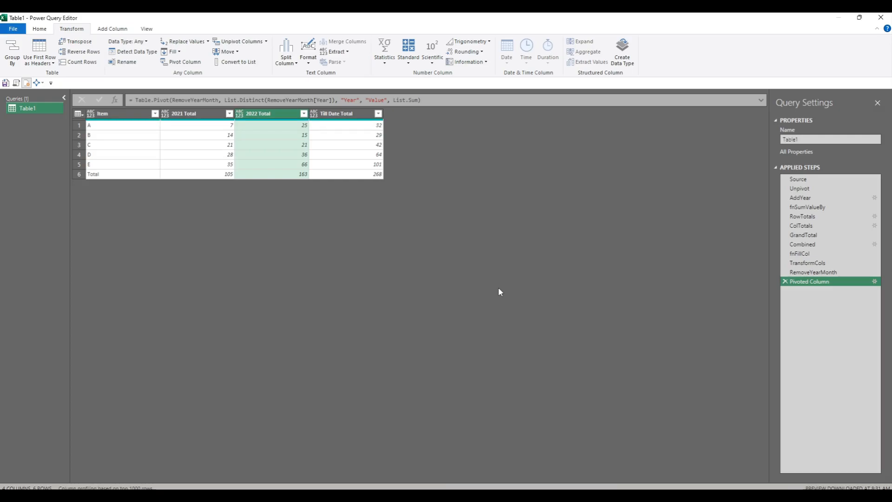
{"action": "mouse_move", "coordinate": [11, 107]}
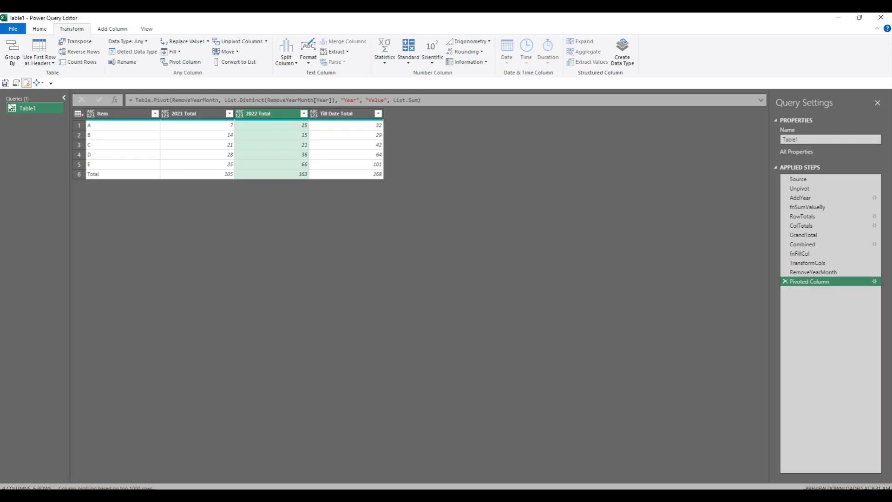
{"action": "left_click", "coordinate": [39, 29]}
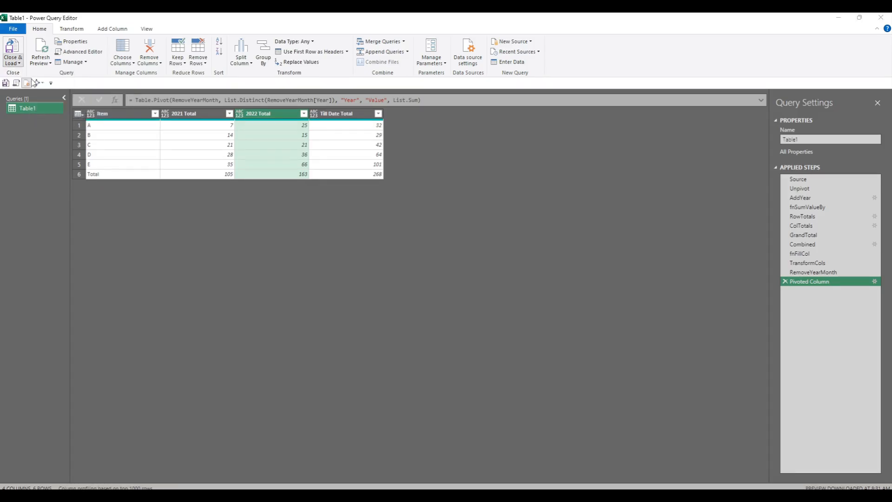
Load the query to an existing worksheet cell and compare cells with = formulas
{"action": "left_click", "coordinate": [12, 52]}
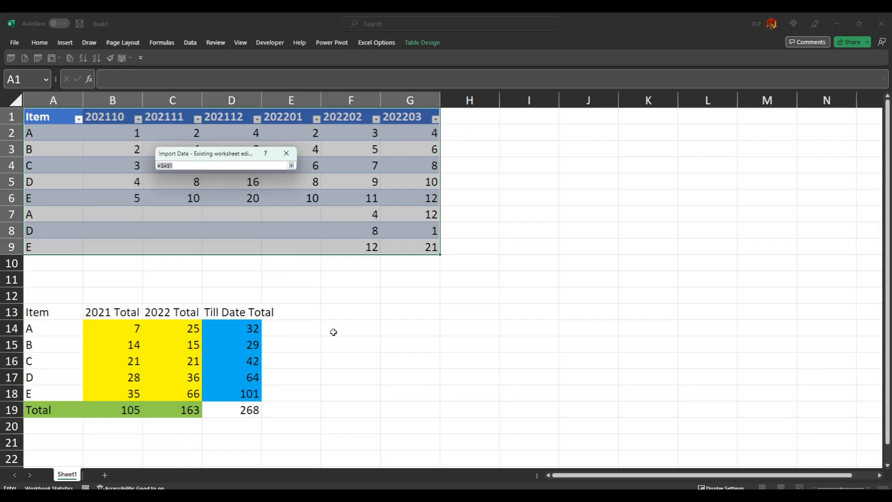
{"action": "left_click", "coordinate": [350, 311]}
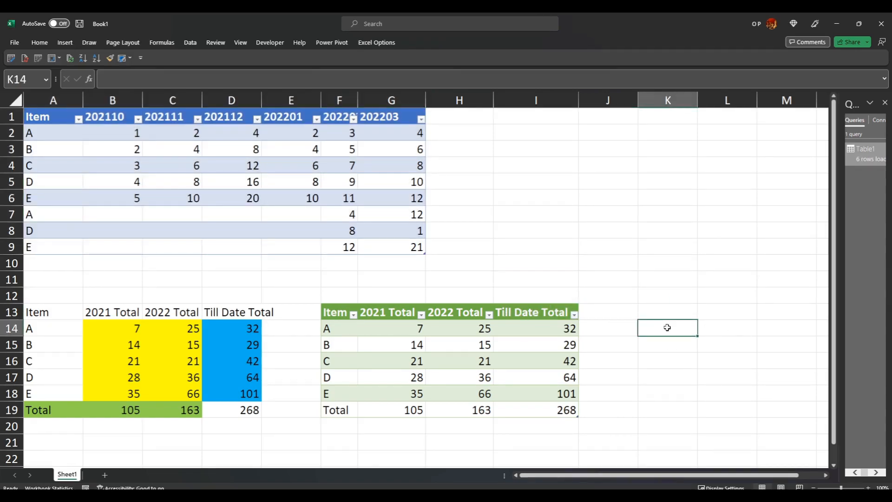
{"action": "type", "text": "="}
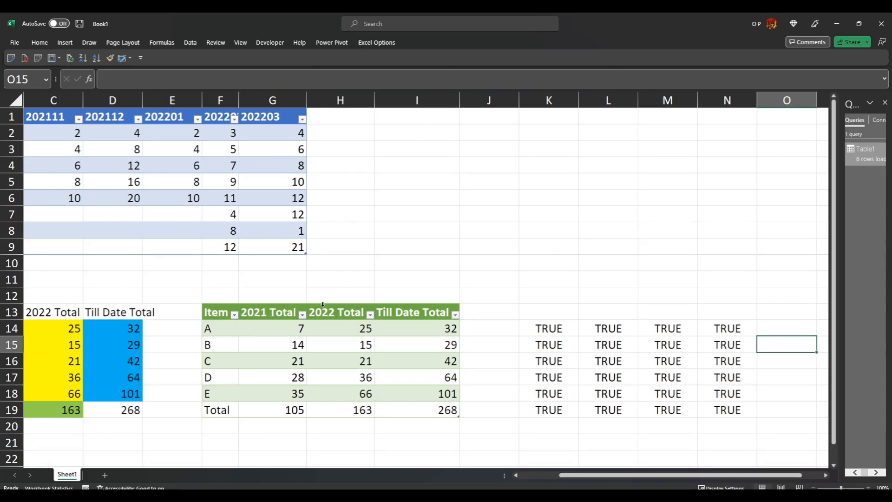
{"action": "mouse_move", "coordinate": [322, 337]}
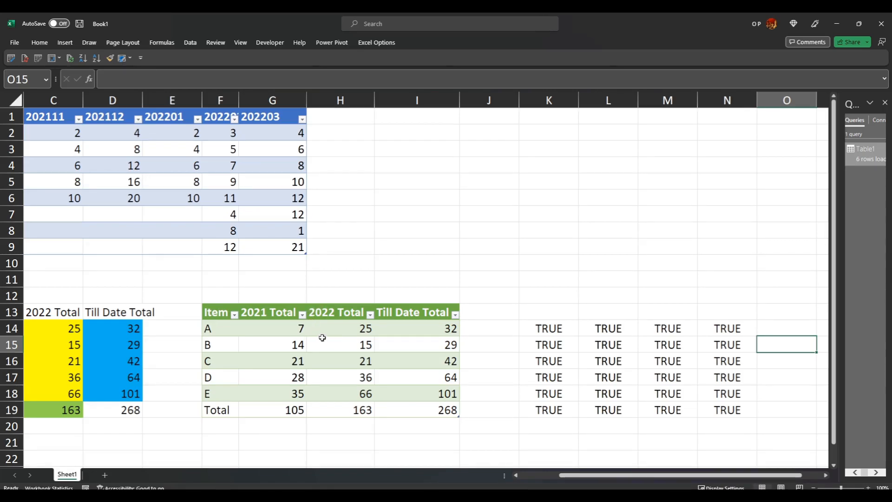